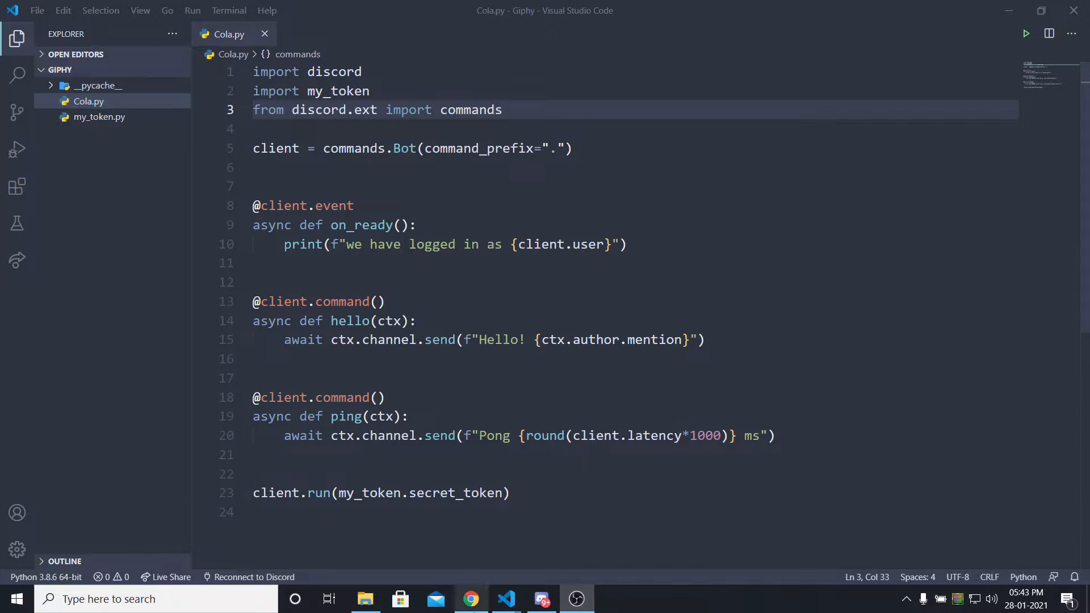
Log in to GIPHY Developers and land on the empty developer dashboard
click(470, 599)
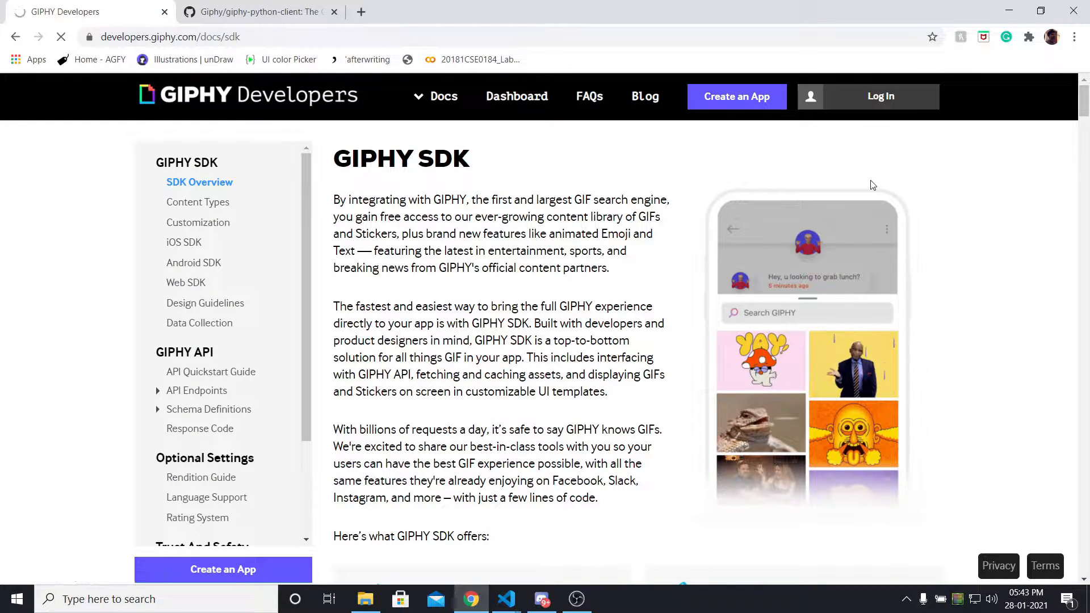
click(880, 96)
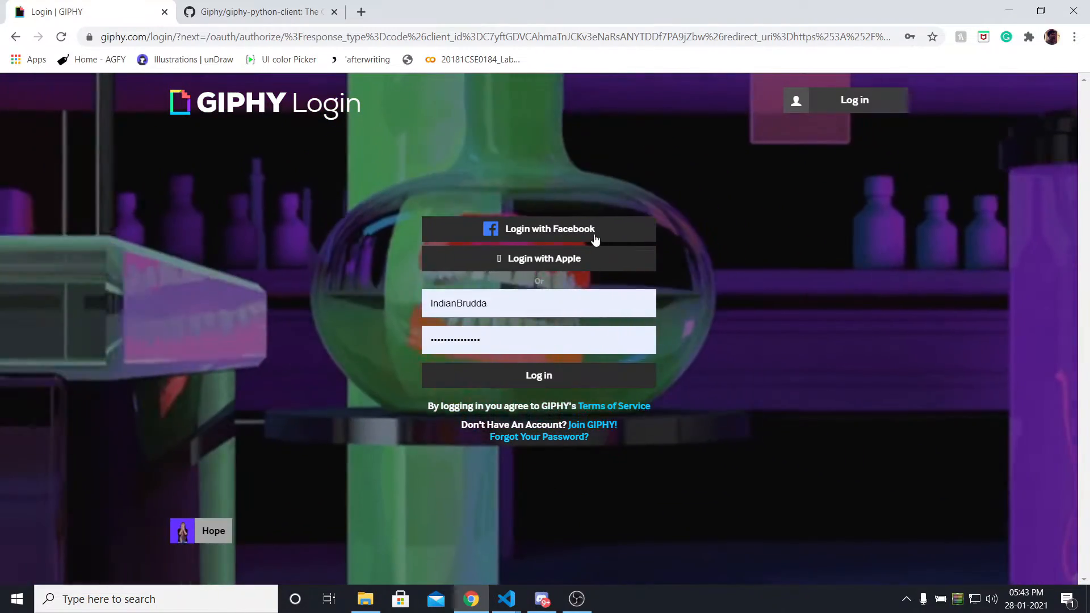
click(538, 376)
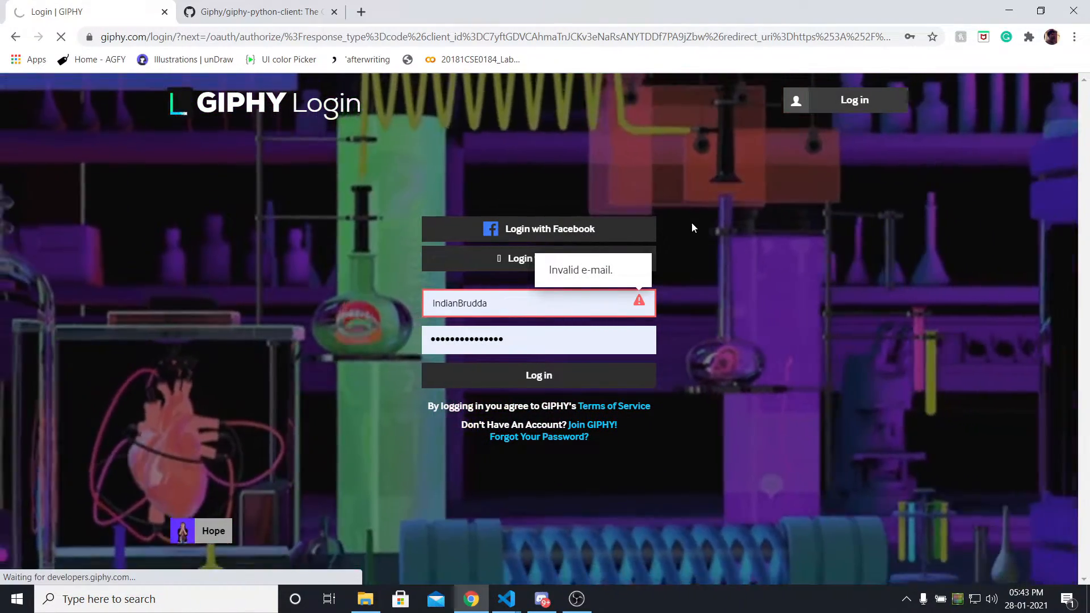
click(538, 374)
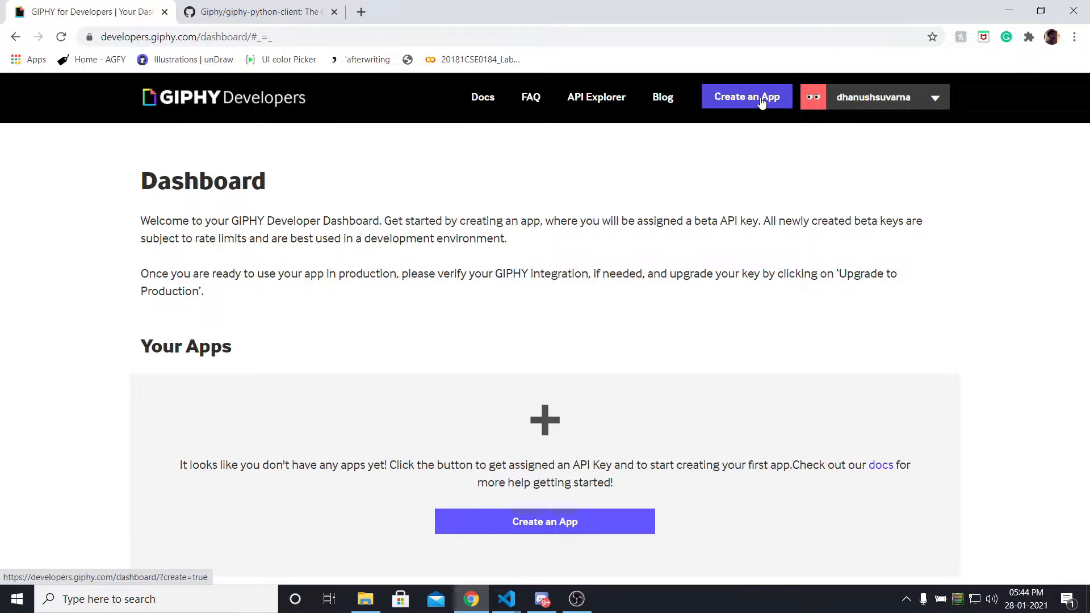
Start a new GIPHY app, choosing the API product rather than the SDK
click(746, 96)
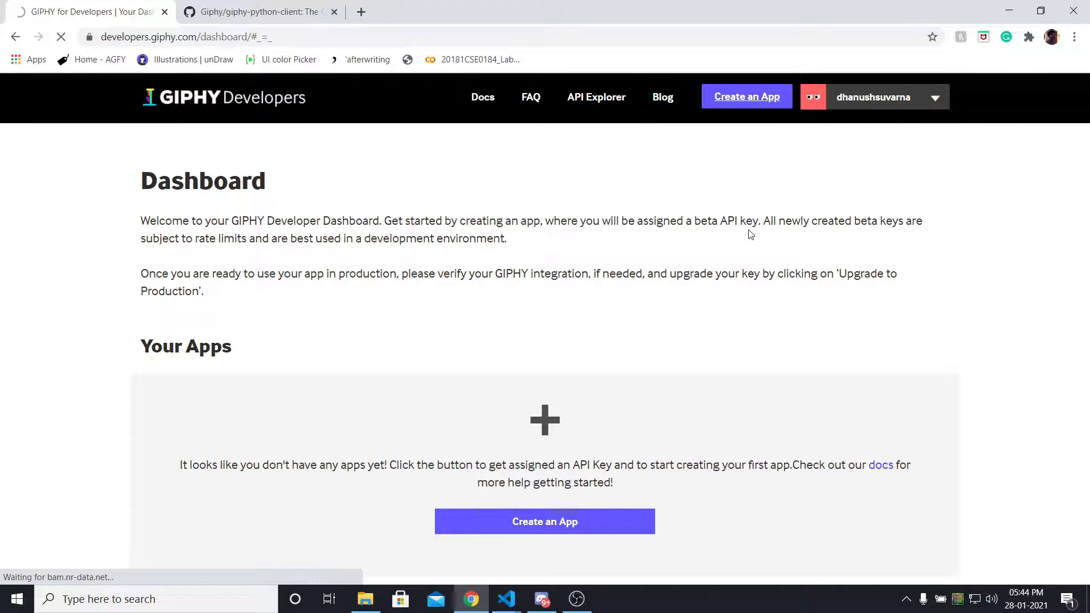
click(544, 521)
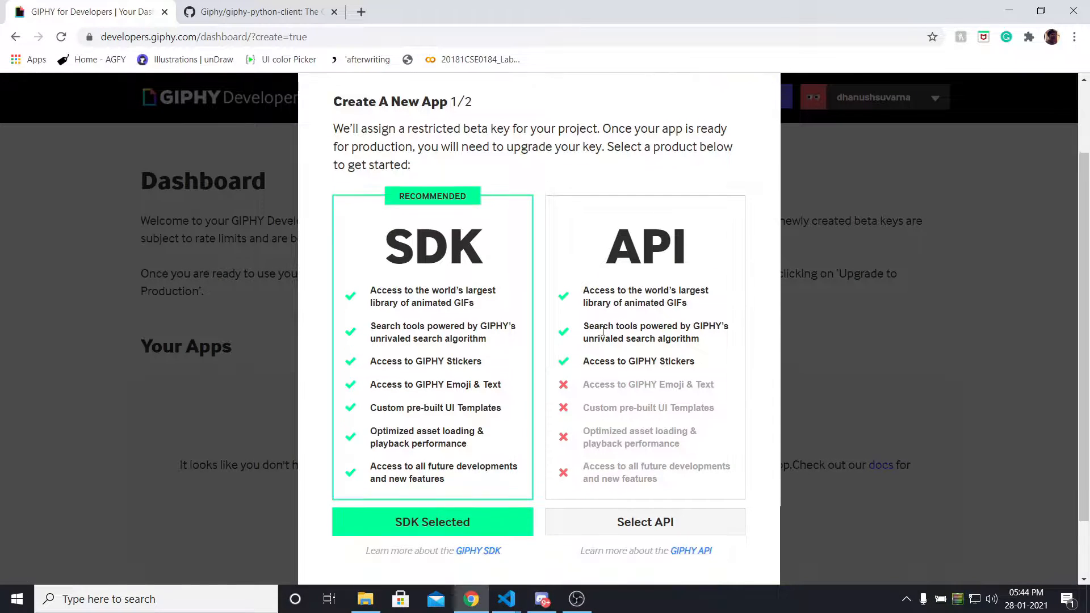
click(644, 522)
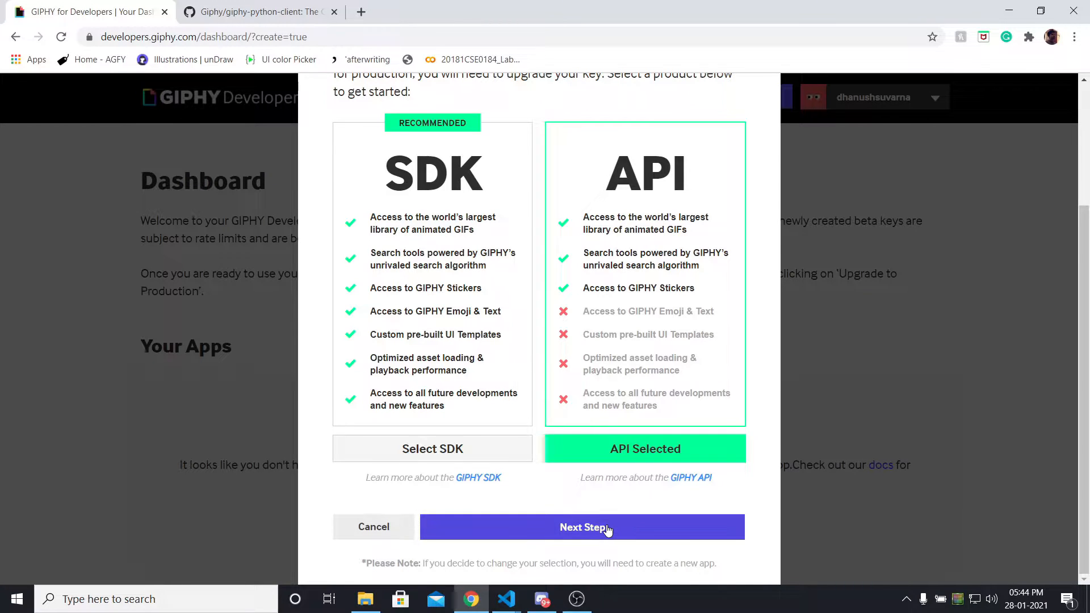
click(583, 527)
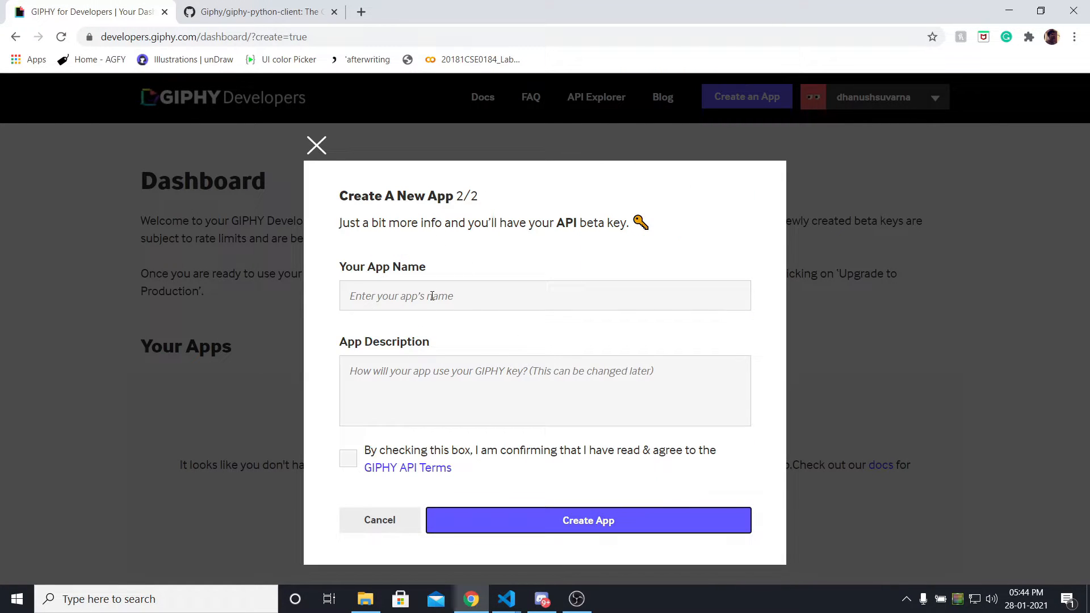
Name the app Cola with description 'For Discord gifs', agree to the terms and create it
text(Cola)
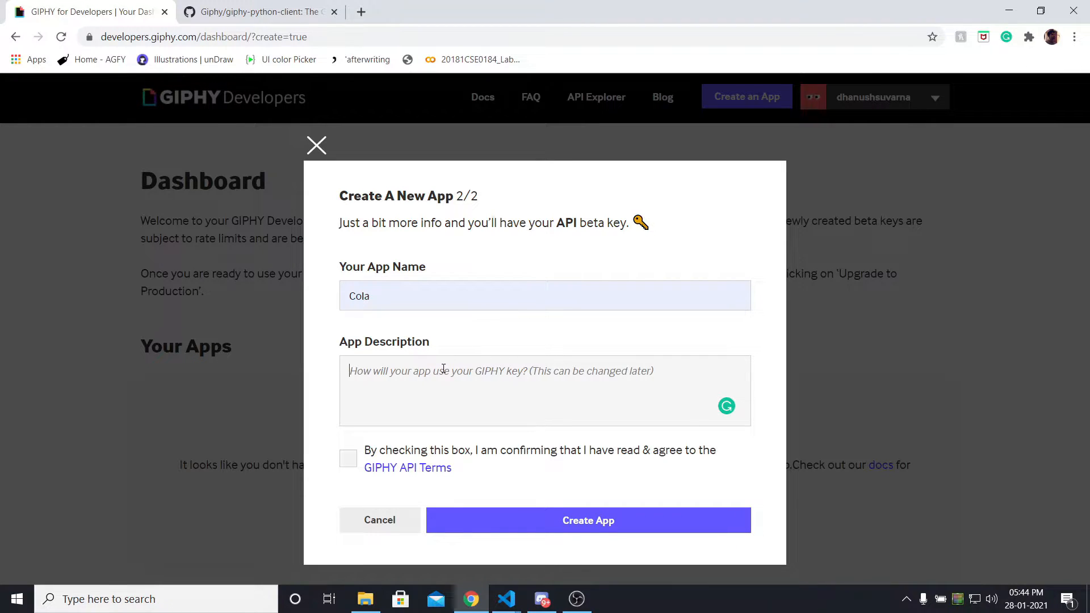
text(For D)
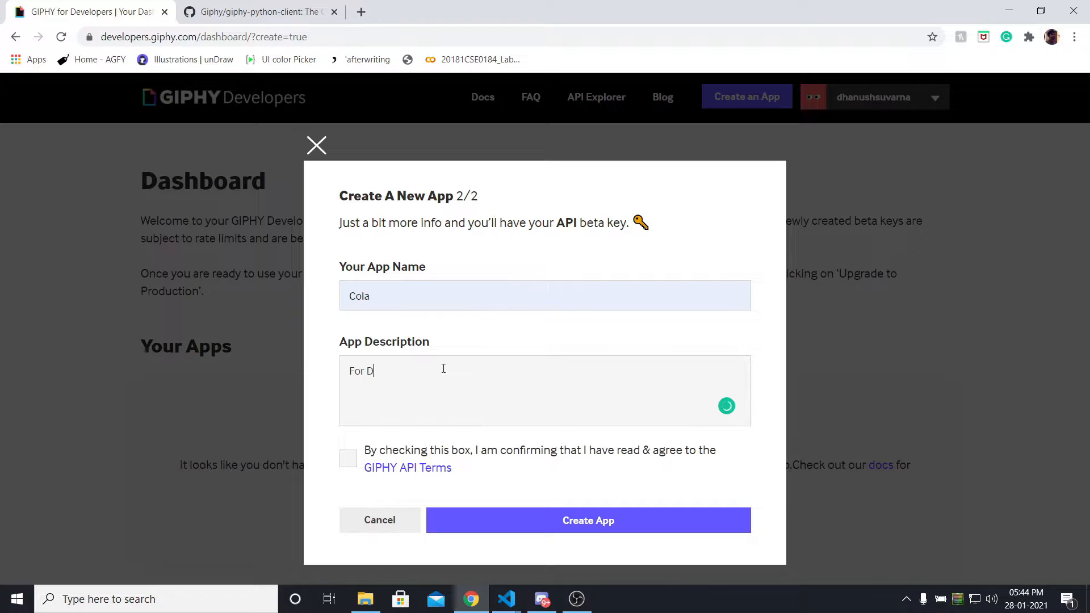
text(iscord g)
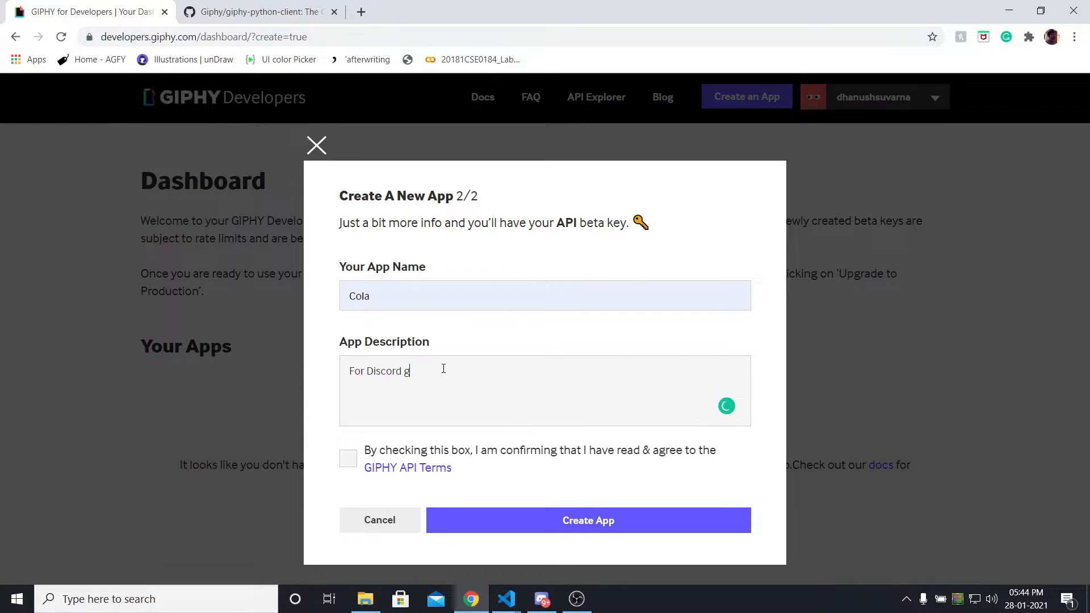
text(ifs)
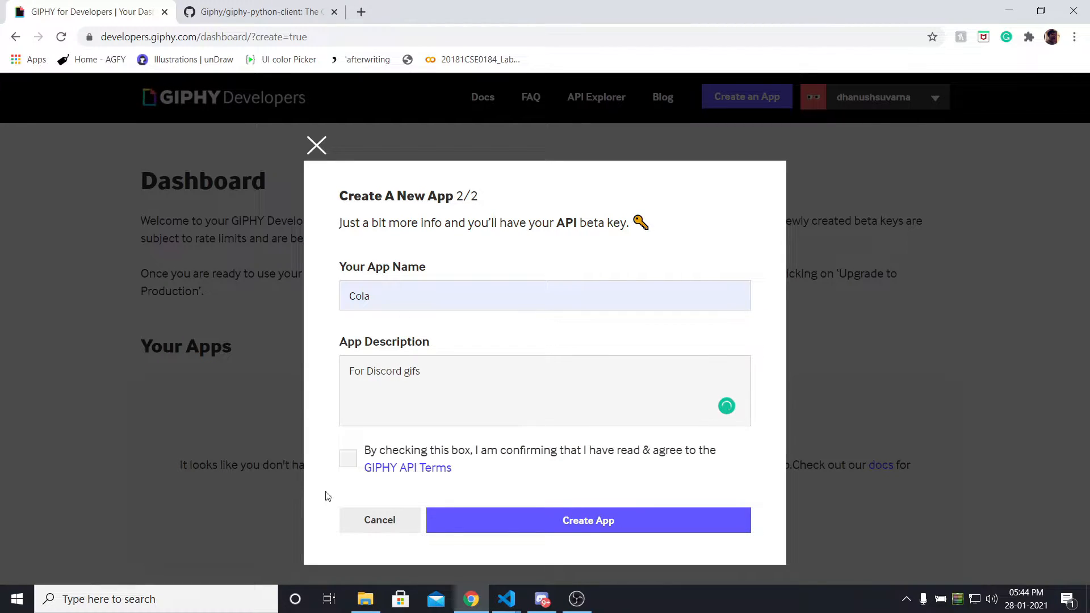
click(347, 458)
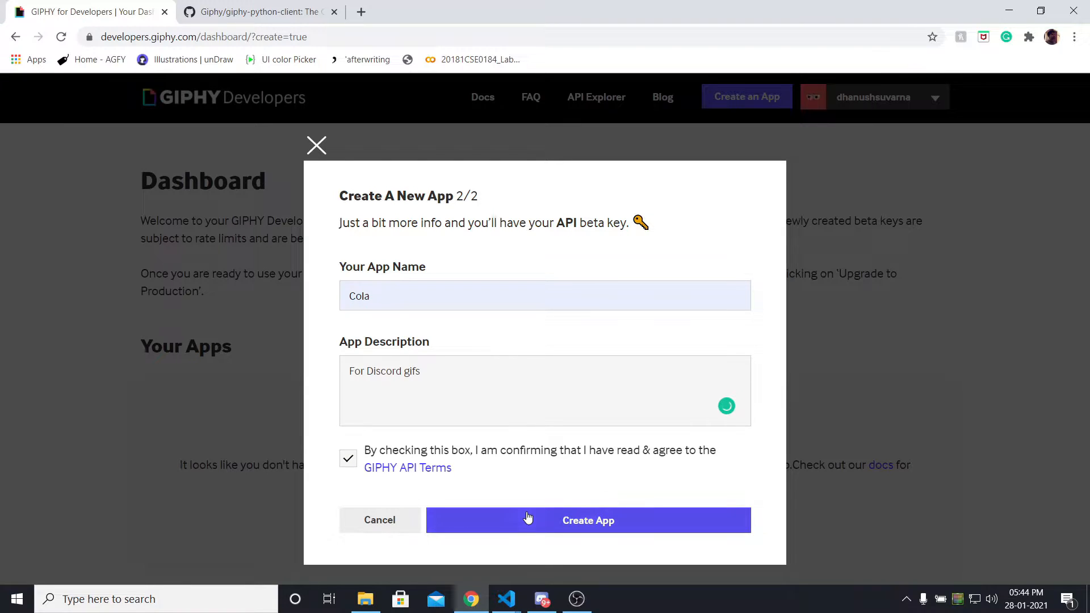
click(587, 520)
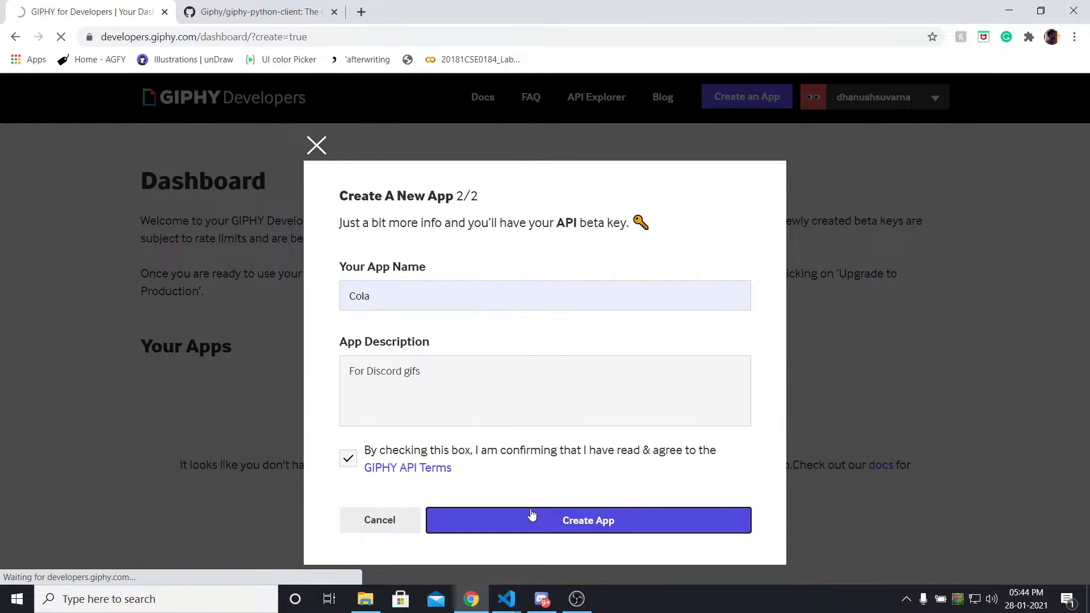
click(587, 520)
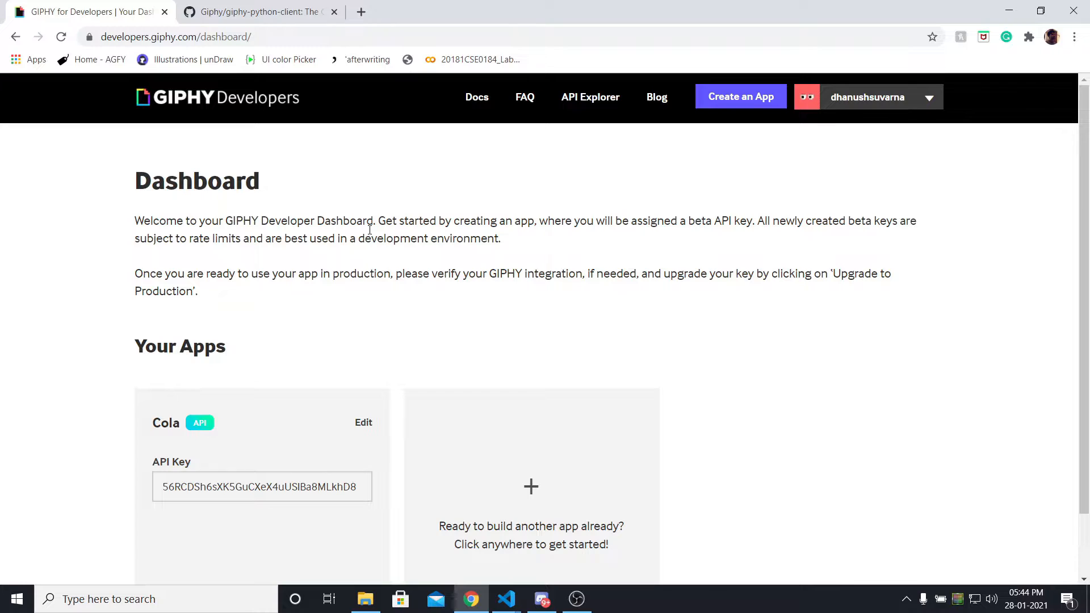
Grab 'pip install giphy_client' from the giphy-python-client README and return to VS Code
click(257, 12)
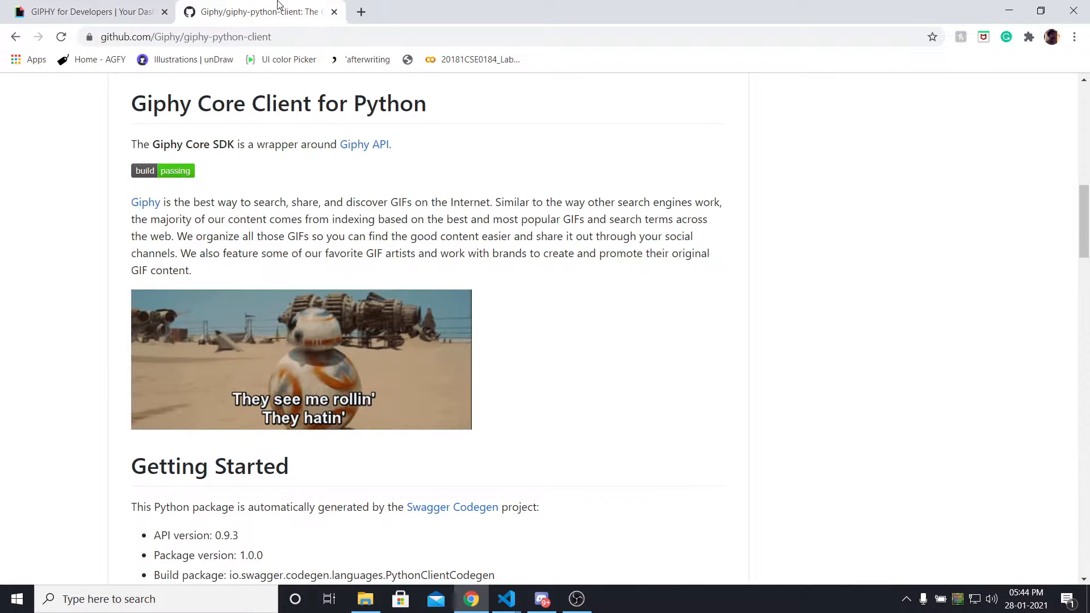
mouse_move(596, 280)
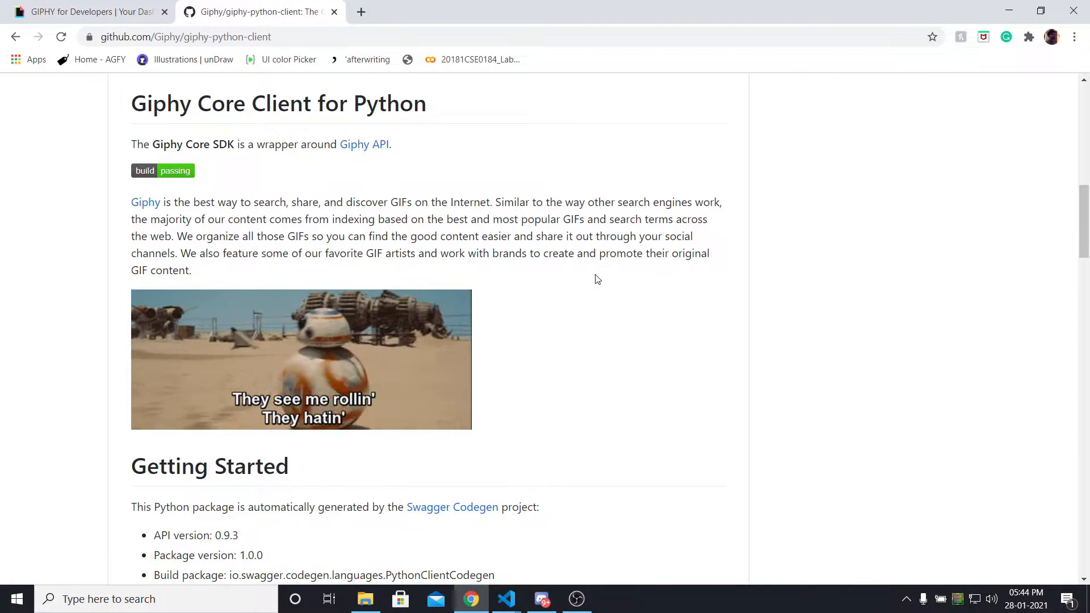
scroll(down, 3)
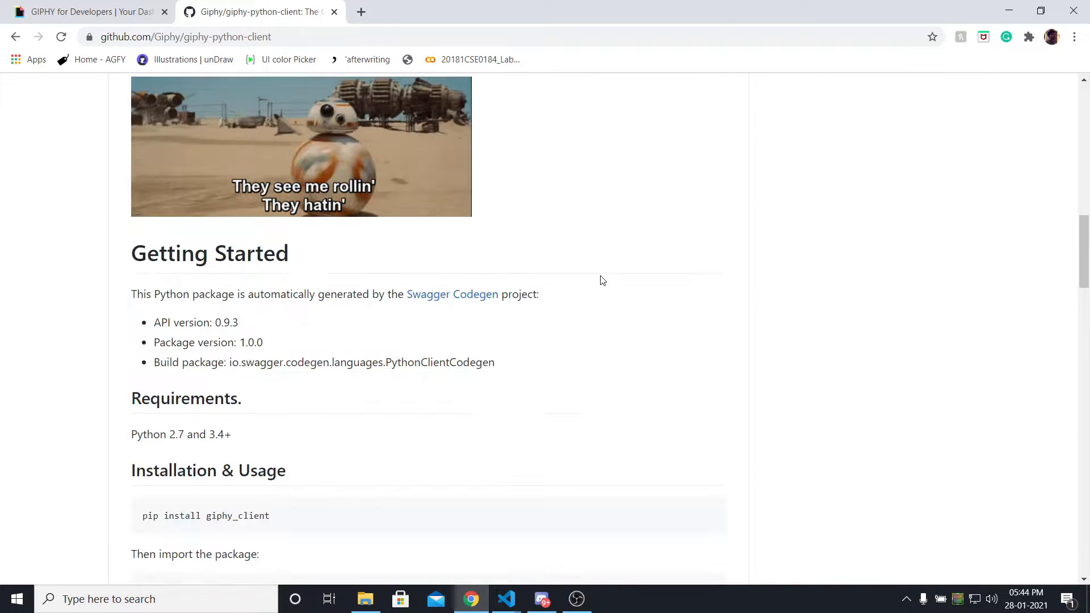
scroll(down, 3)
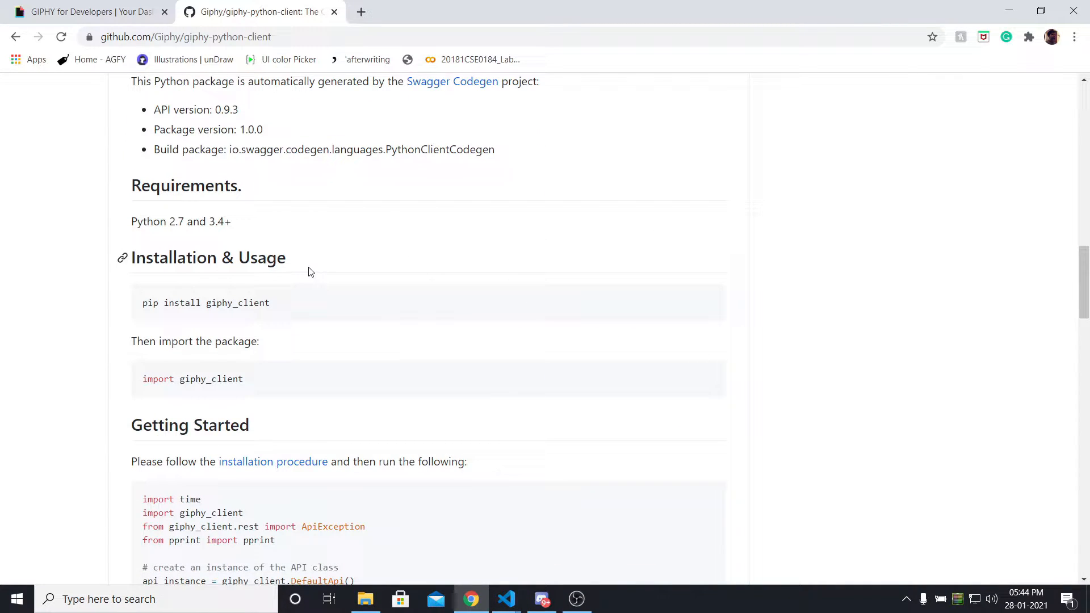
mouse_move(388, 300)
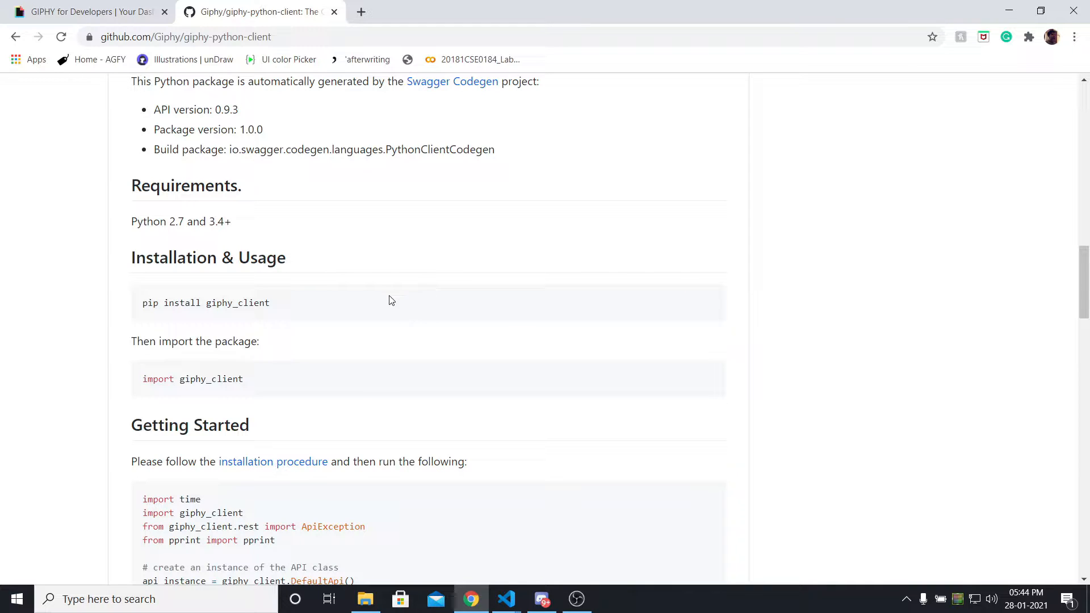
drag(142, 302, 271, 302)
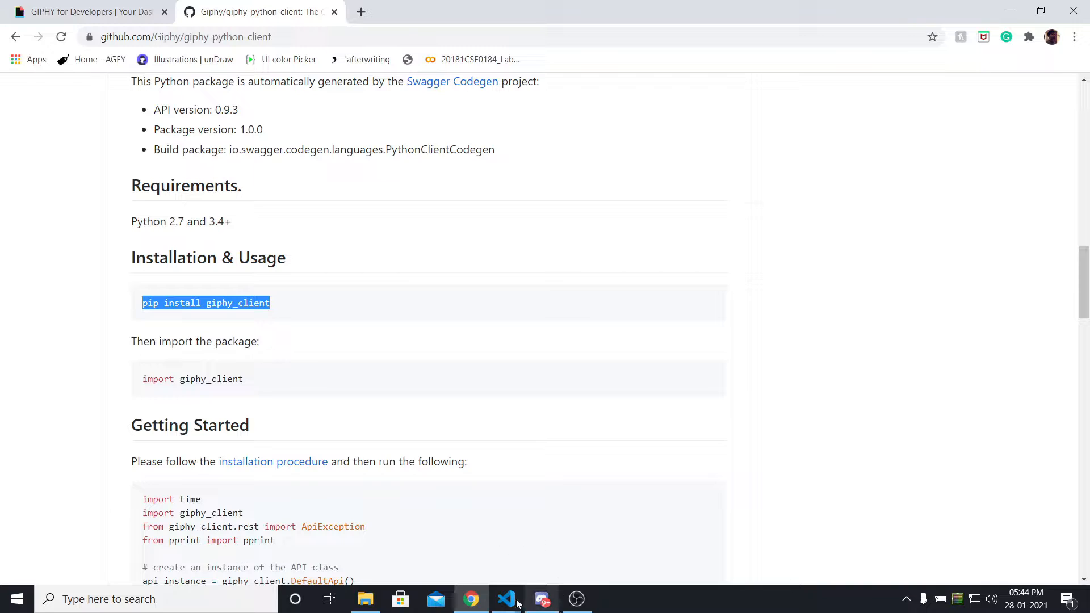
click(506, 598)
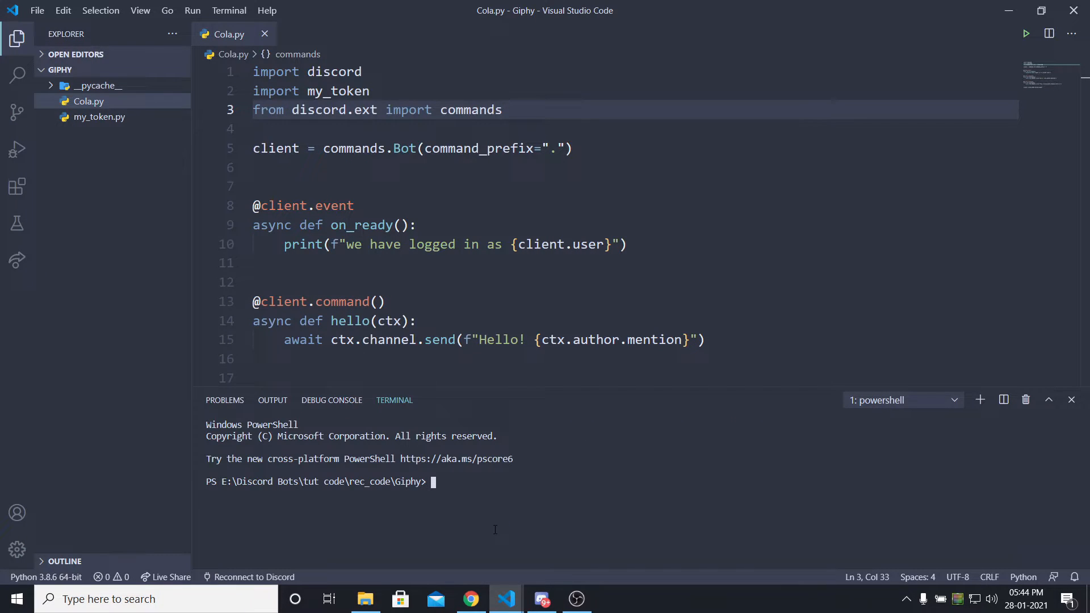
Run pip install giphy_client in the terminal, then shrink the panel to show more code
text(pip install giphy_client)
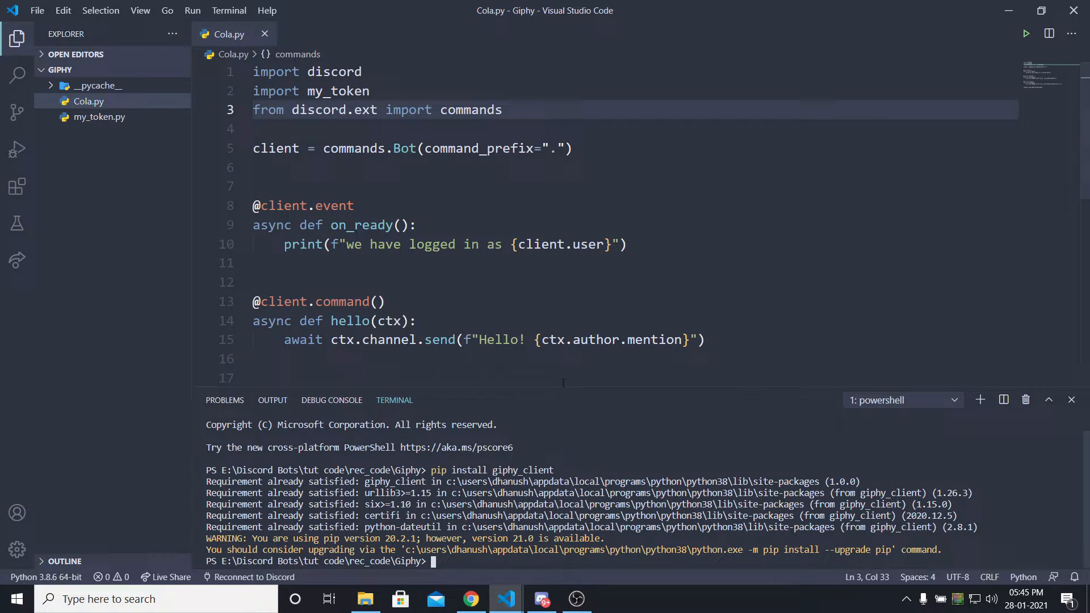
drag(535, 390, 535, 309)
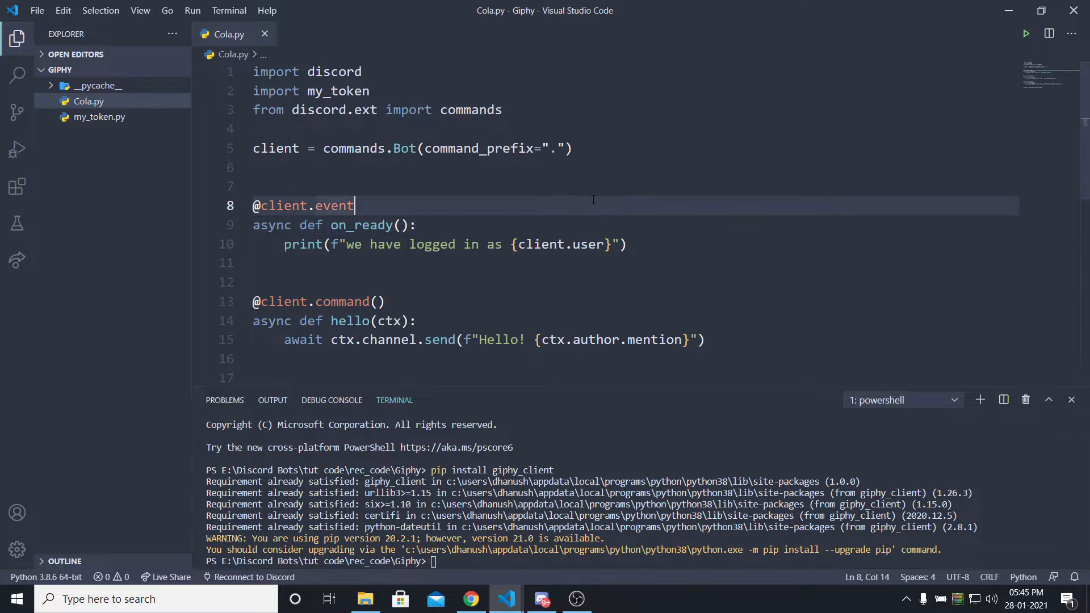
scroll(down, 3)
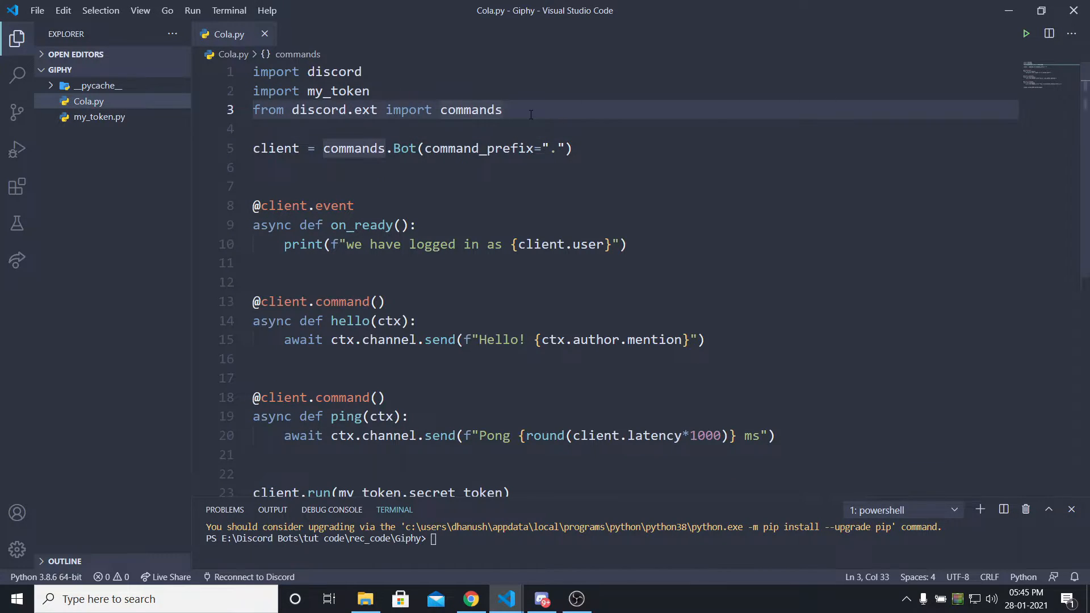
Add 'import giphy_client' and 'from giphy_client.rest import ApiException', then save Cola.py
text(import giphy_client)
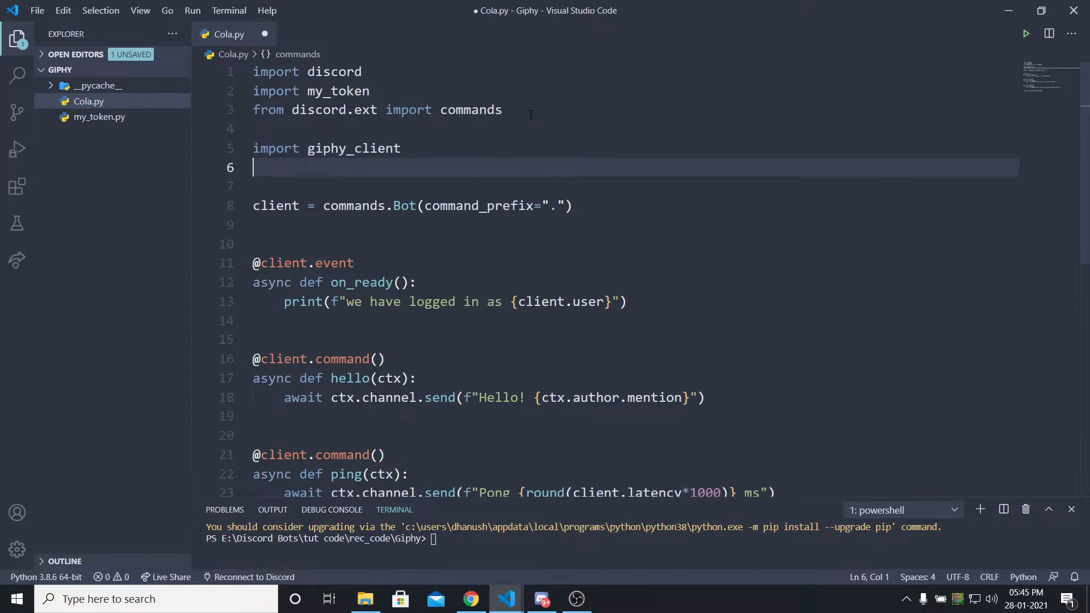
text(from)
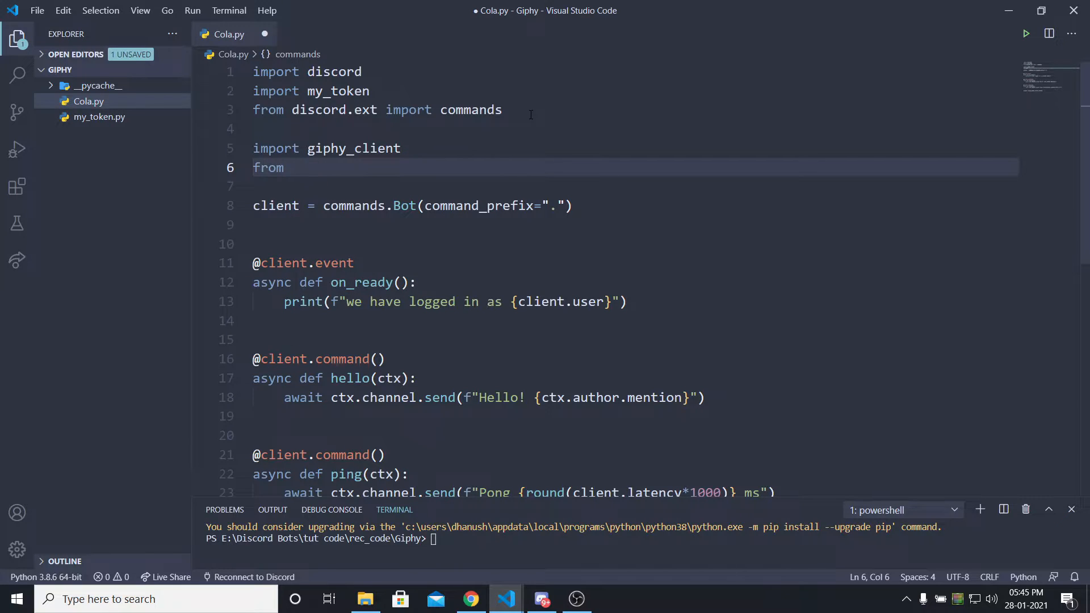
text(giphy_client)
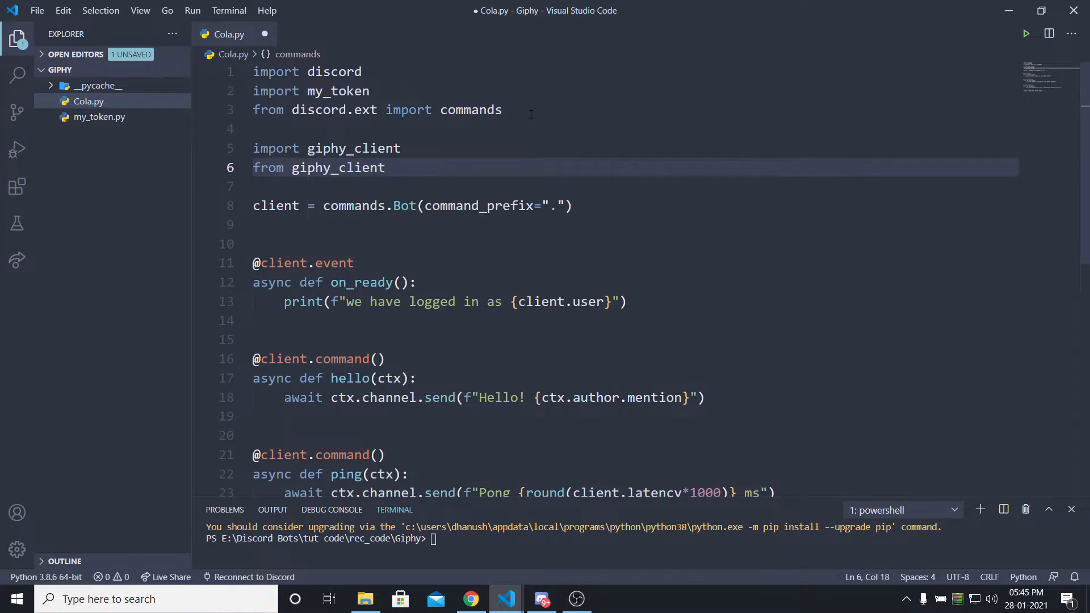
text(.rest import)
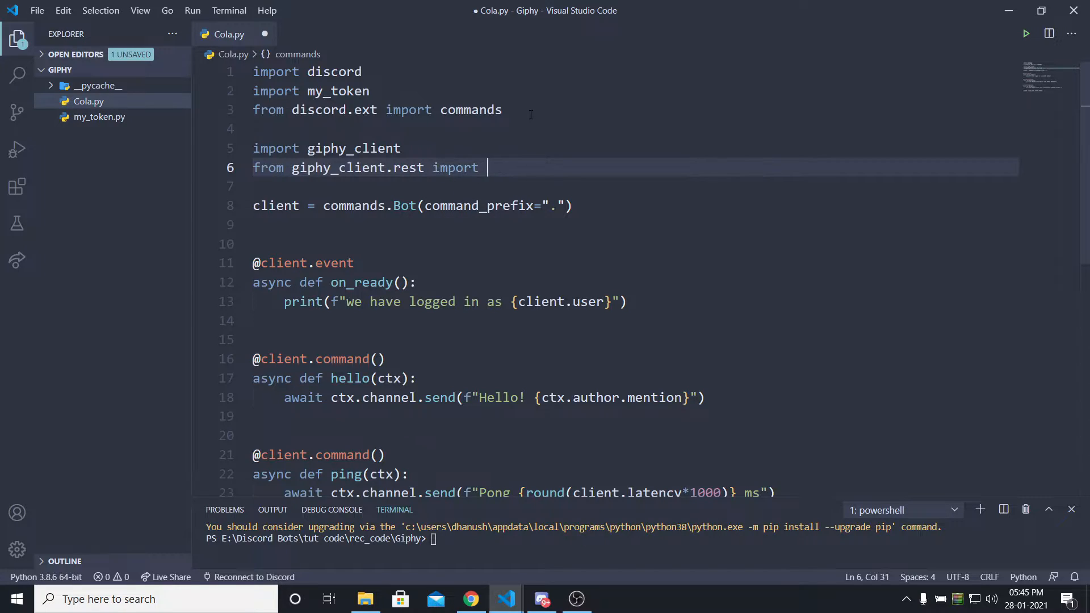
text(ApiException)
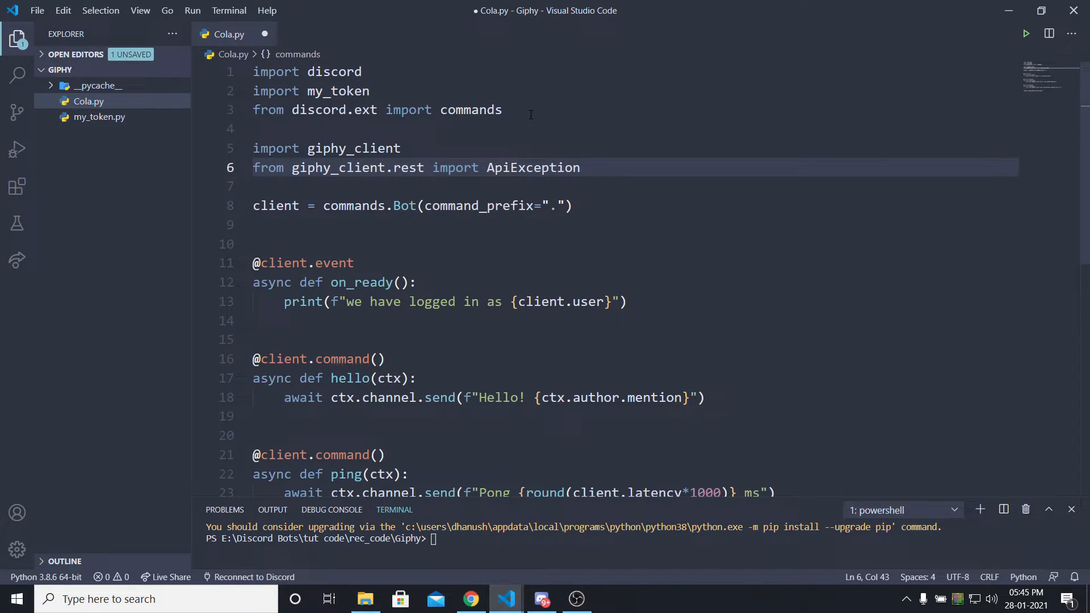
key(ctrl+s)
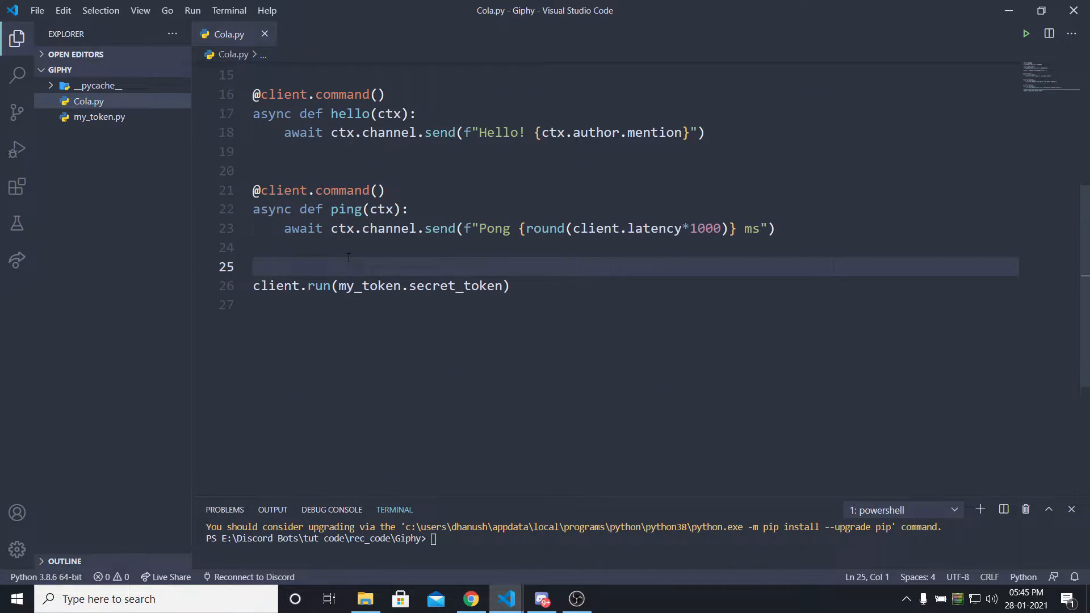
key(enter)
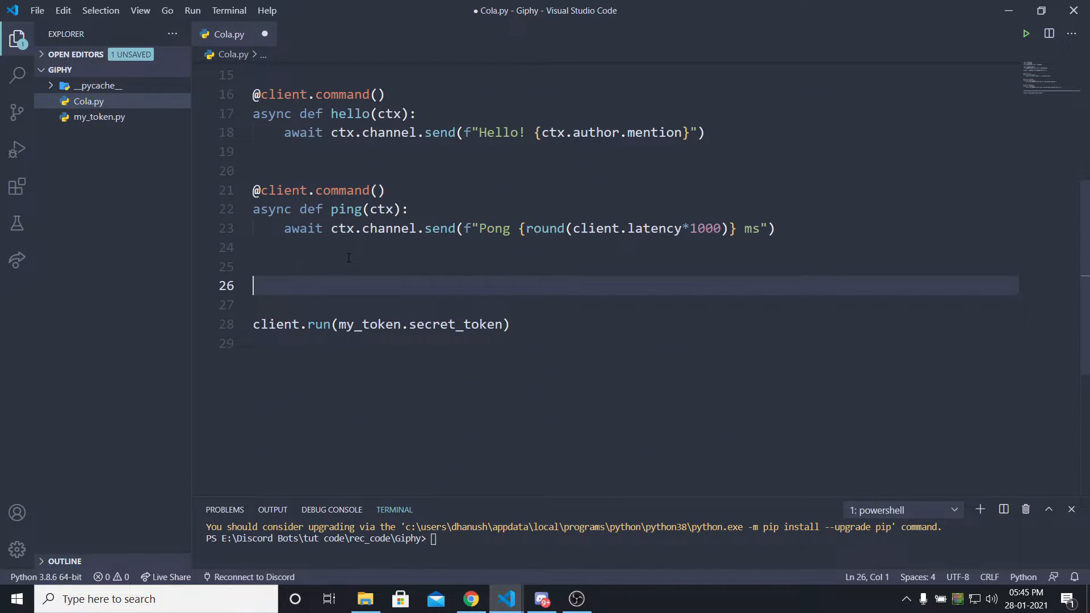
text(@cl)
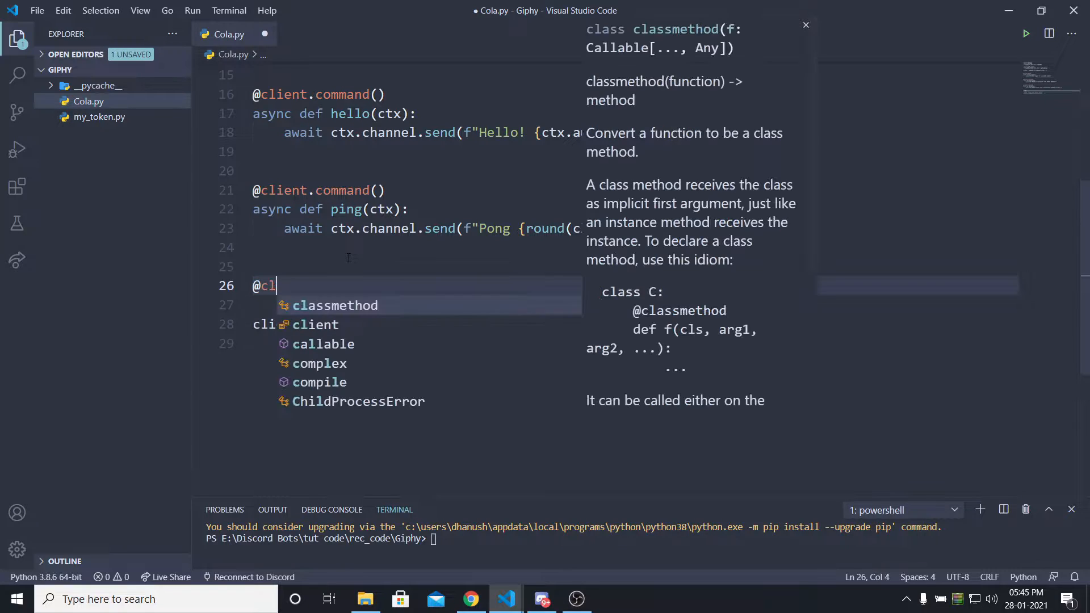
text(ient.command()
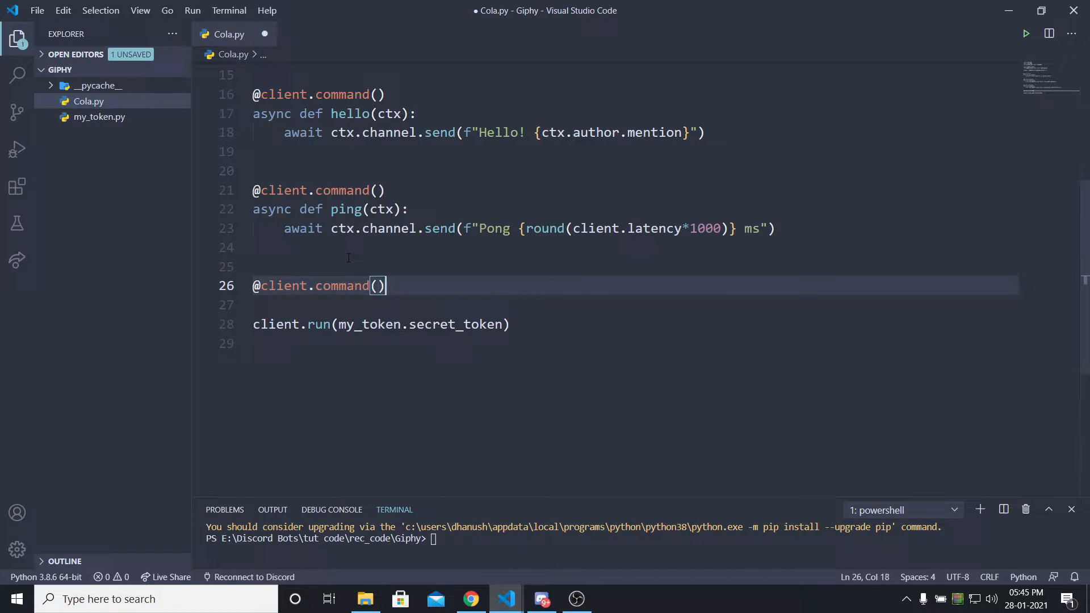
text(a)
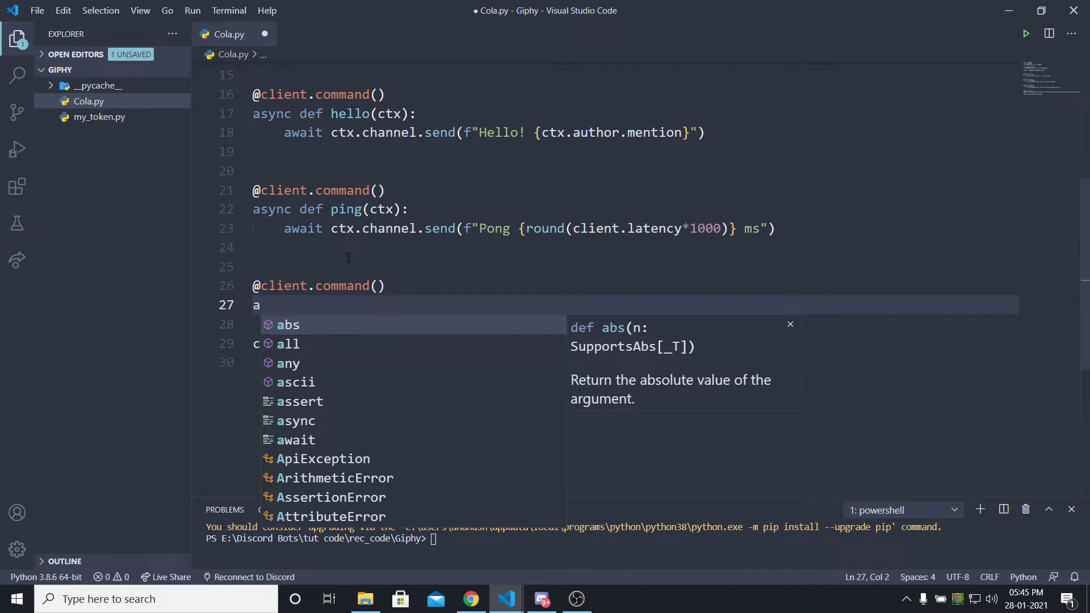
text(sync def)
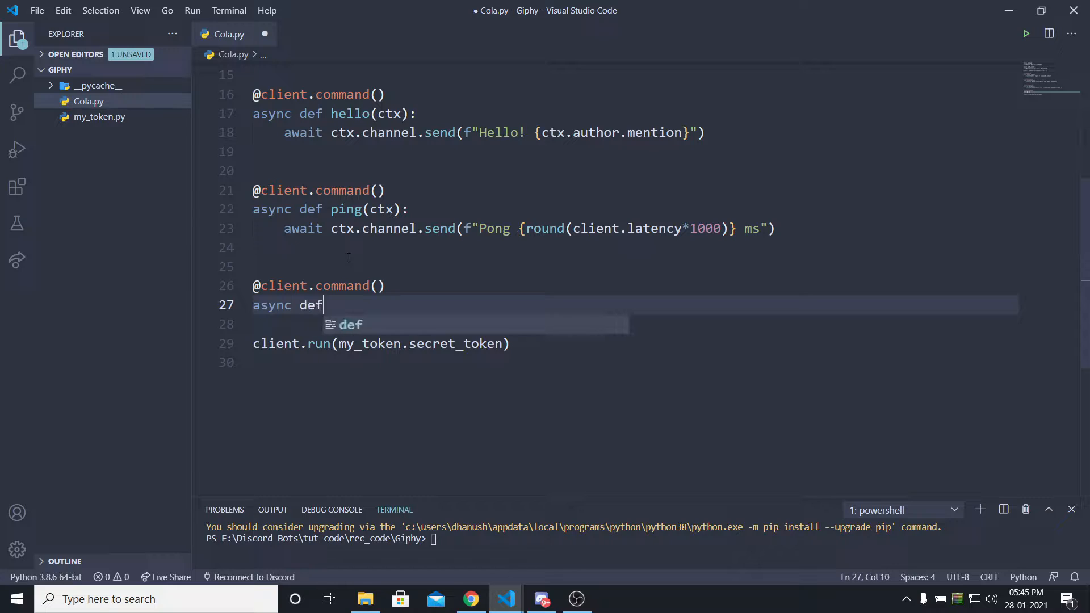
text(gif)
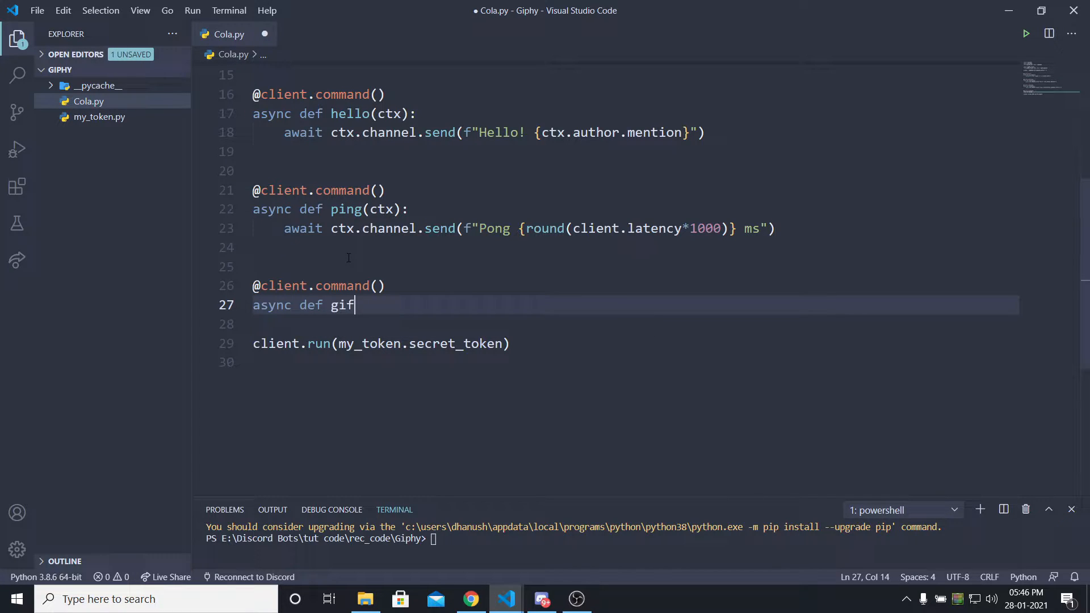
text(())
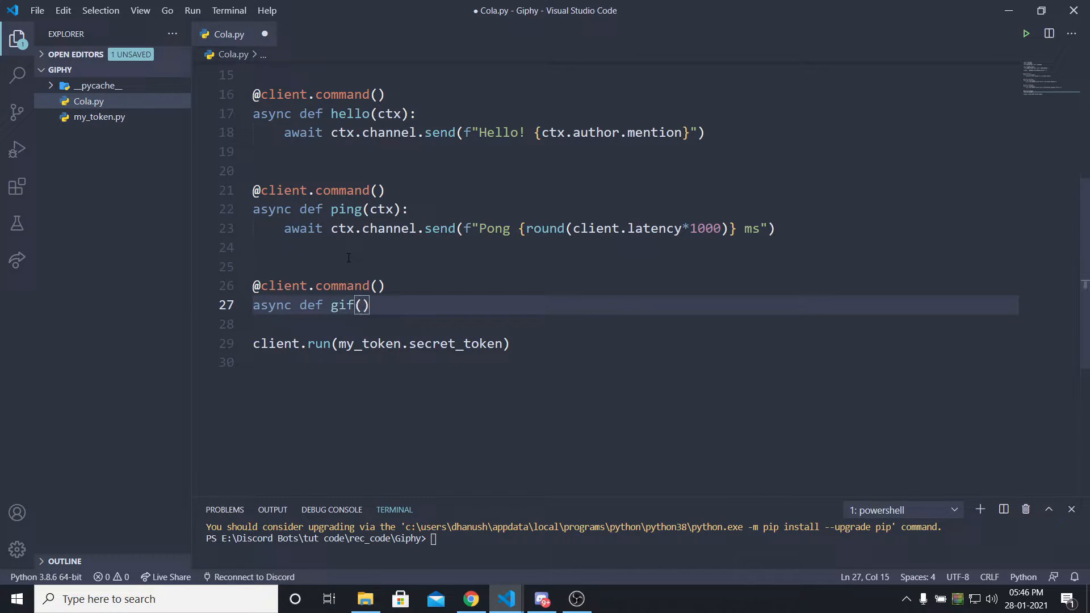
text(ctx,)
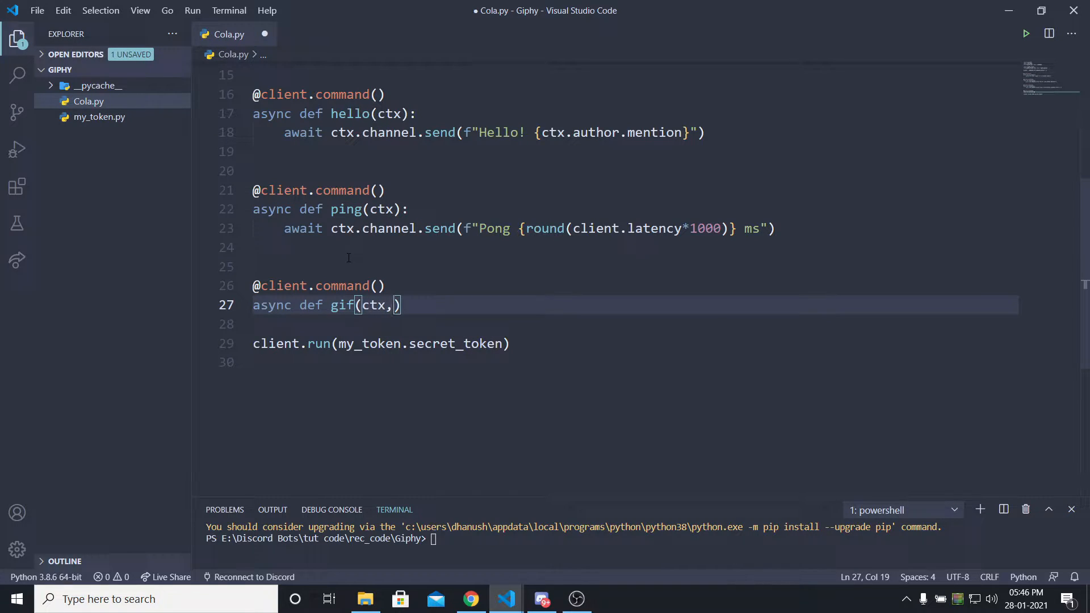
text(*,)
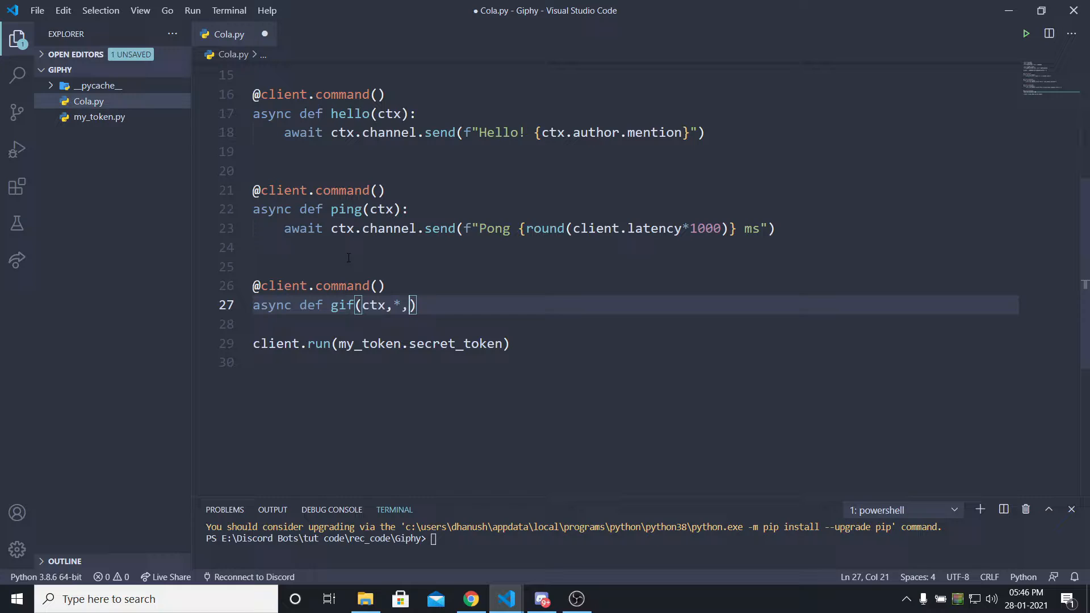
text(q)
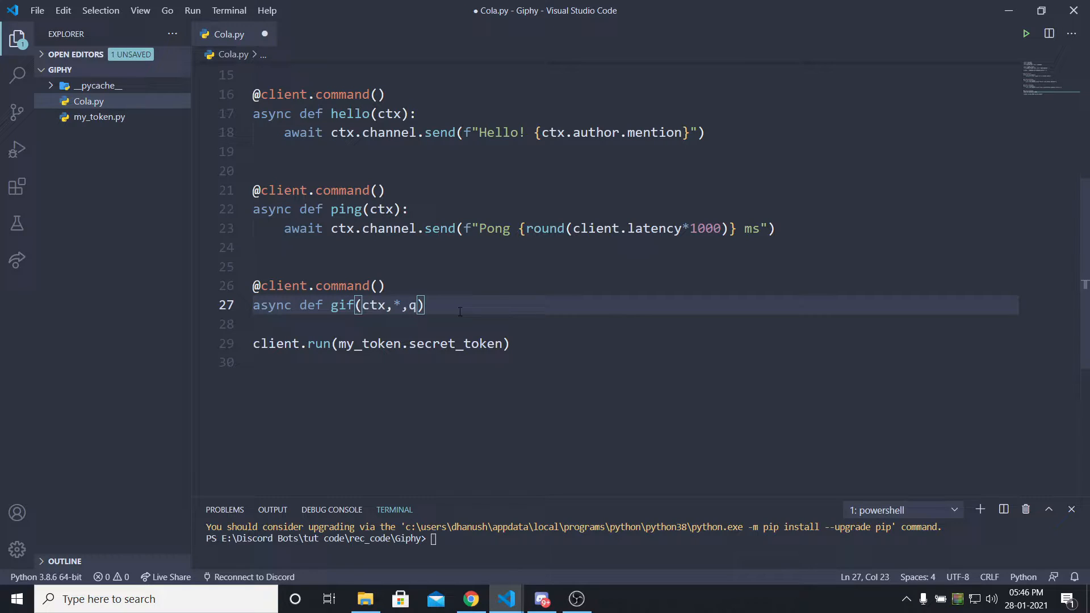
text(=)
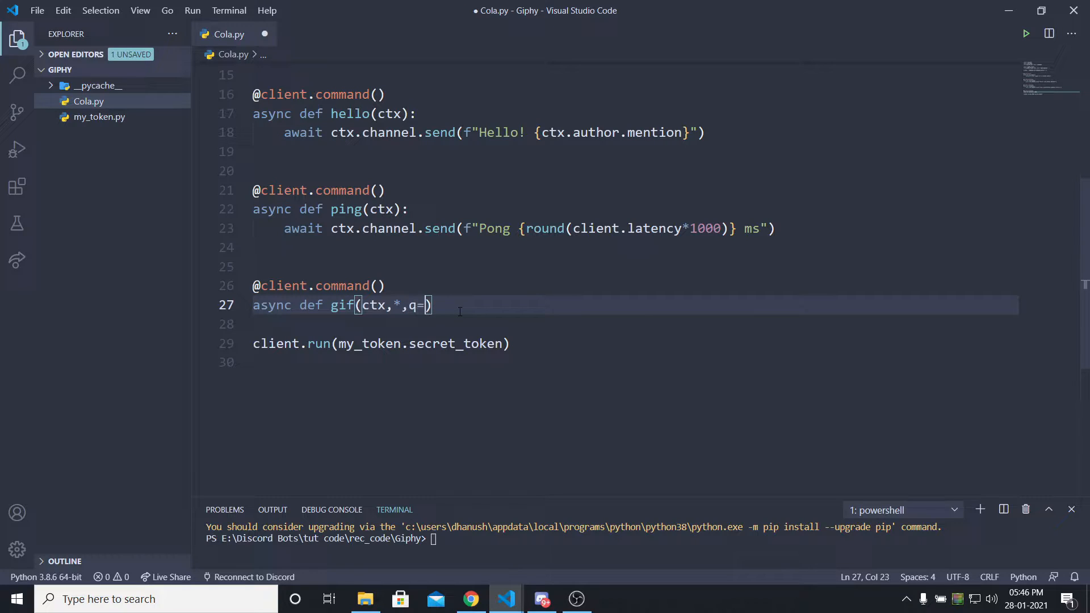
text("")
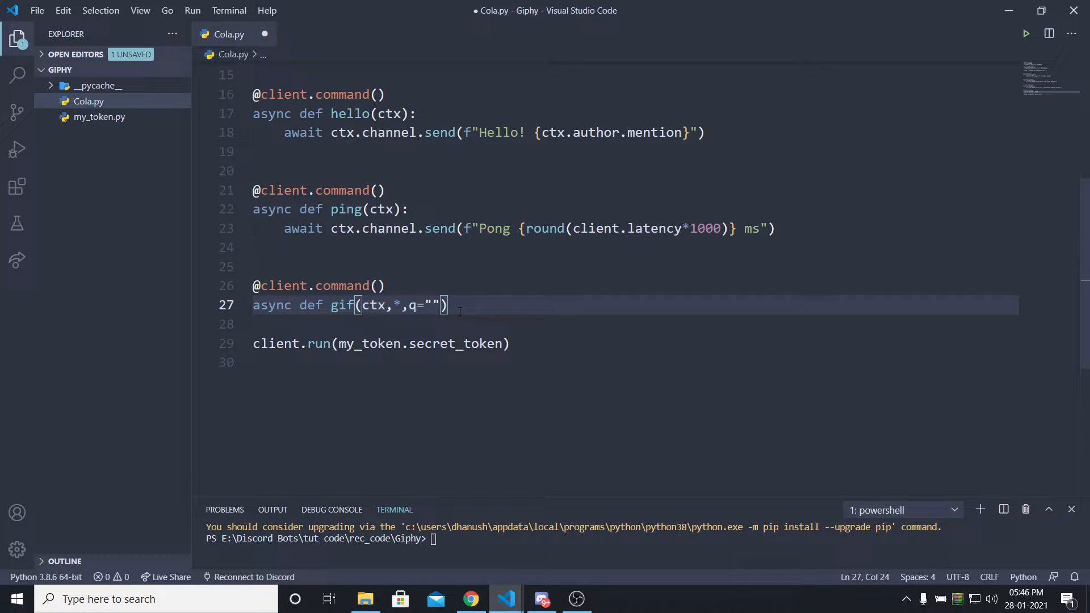
text(Sm)
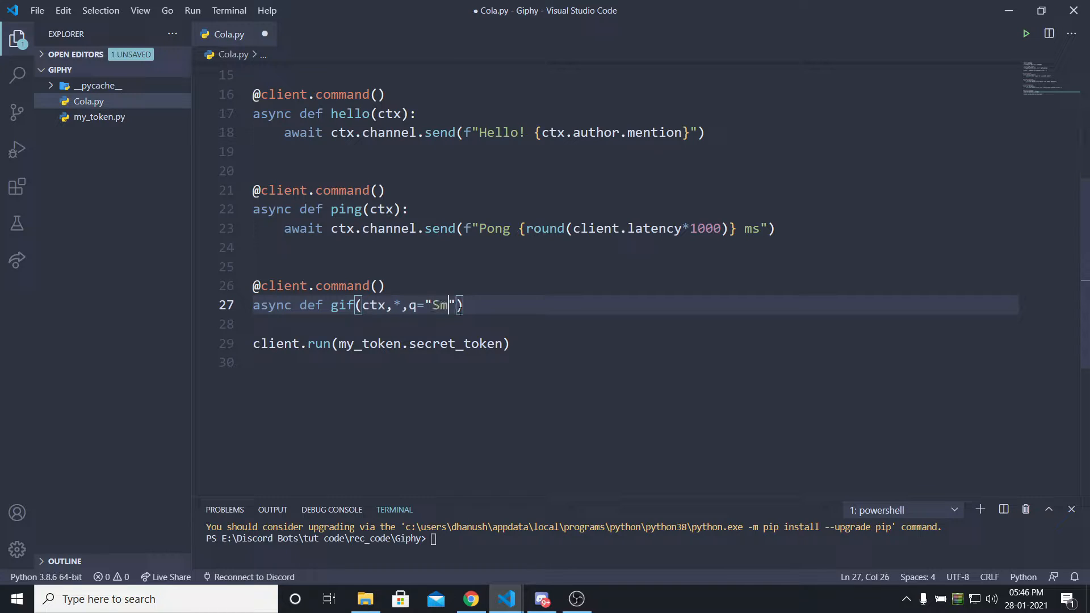
text(ile)
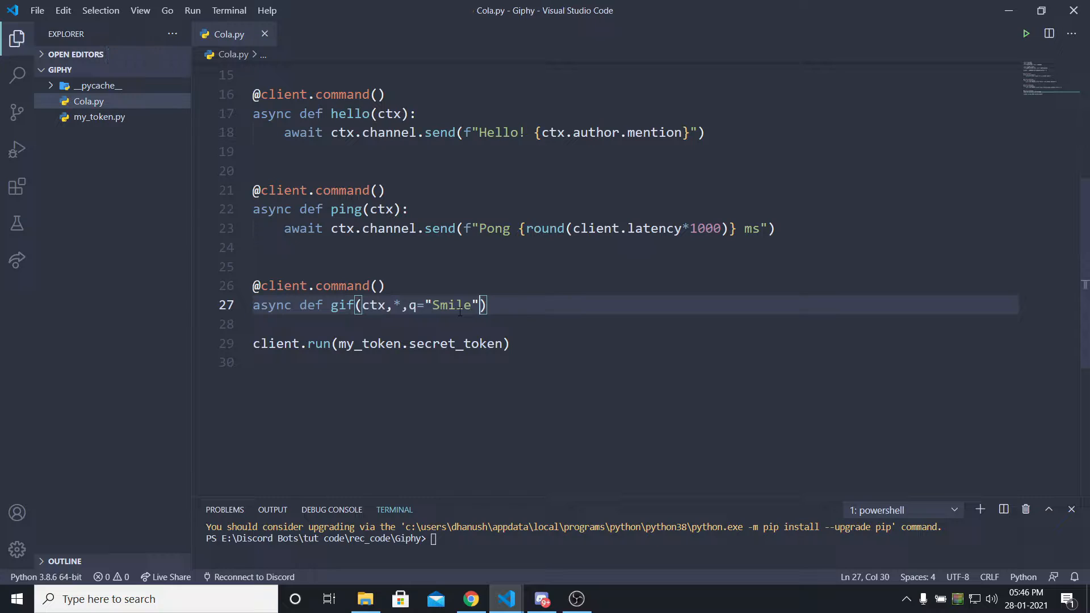
text(:)
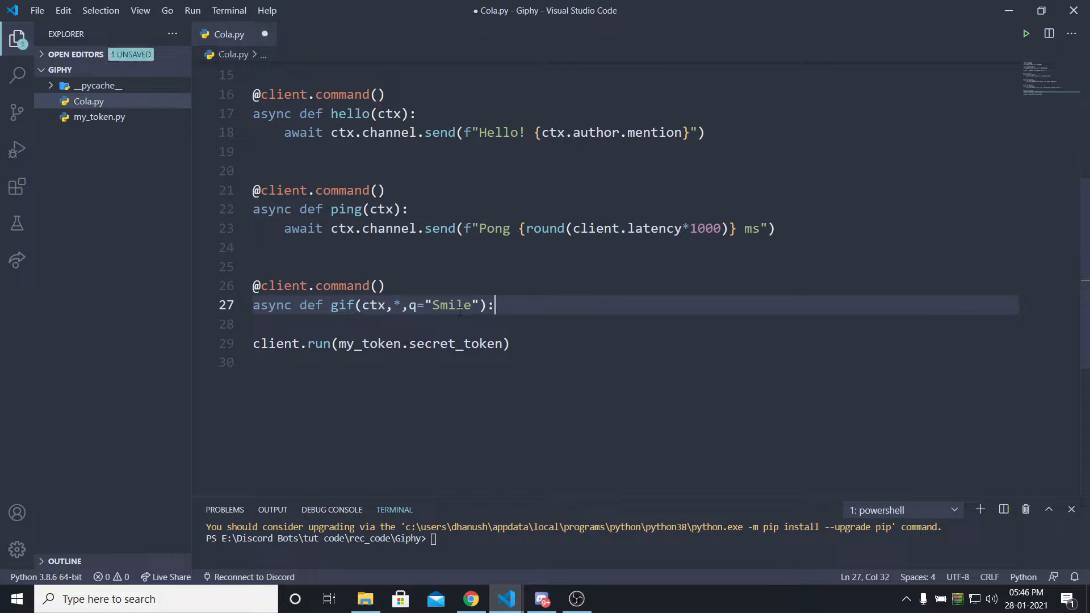
Begin the command body with an empty api_key = '' assignment
key(enter)
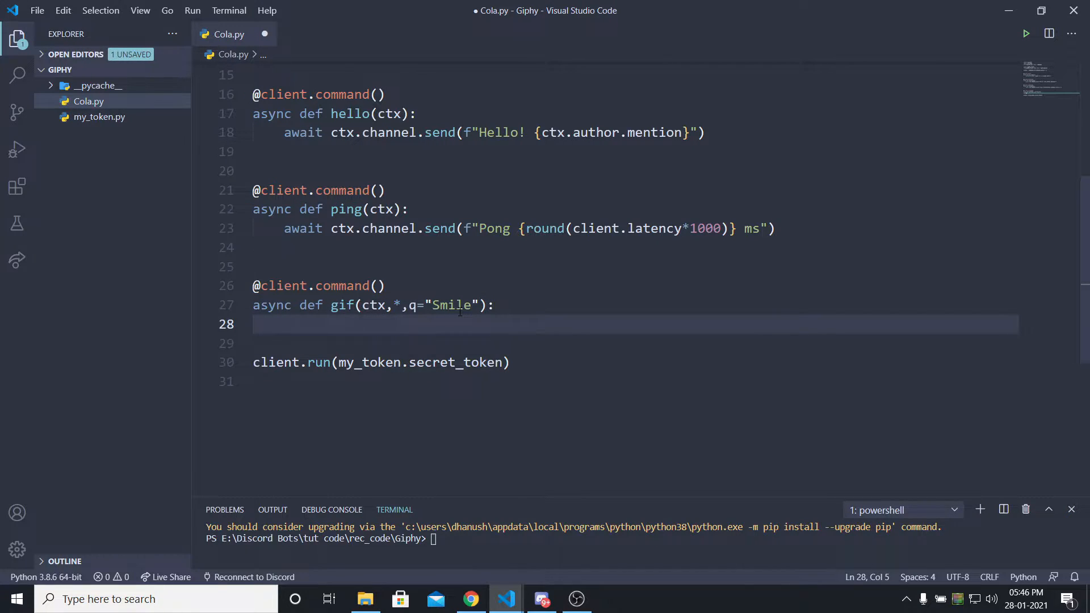
key(enter)
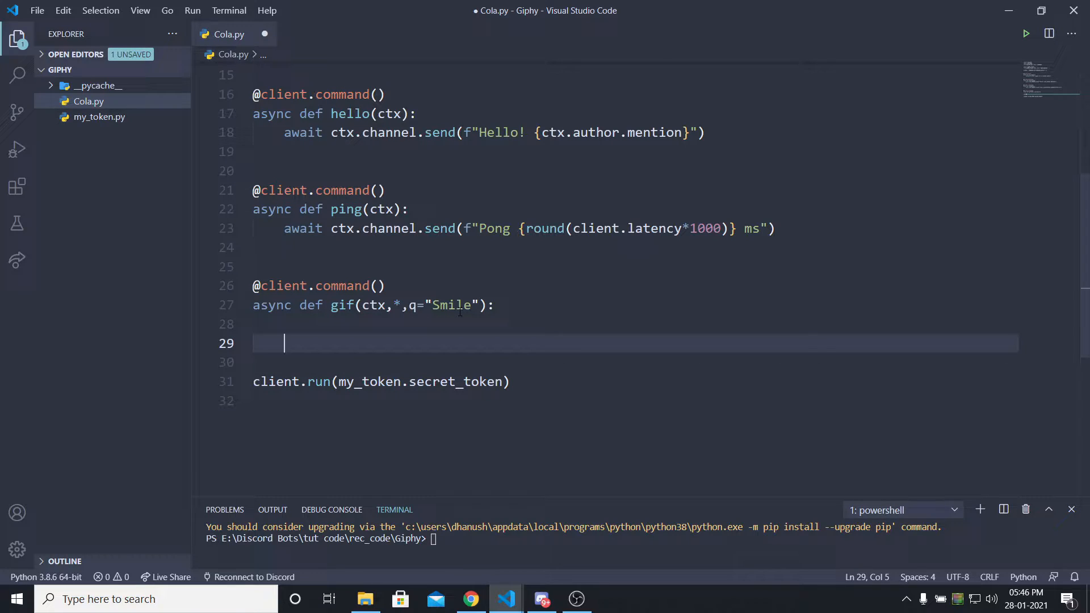
text(api)
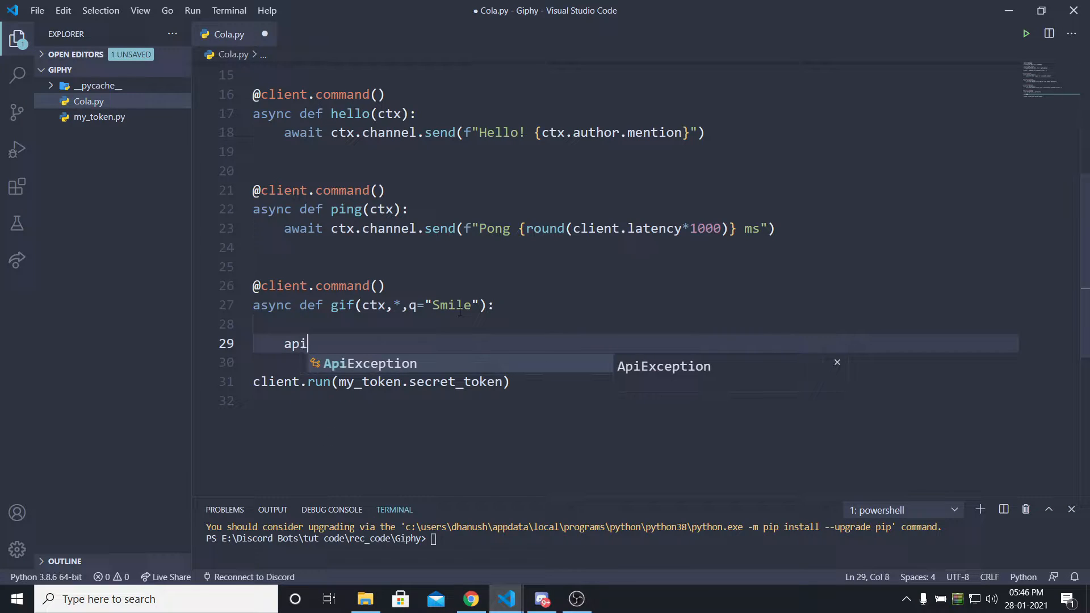
text(_key)
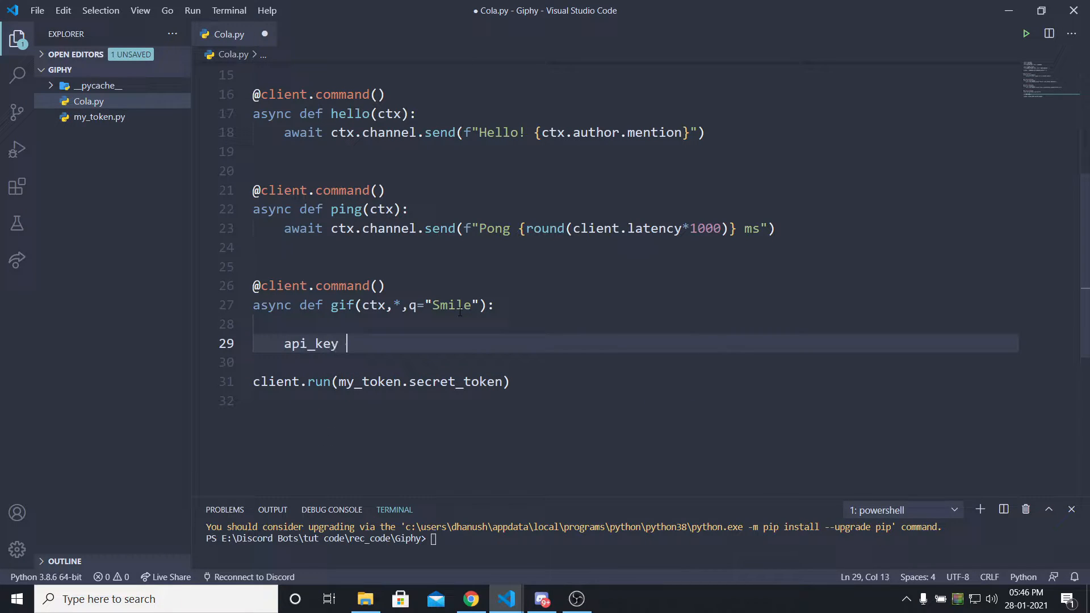
text(= '')
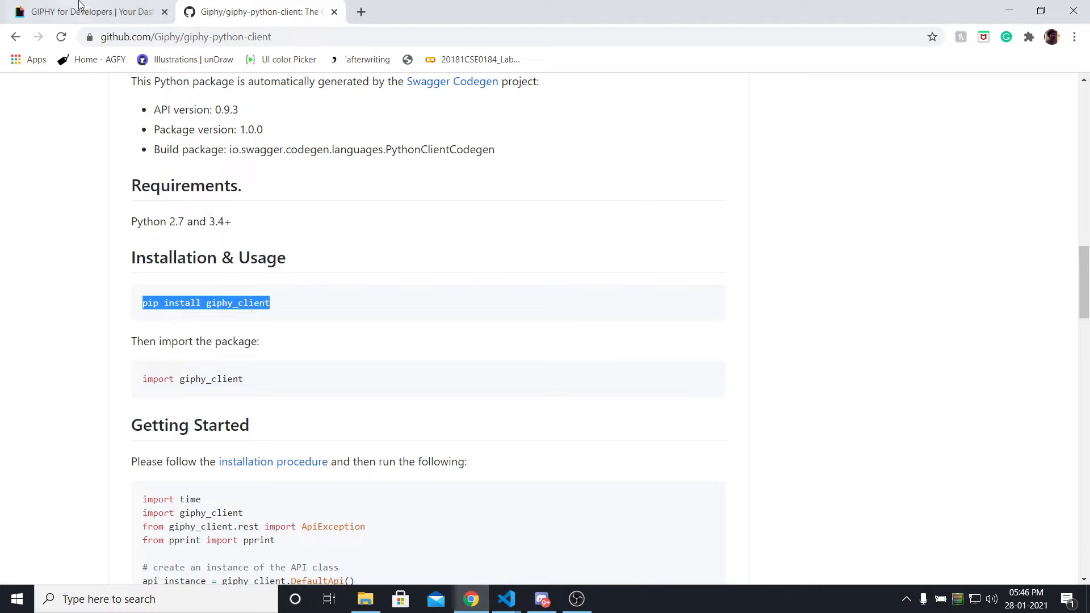
Copy the Cola app's API key from the GIPHY dashboard and return to Cola.py
click(83, 11)
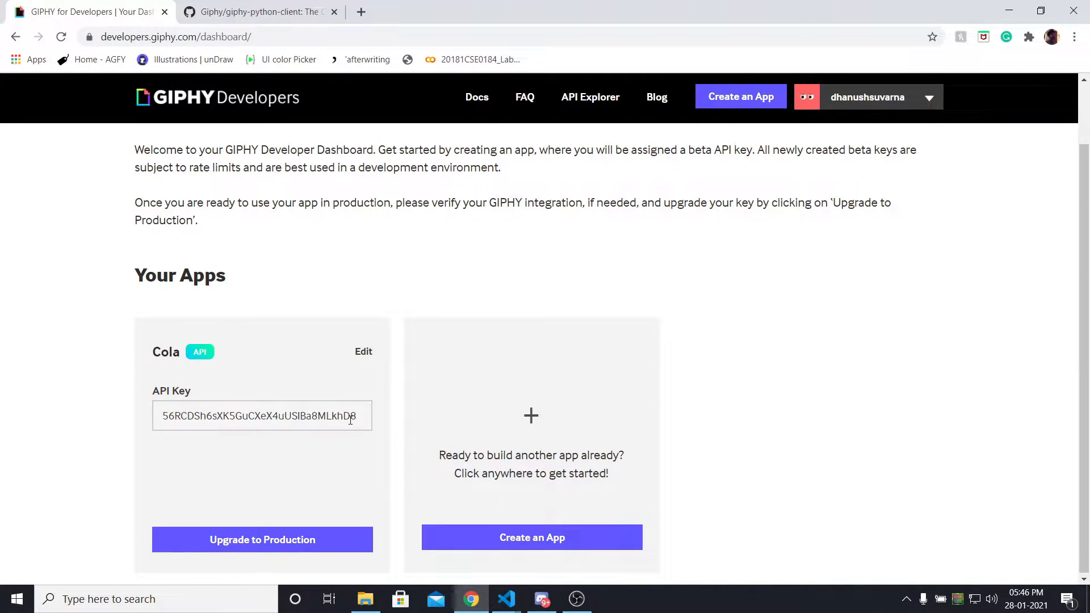
click(262, 416)
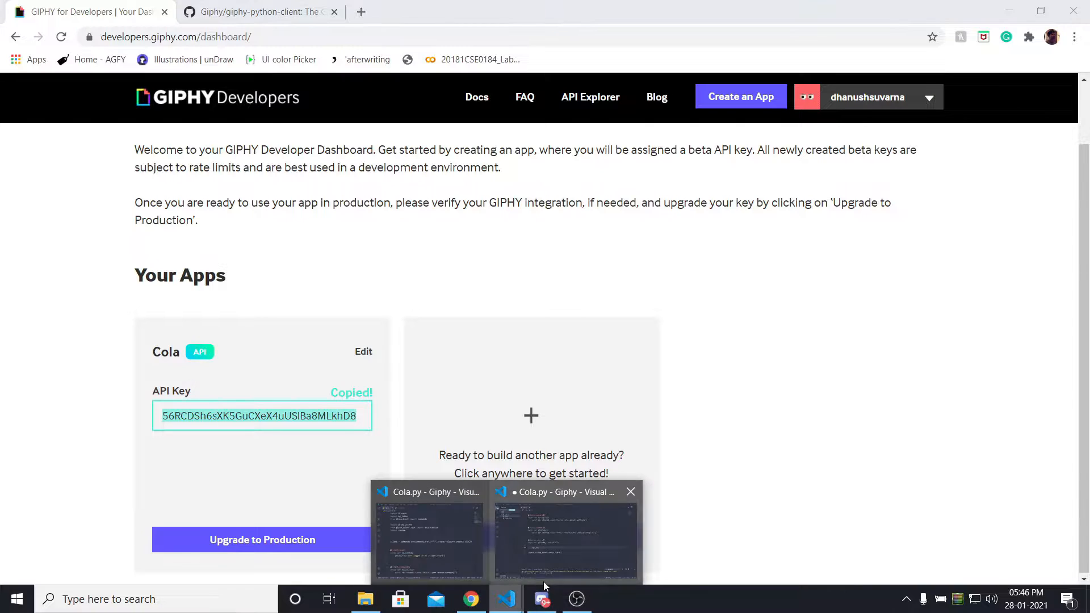
click(566, 535)
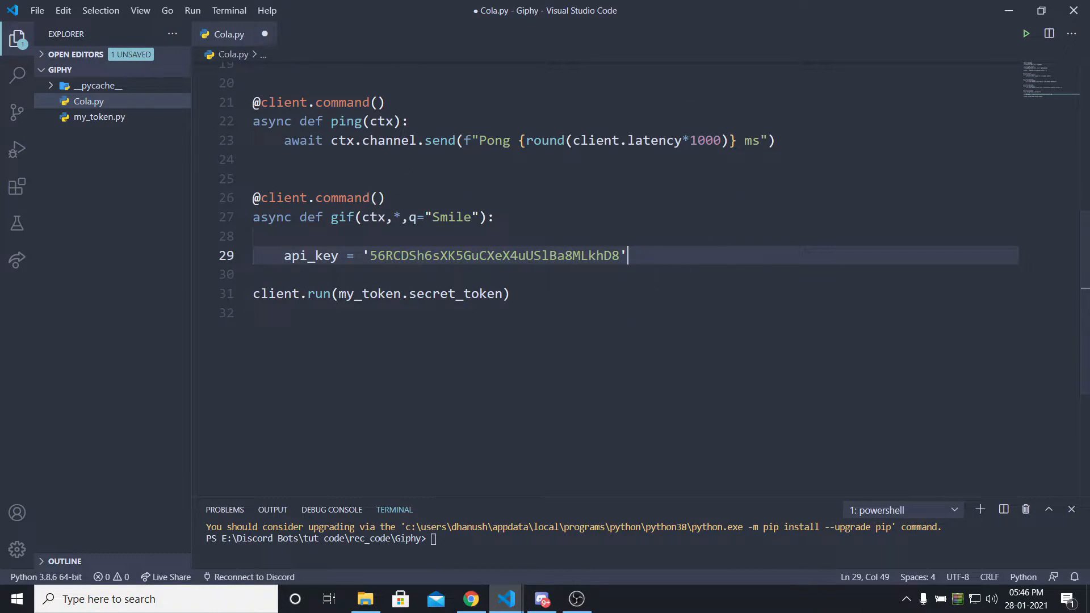
mouse_move(680, 267)
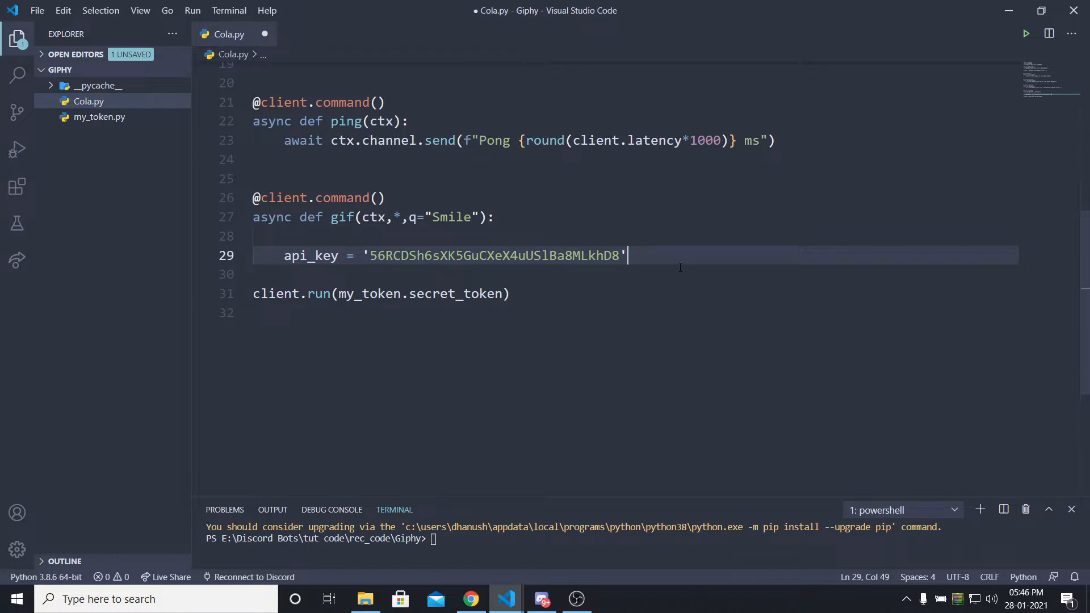
Add api_instance = giphy_client.DefaultApi() on the line after the API key
key(enter)
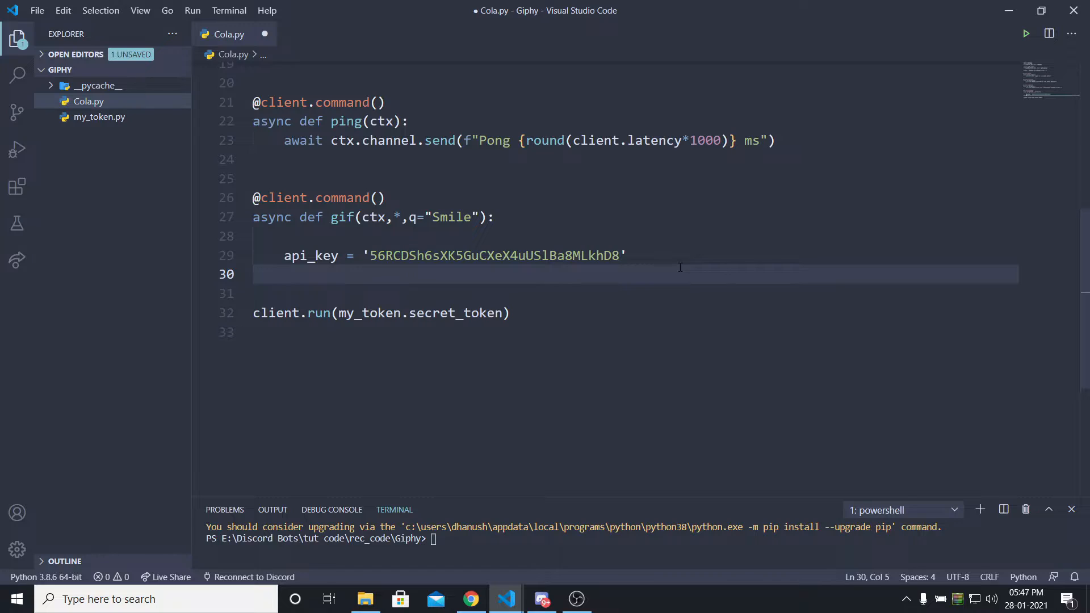
text(api_)
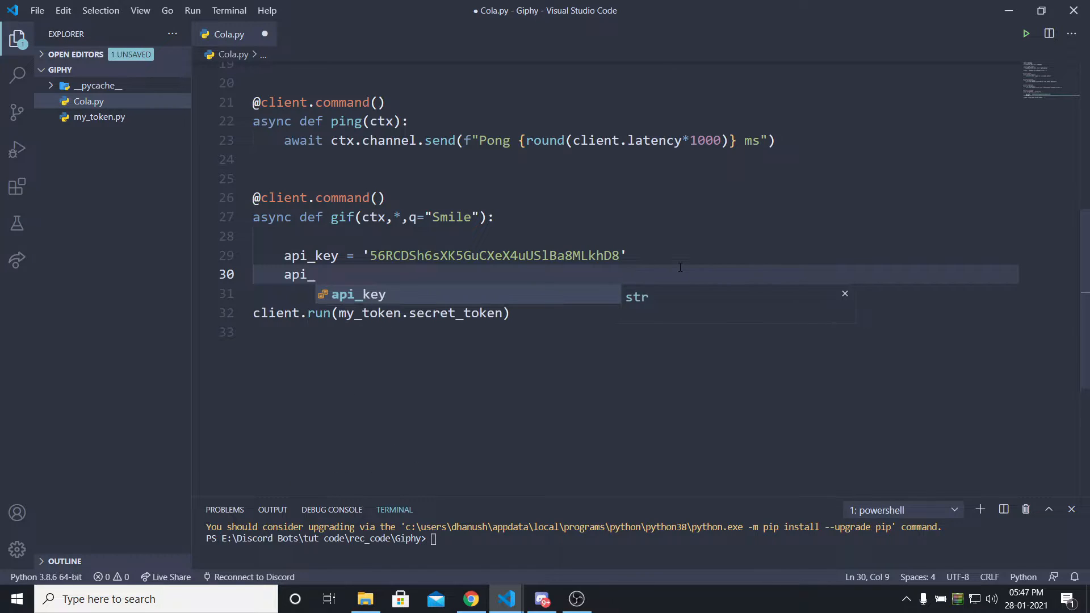
text(im)
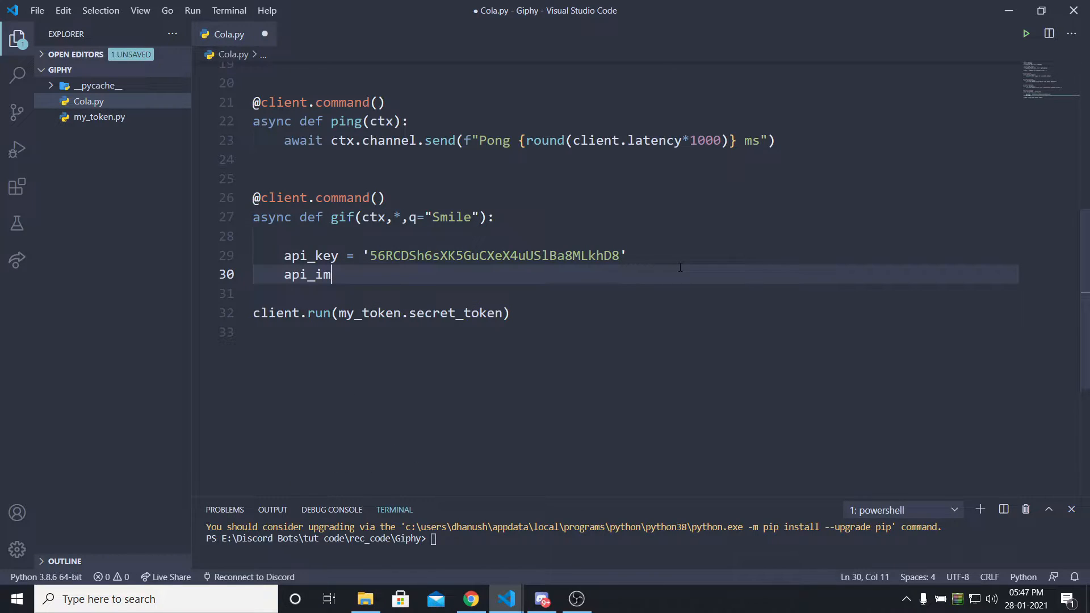
text(sta)
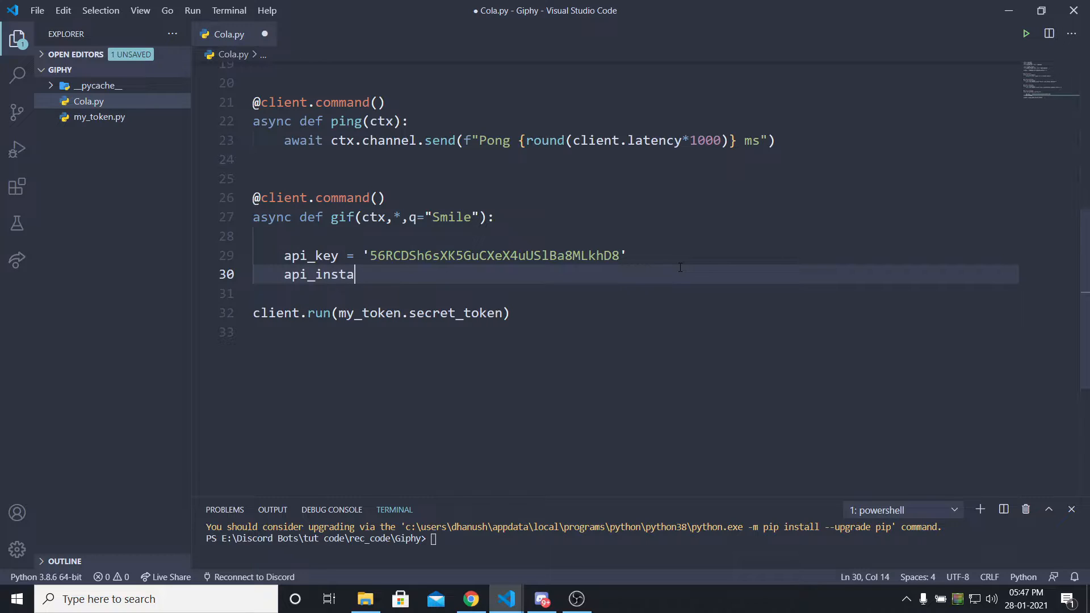
text(nce =)
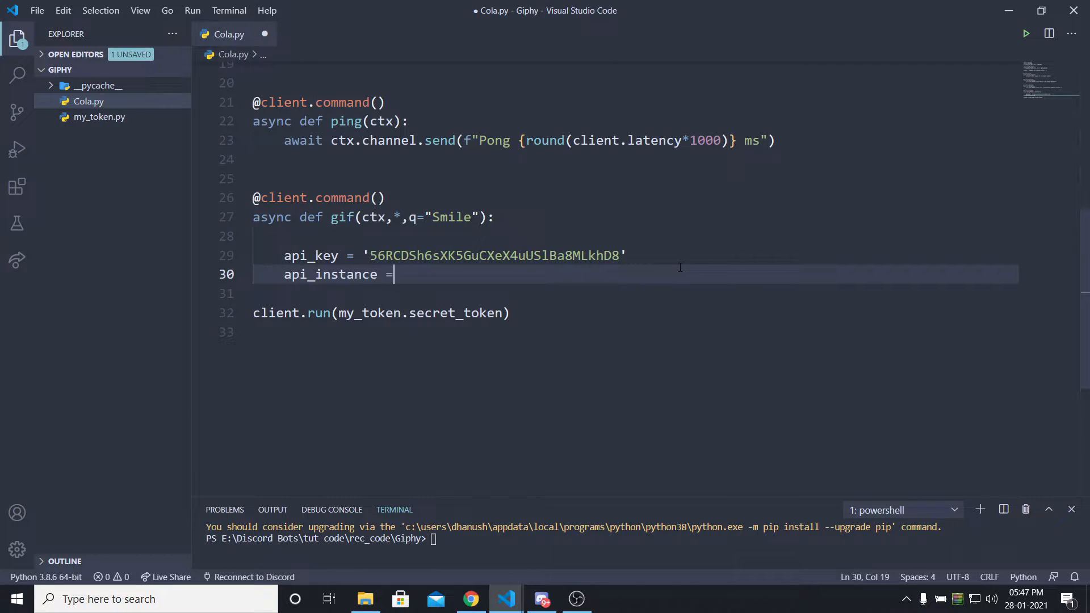
text(giphy_client)
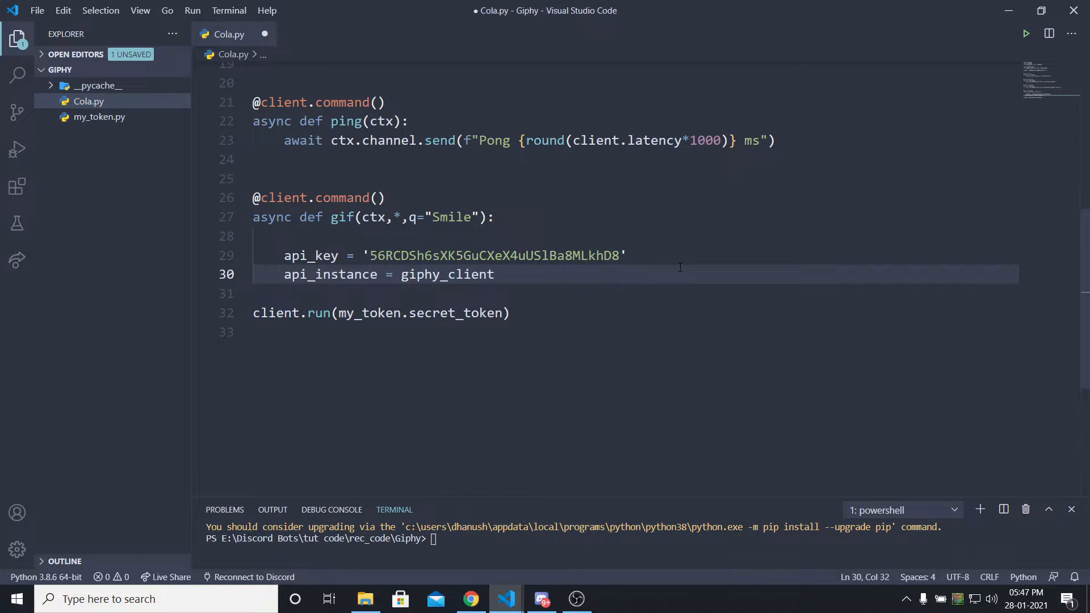
text(.De)
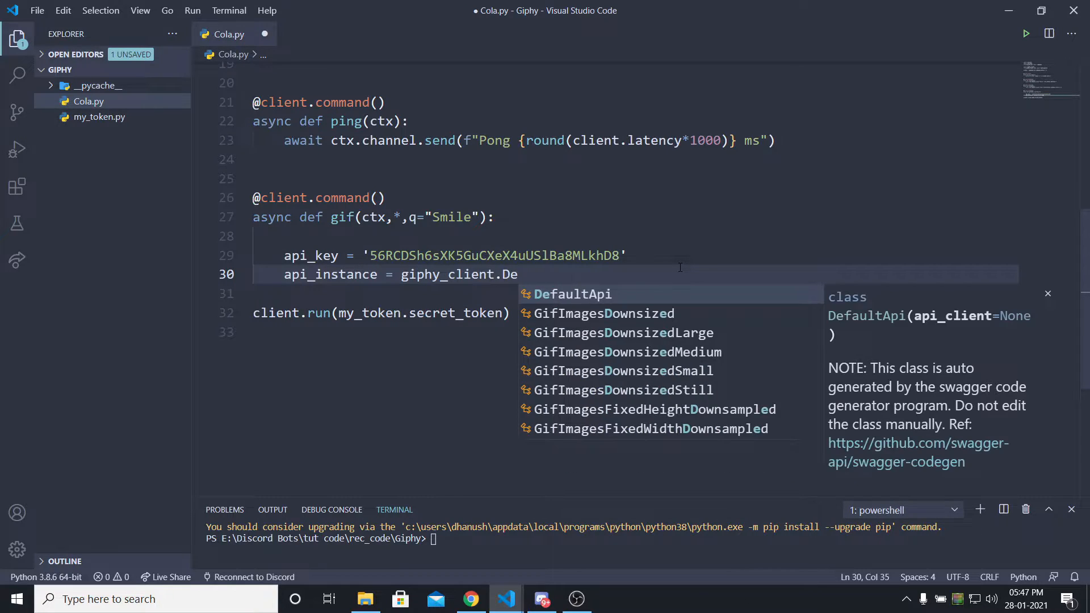
key(Tab)
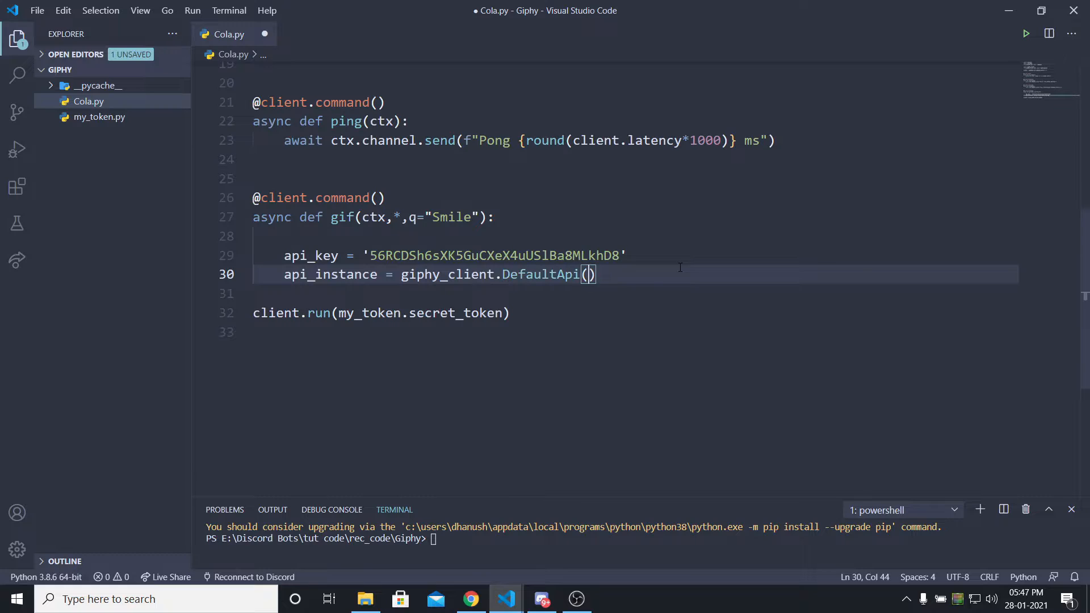
key(Enter)
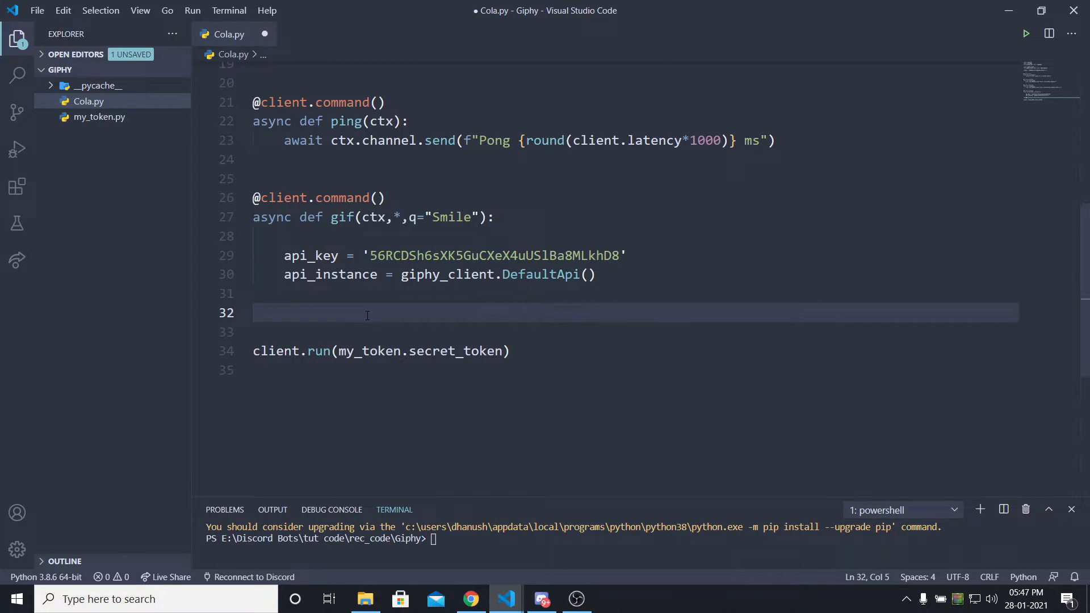
Open a try block assigning api_responce = api_instance.gifs_search_get(
text(try:)
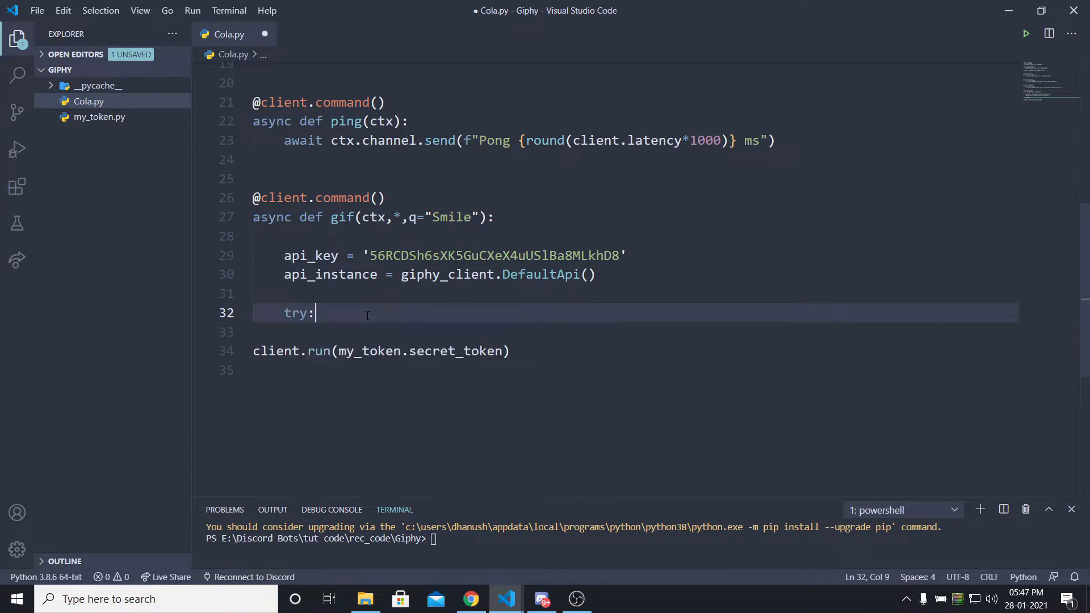
key(enter)
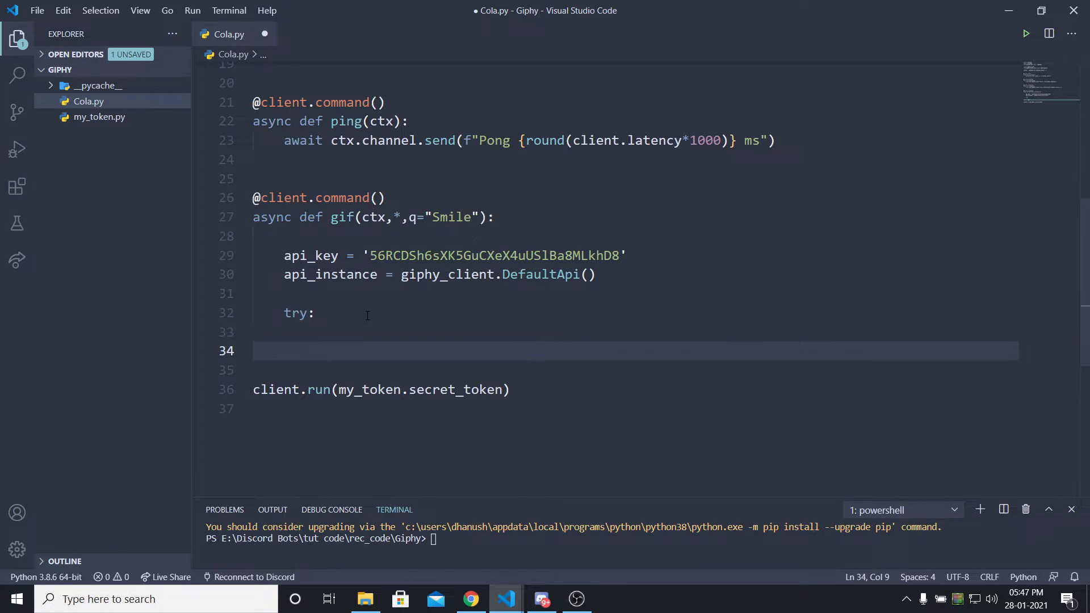
text(api)
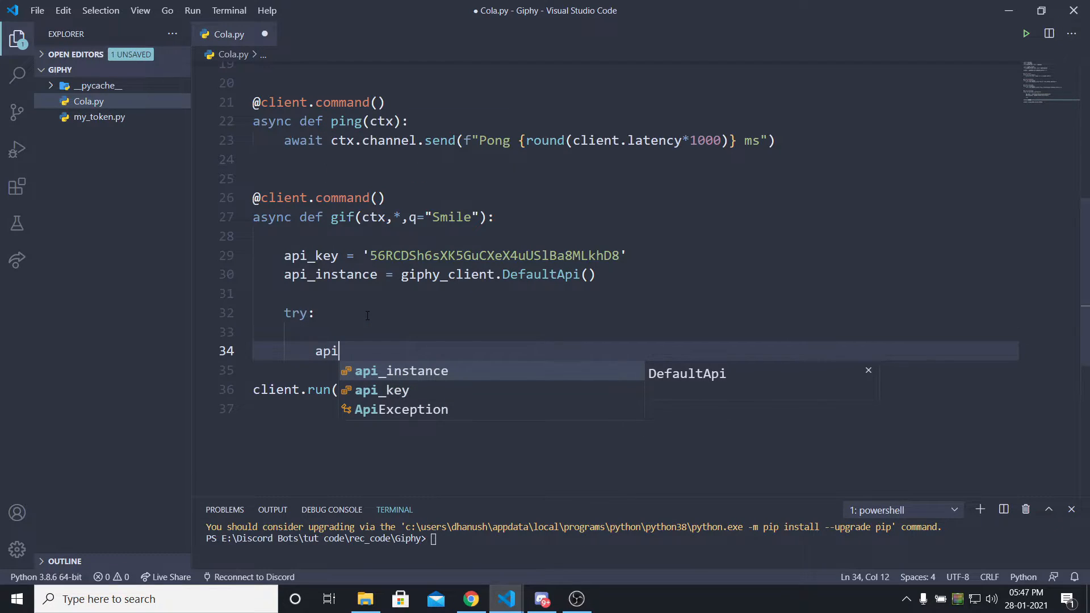
text(_re)
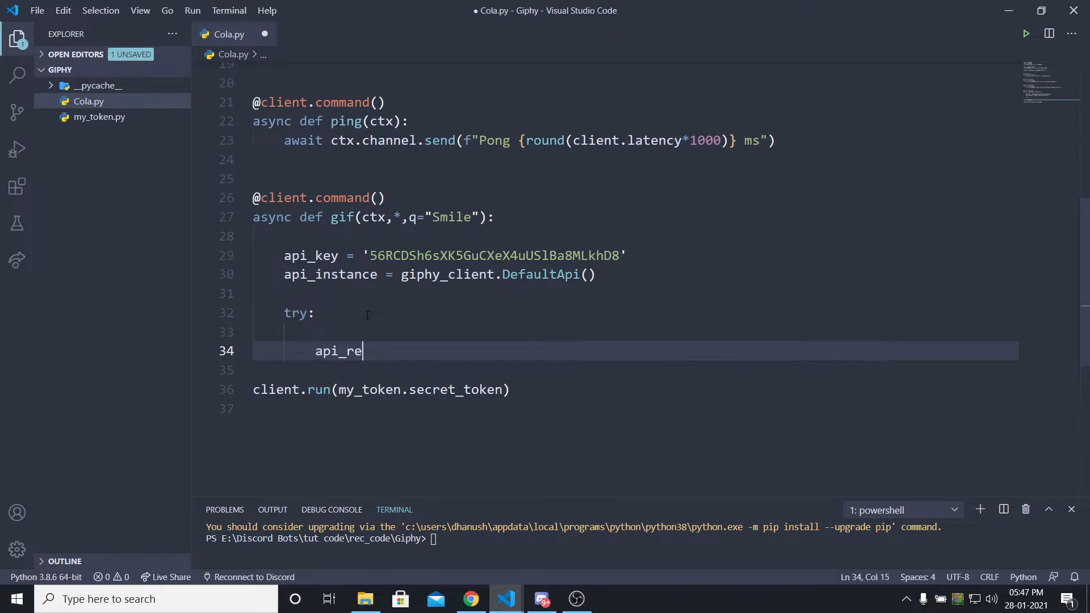
text(spo)
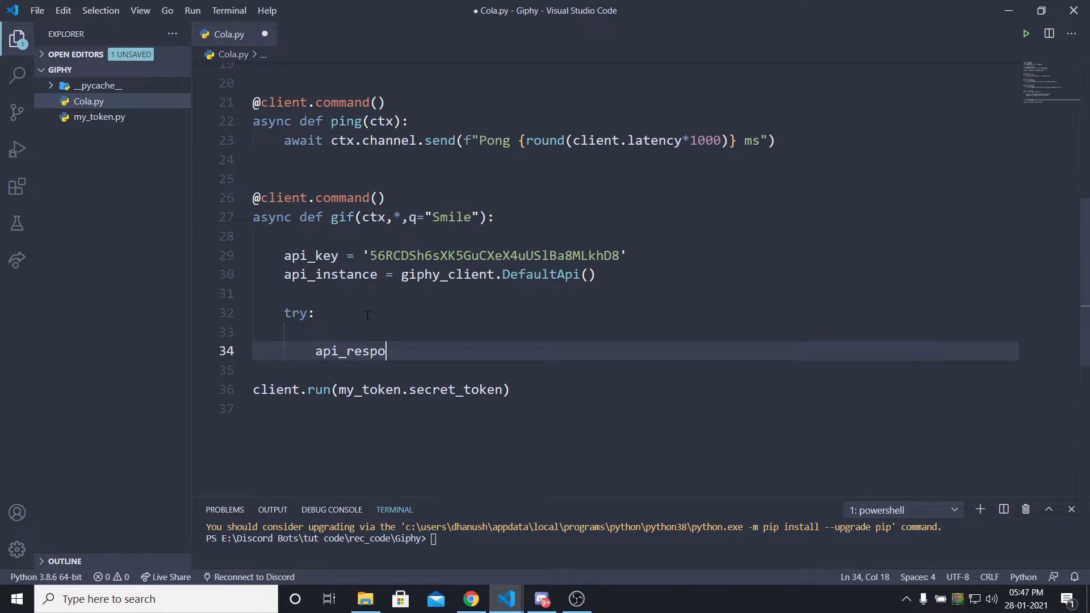
text(nce =)
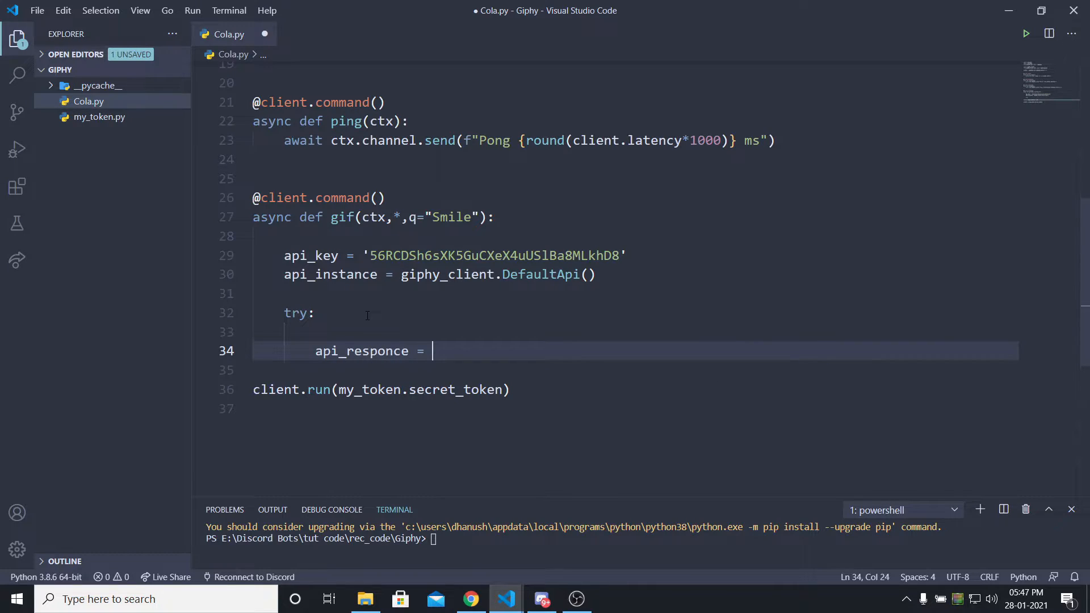
text(api)
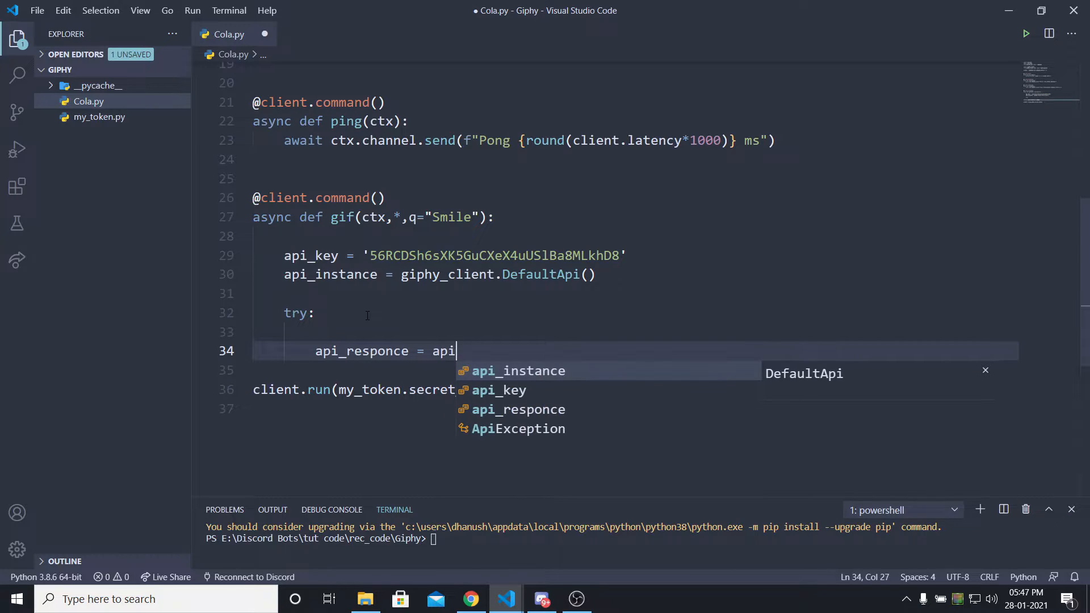
text(_instance.)
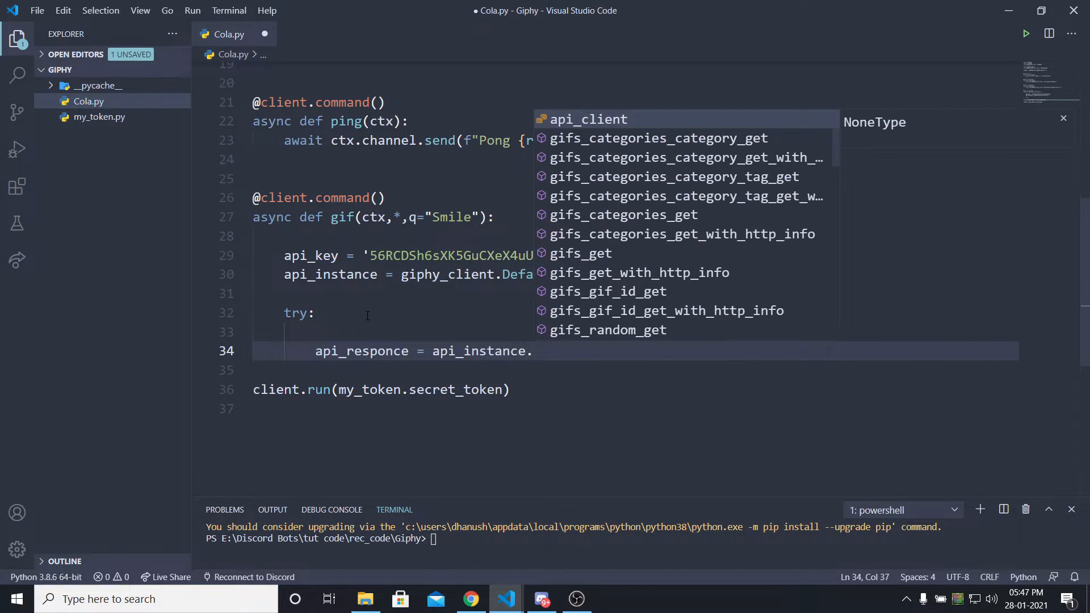
text(ifs_search_get)
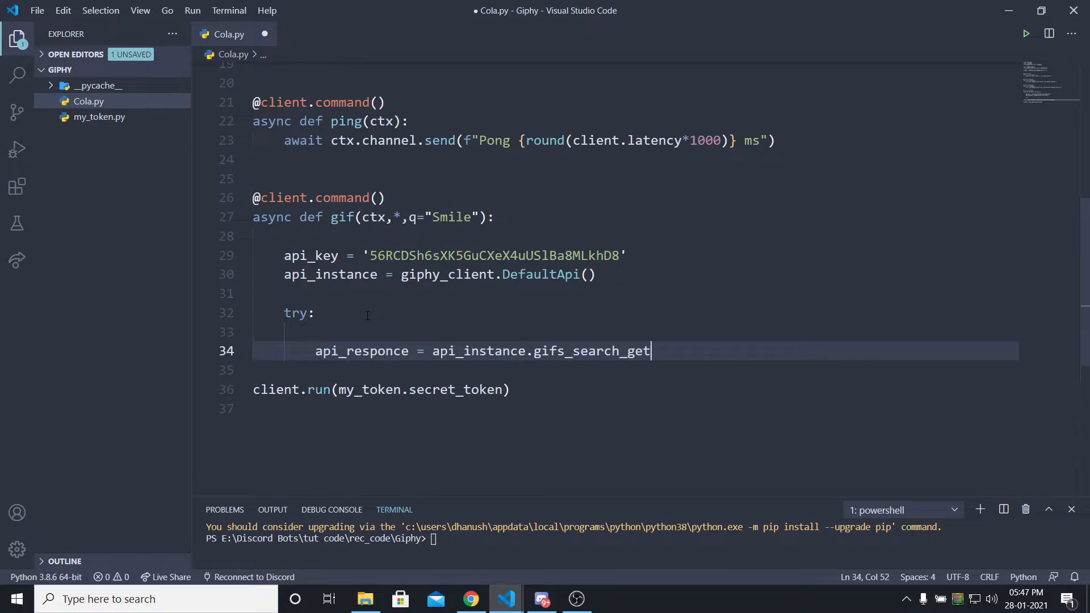
text(()
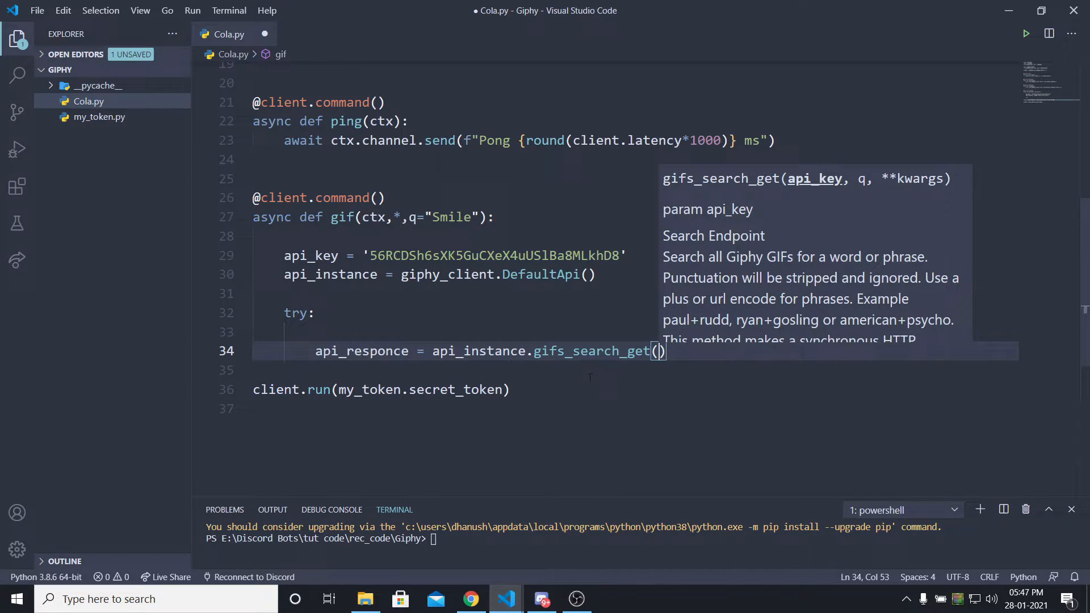
click(470, 598)
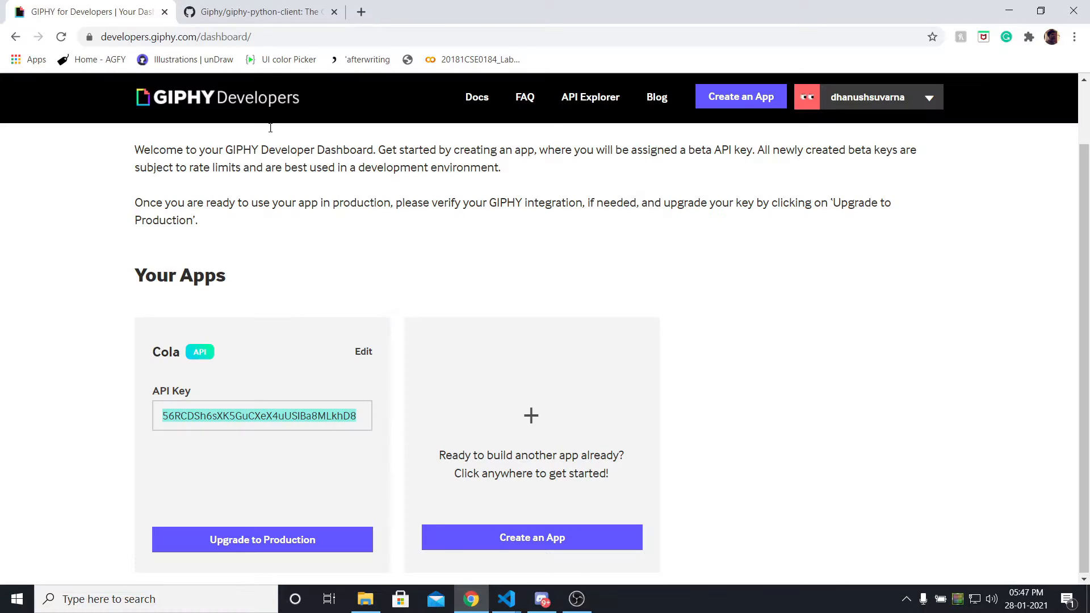
click(257, 11)
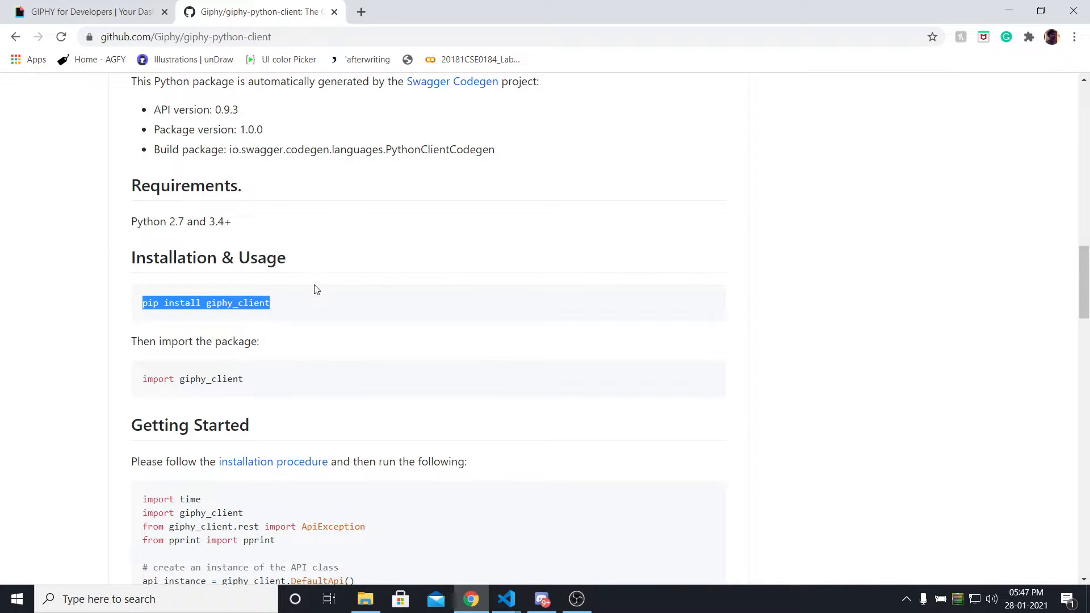
scroll(down, 3)
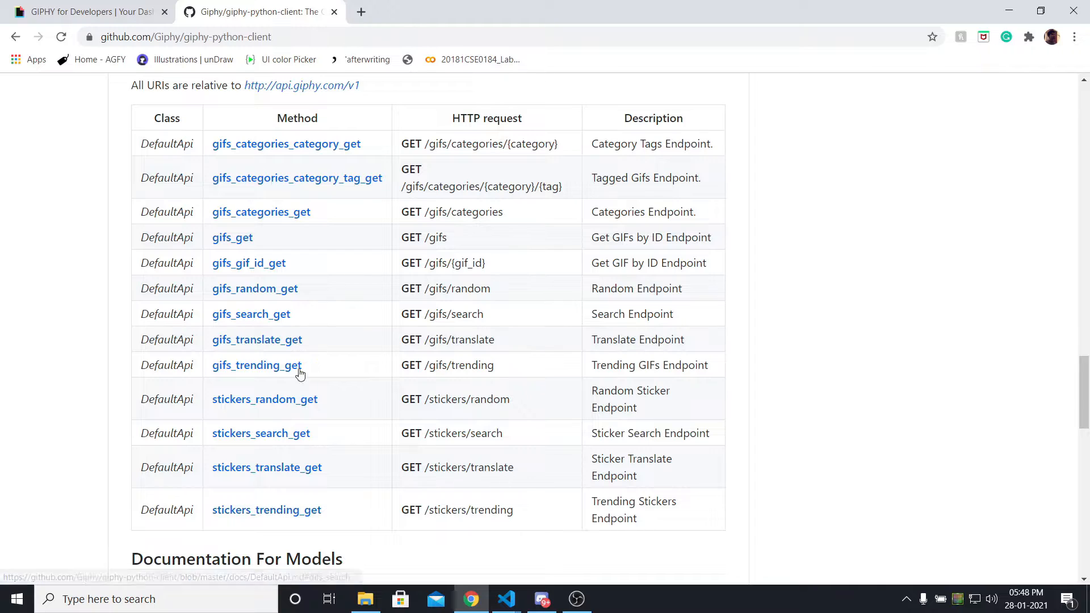
mouse_move(350, 226)
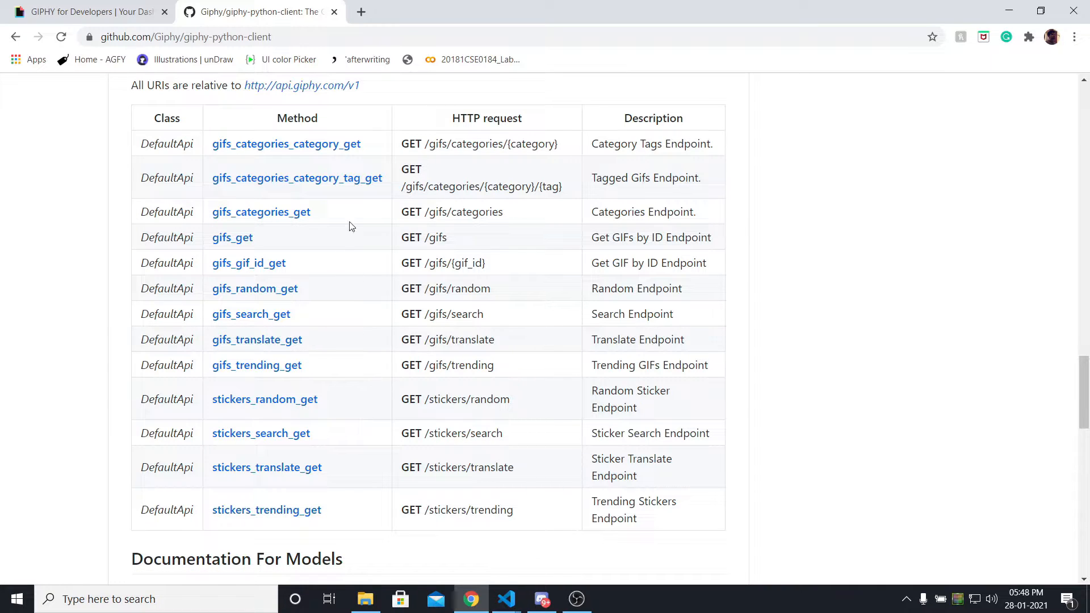
scroll(down, 3)
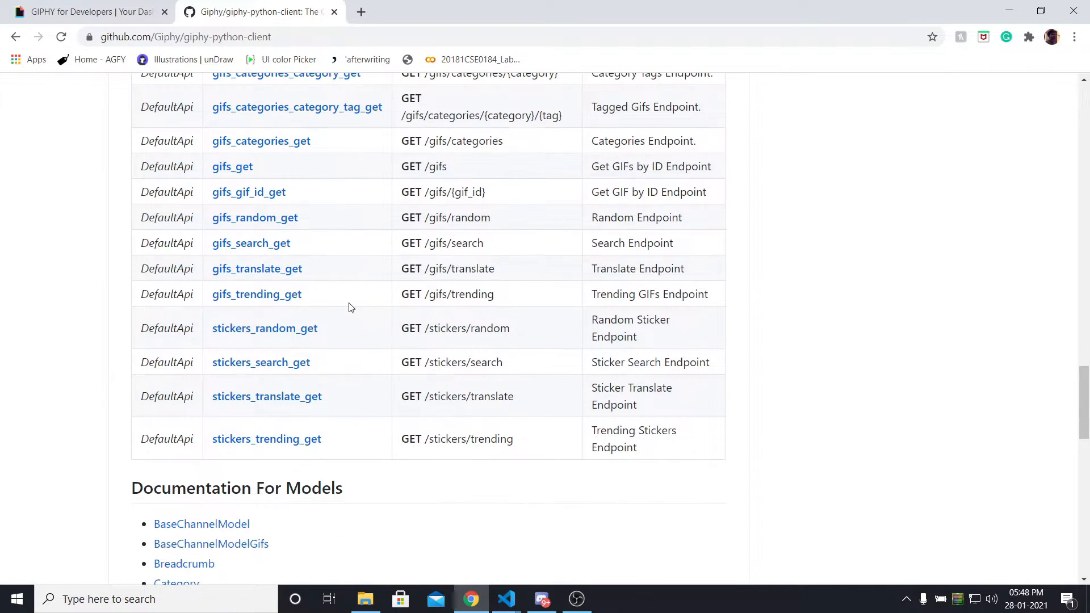
scroll(up, 3)
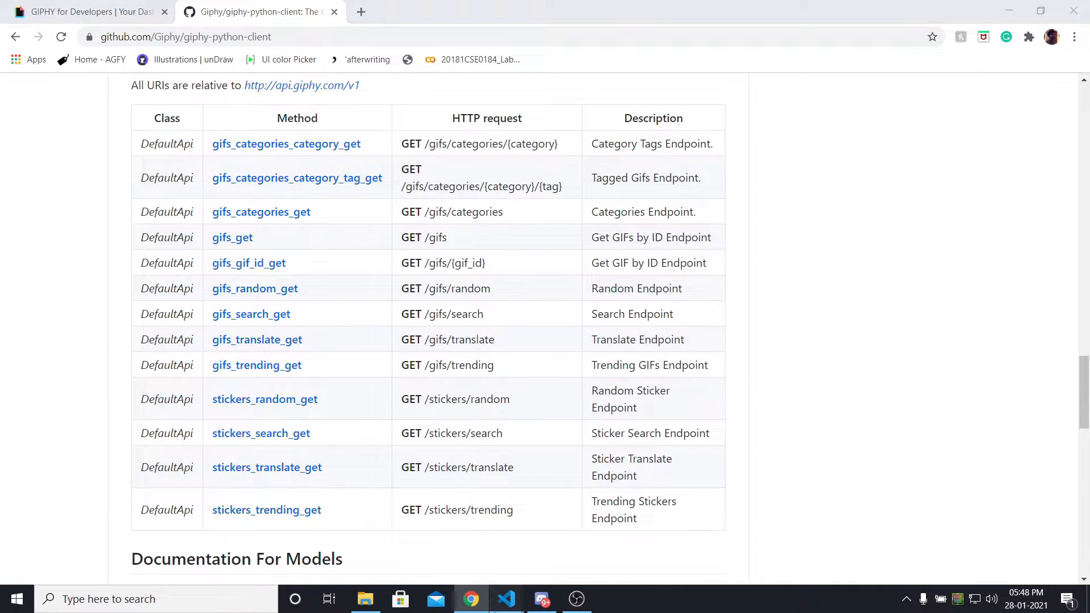
click(506, 598)
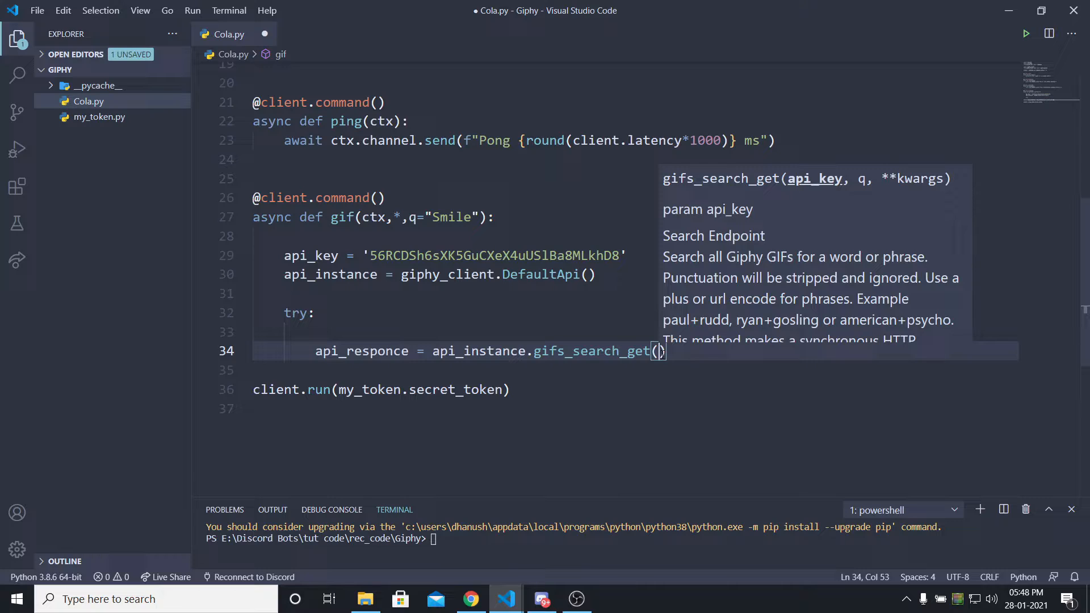
Pass api_key, q and limit=5 as arguments to gifs_search_get
text(ap)
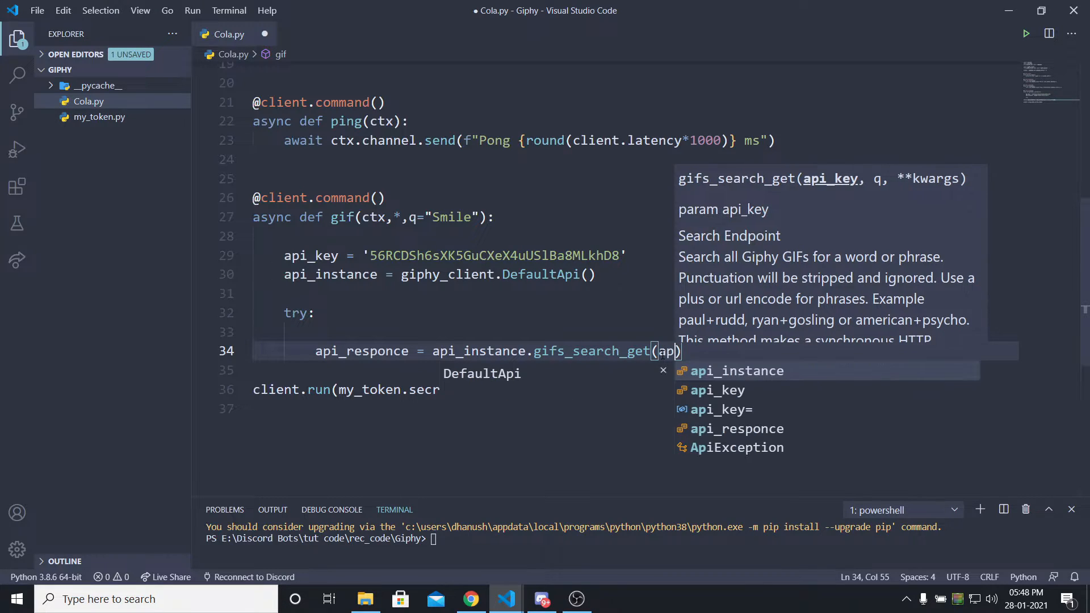
key(Down)
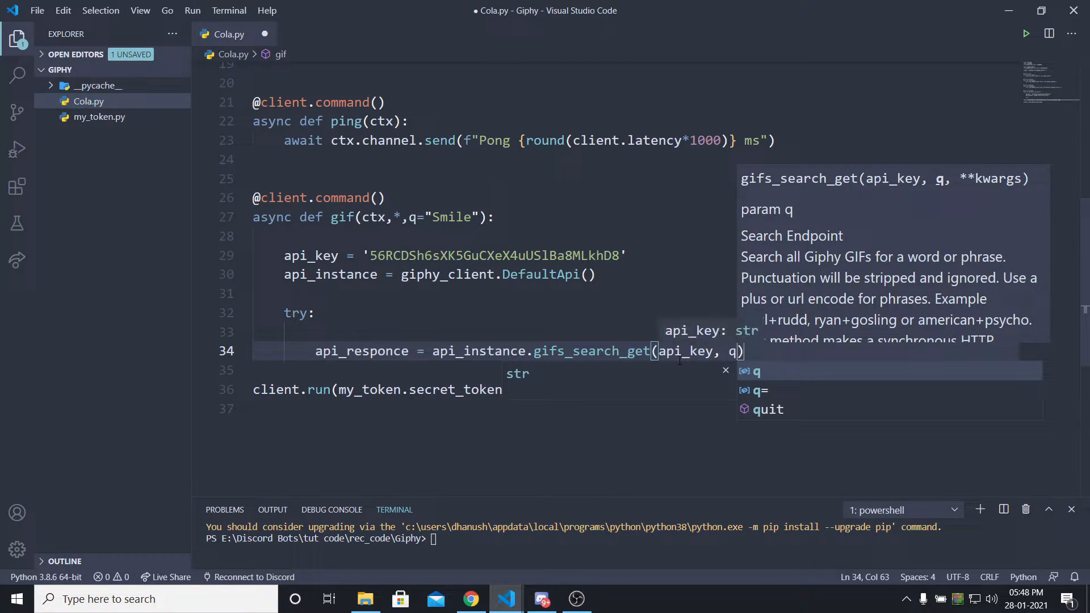
text(,)
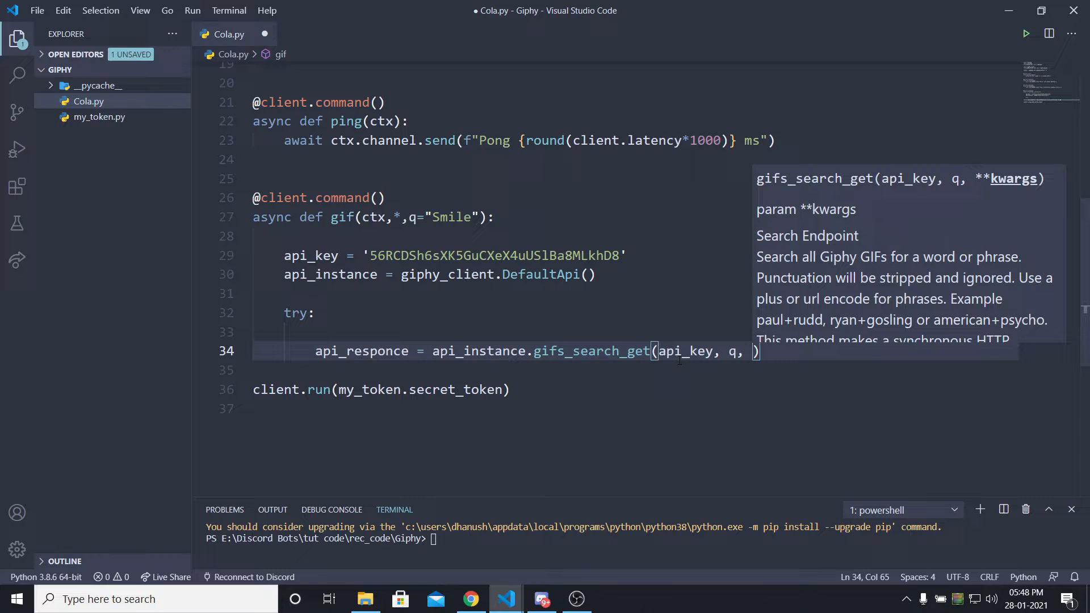
text(limit)
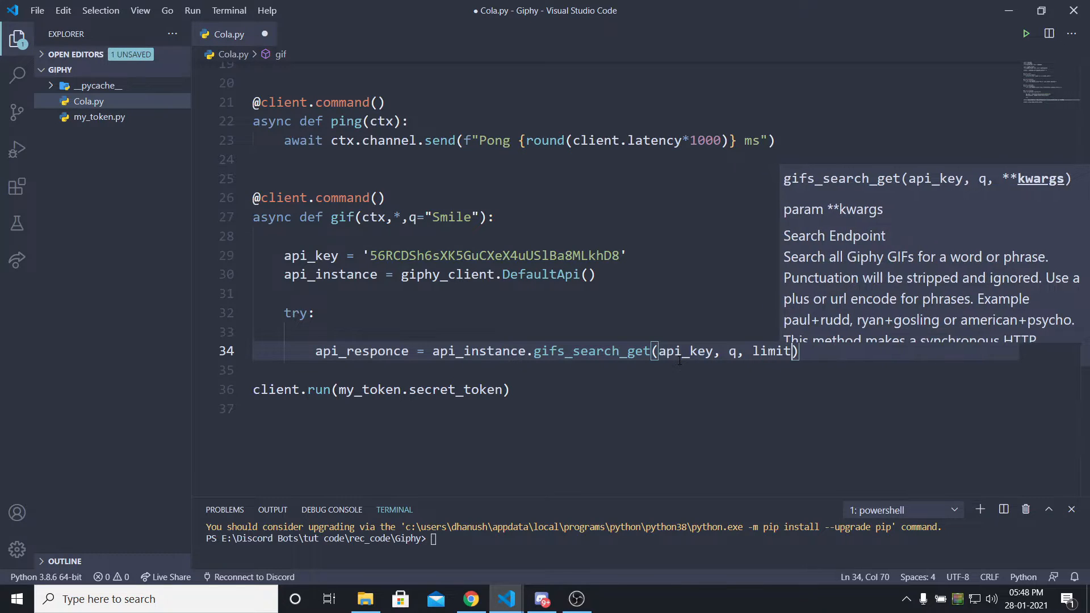
text(=5,)
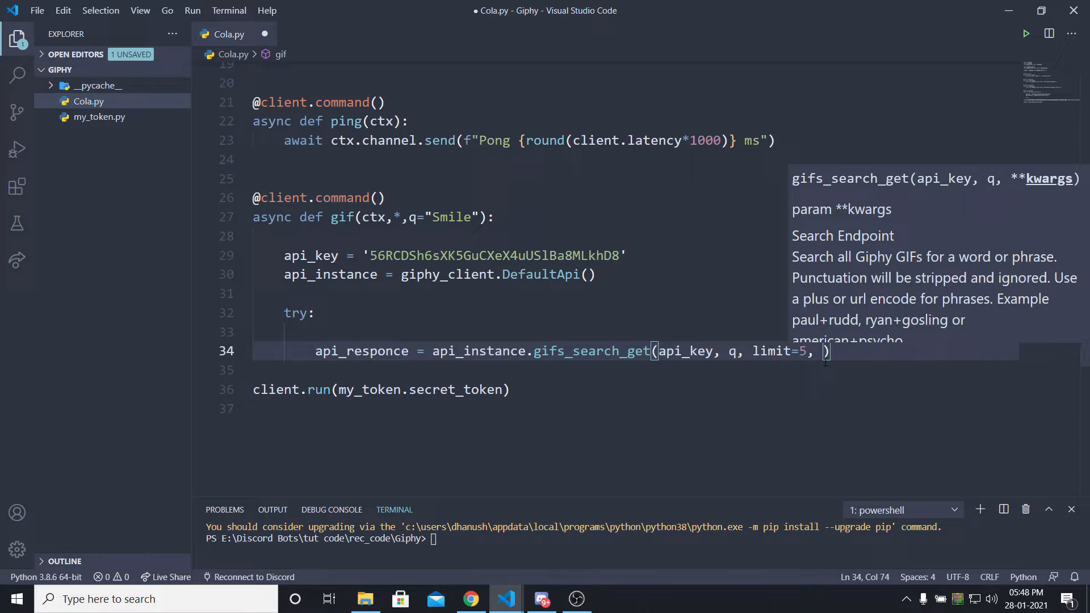
Pass rating='g' to the gifs_search_get call
text(rating)
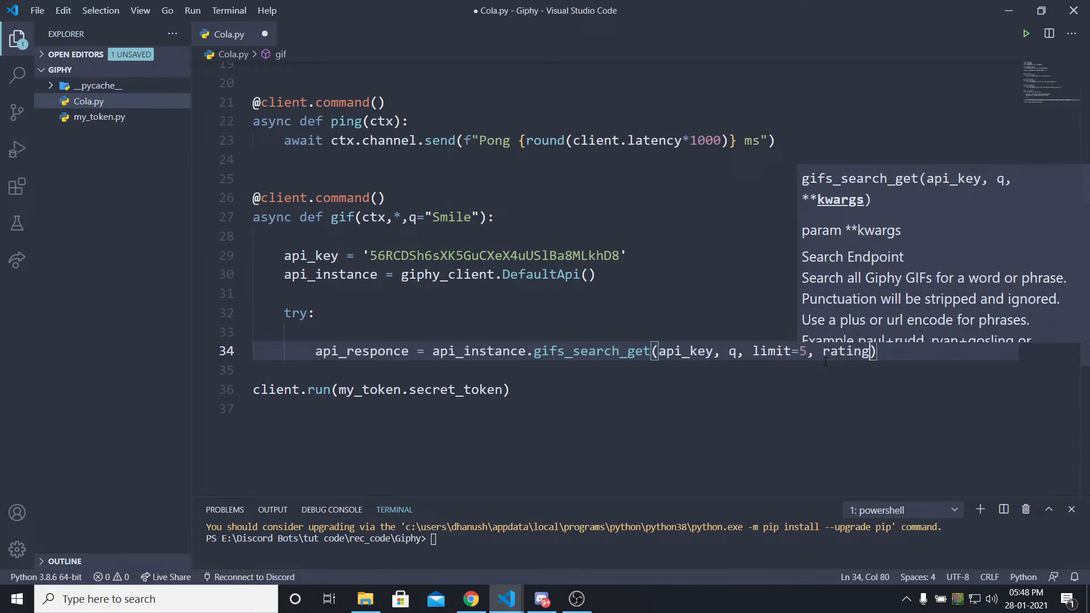
text(=)
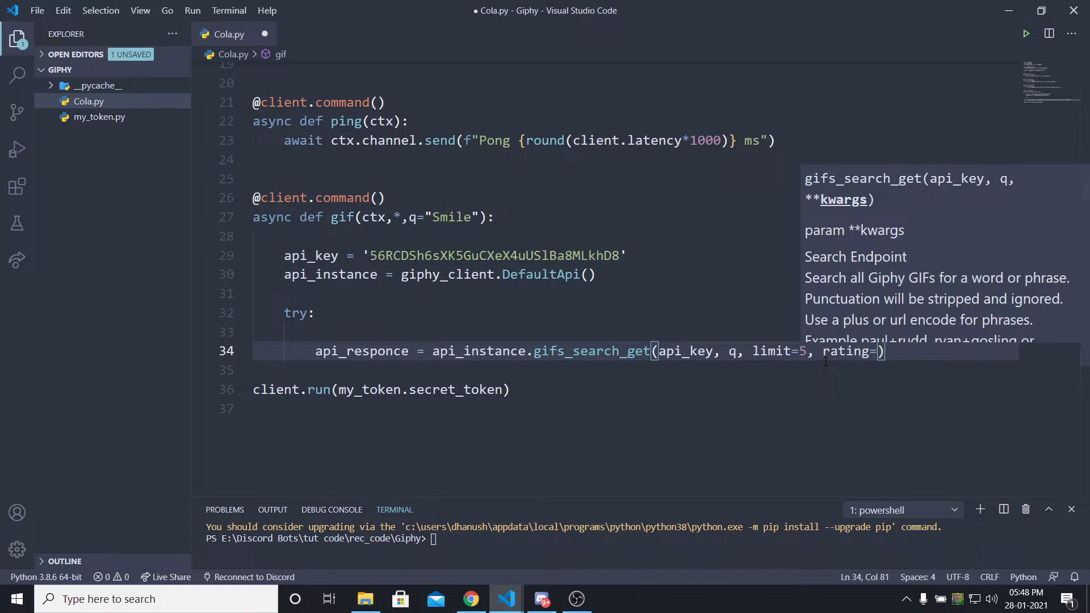
text('g')
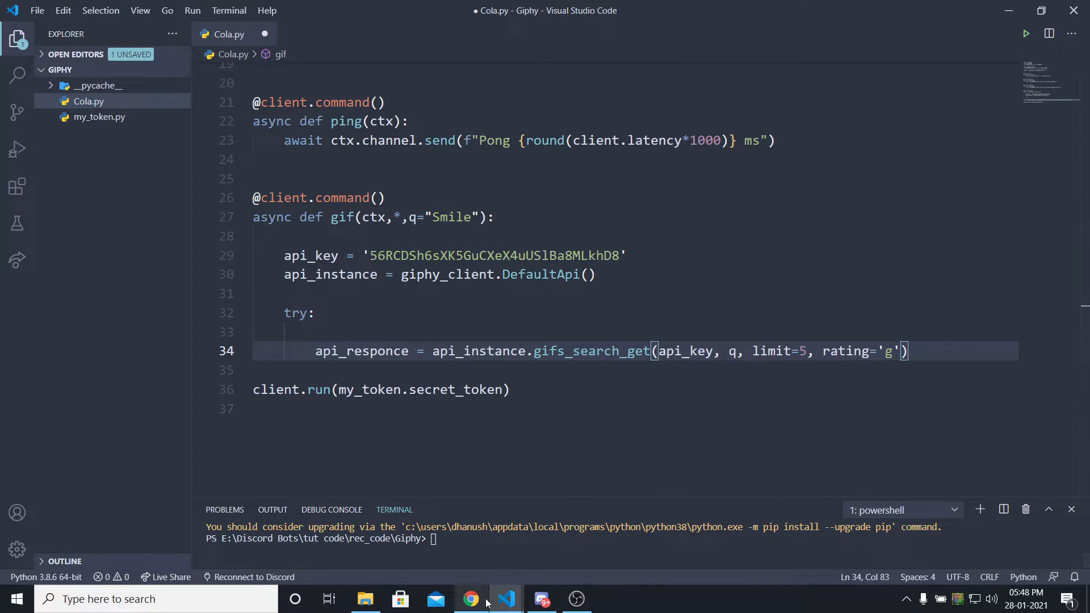
Review the GIPHY Search Endpoint parameters and the GIF Object schema description
click(470, 599)
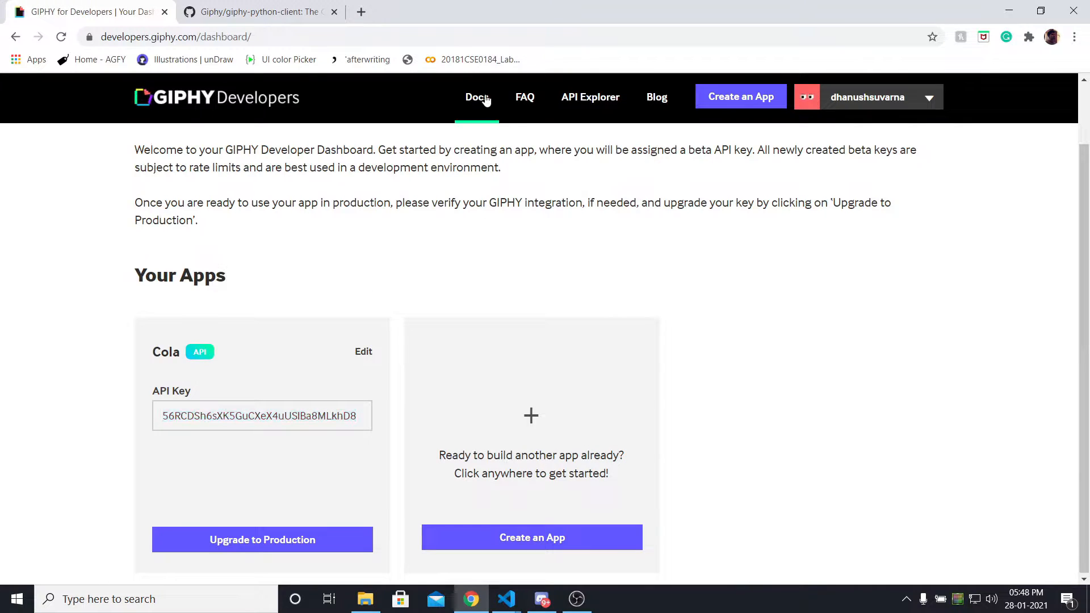
click(476, 97)
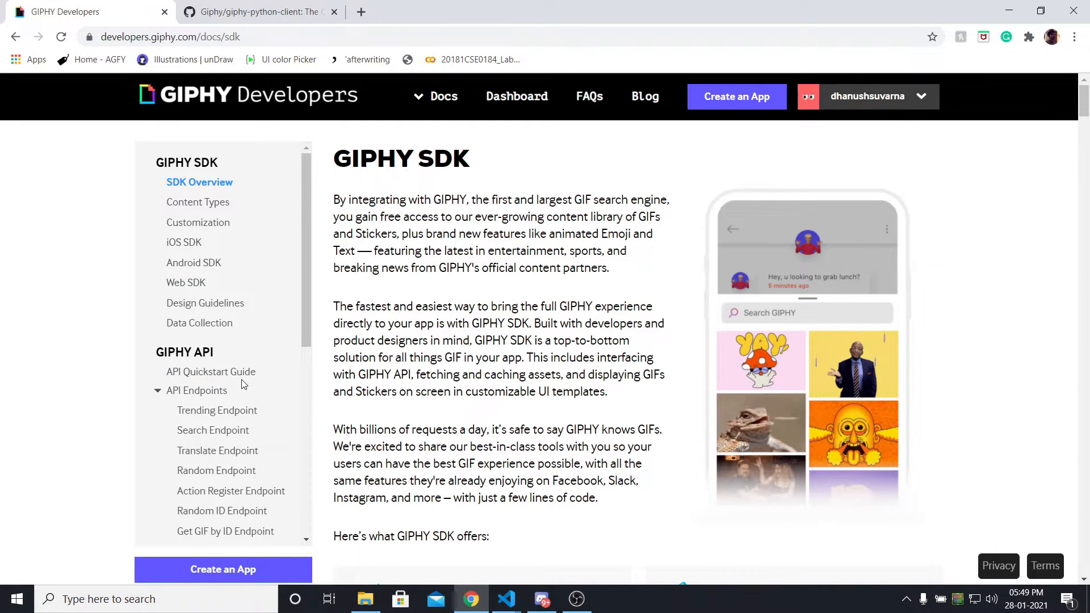
click(212, 429)
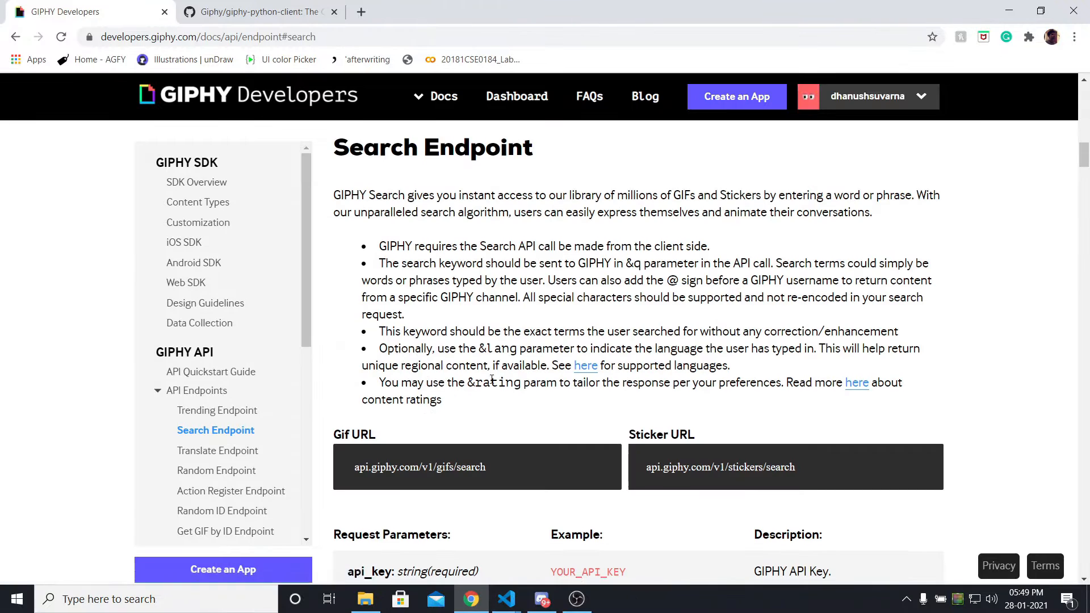
scroll(down, 3)
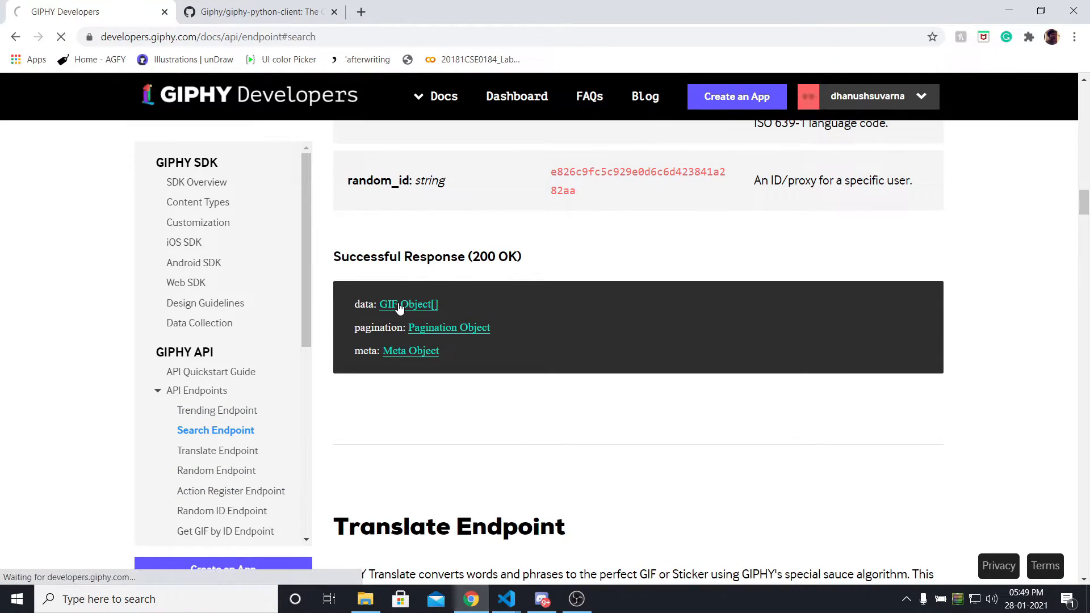
click(408, 305)
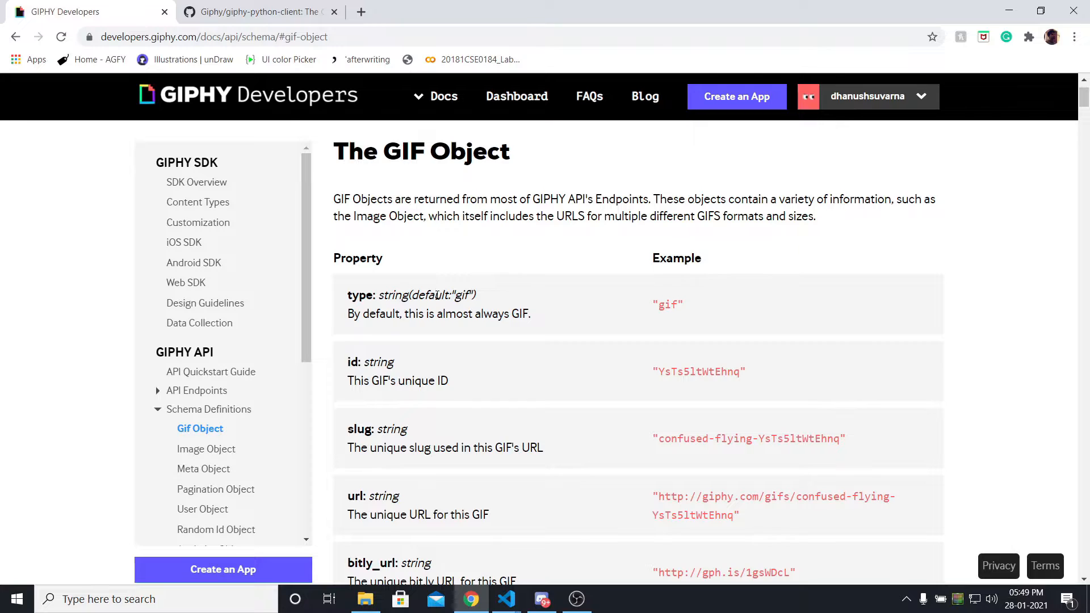
scroll(down, 3)
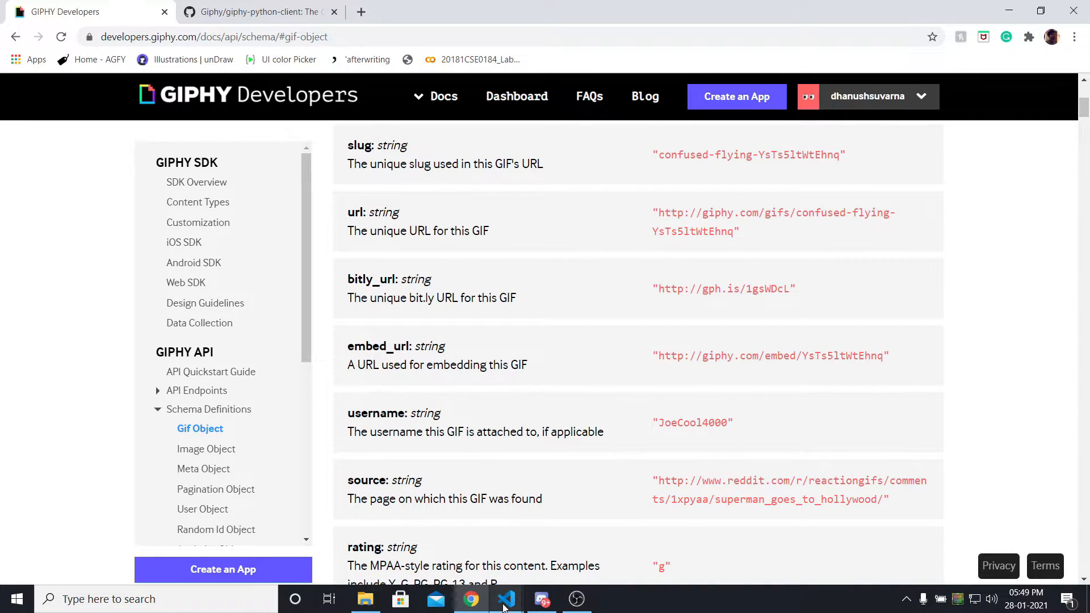
click(506, 598)
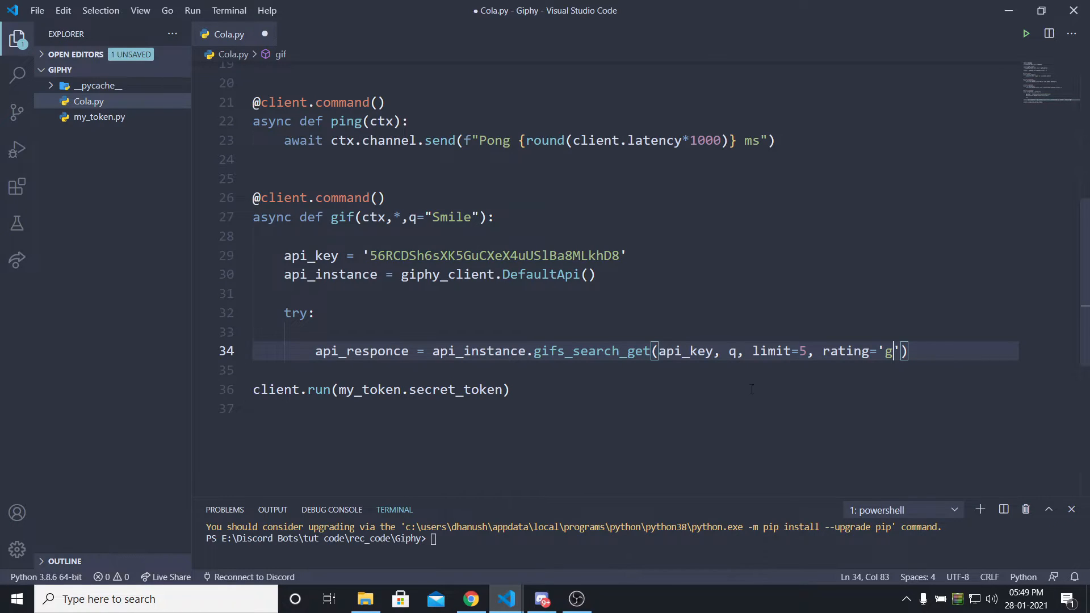
click(470, 599)
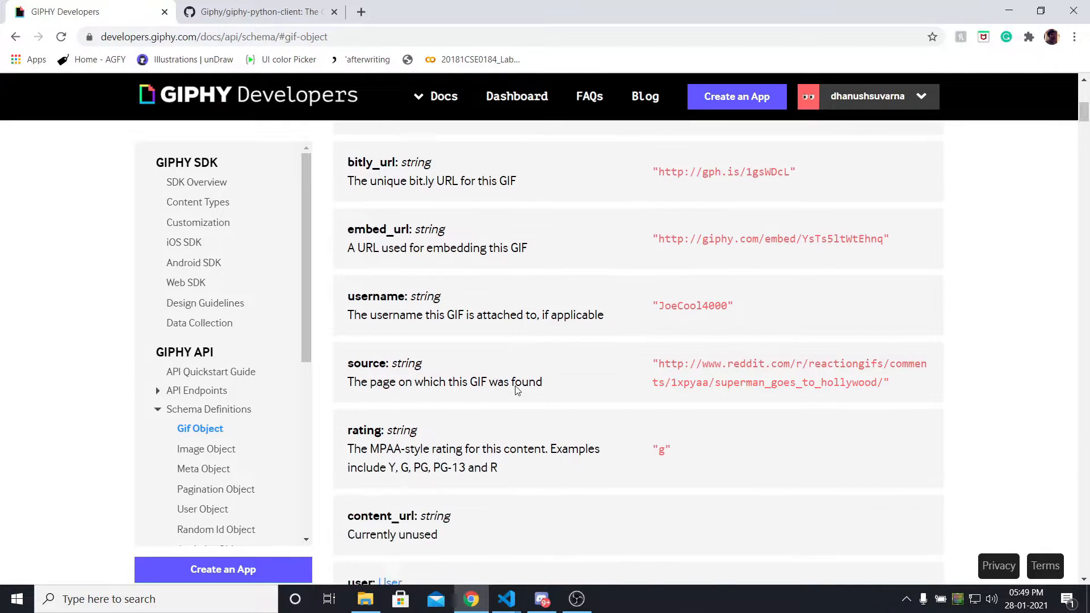
From the Search Endpoint's 'specified rating' link, read the G, PG, PG-13 and R levels, then return to the editor
scroll(down, 3)
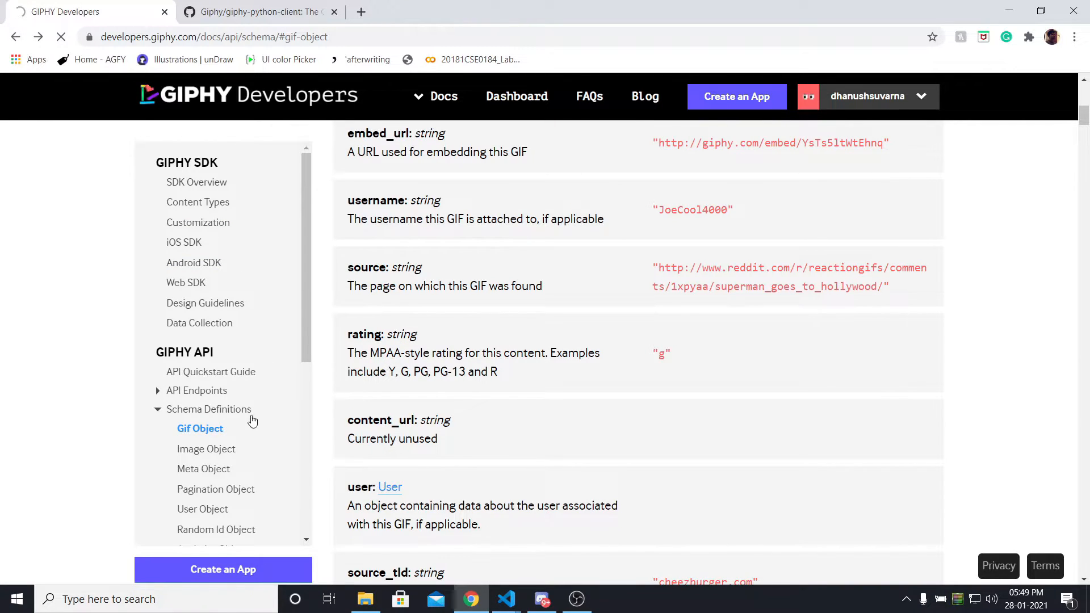
click(215, 429)
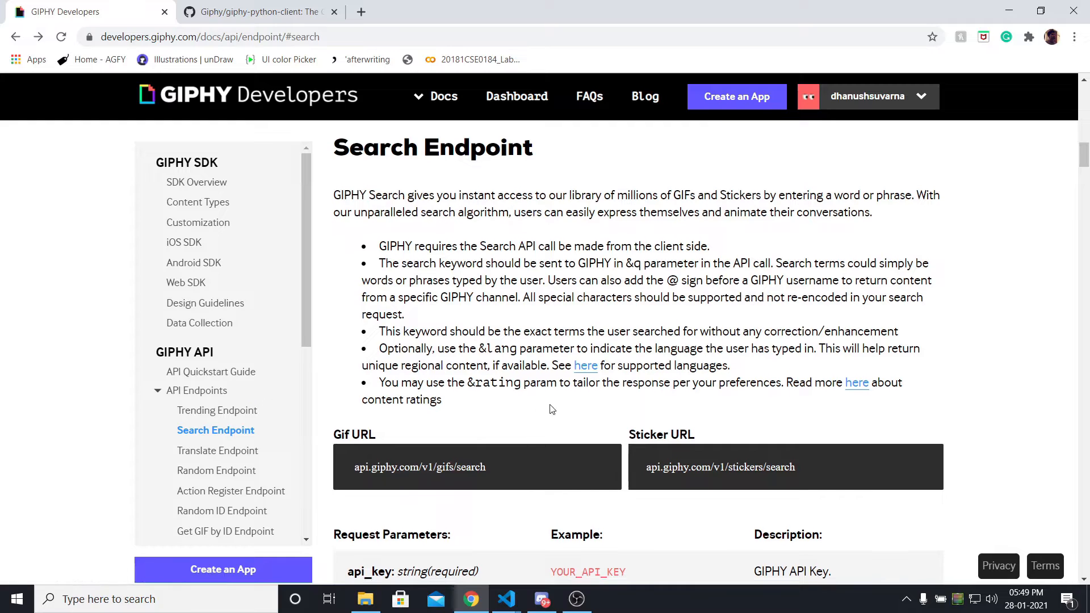
scroll(down, 3)
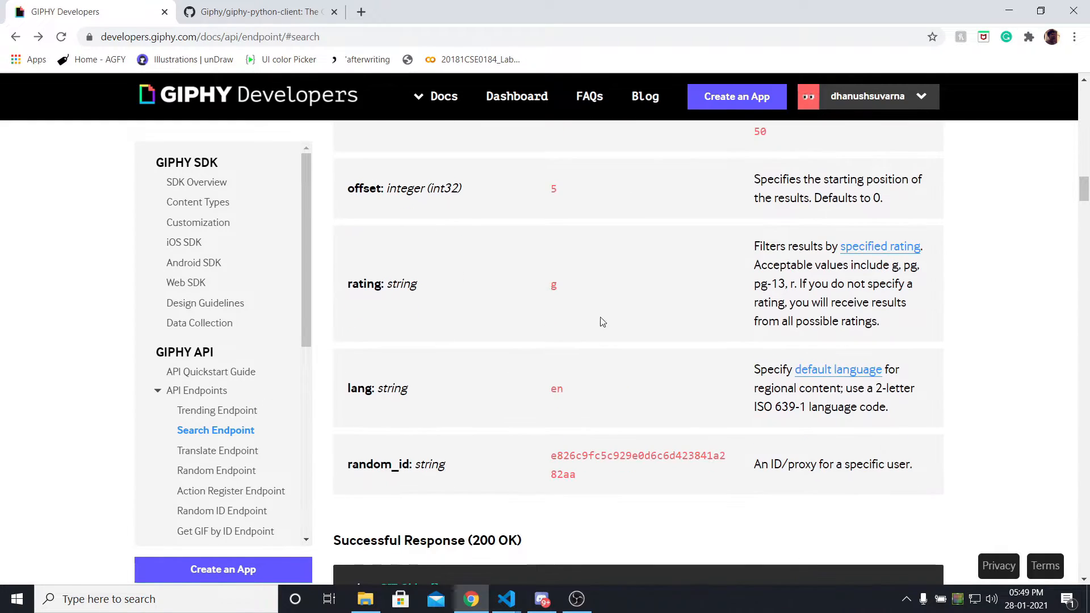
click(880, 247)
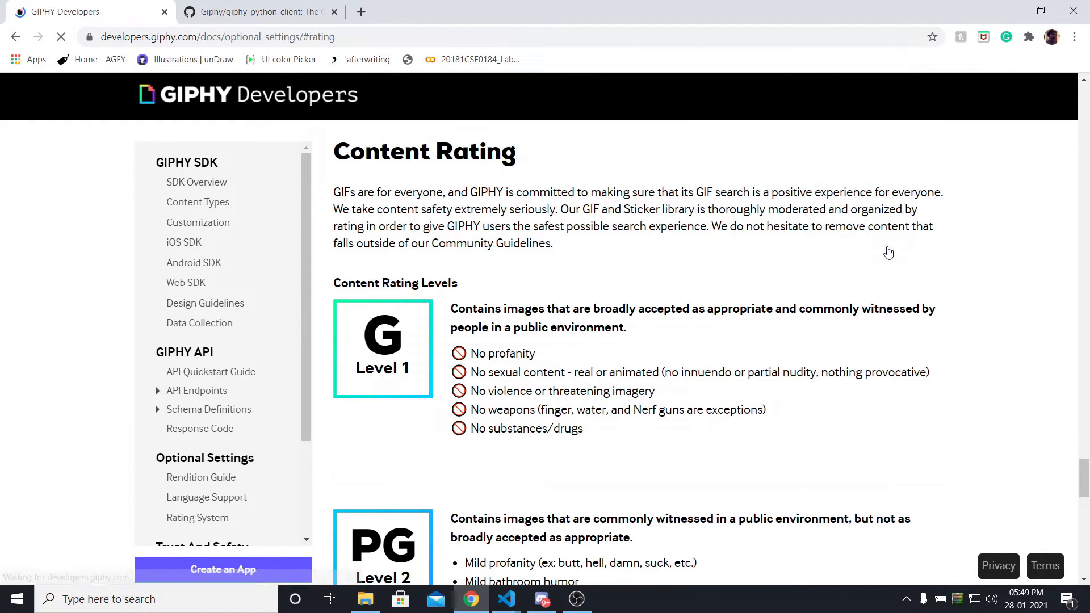
scroll(down, 3)
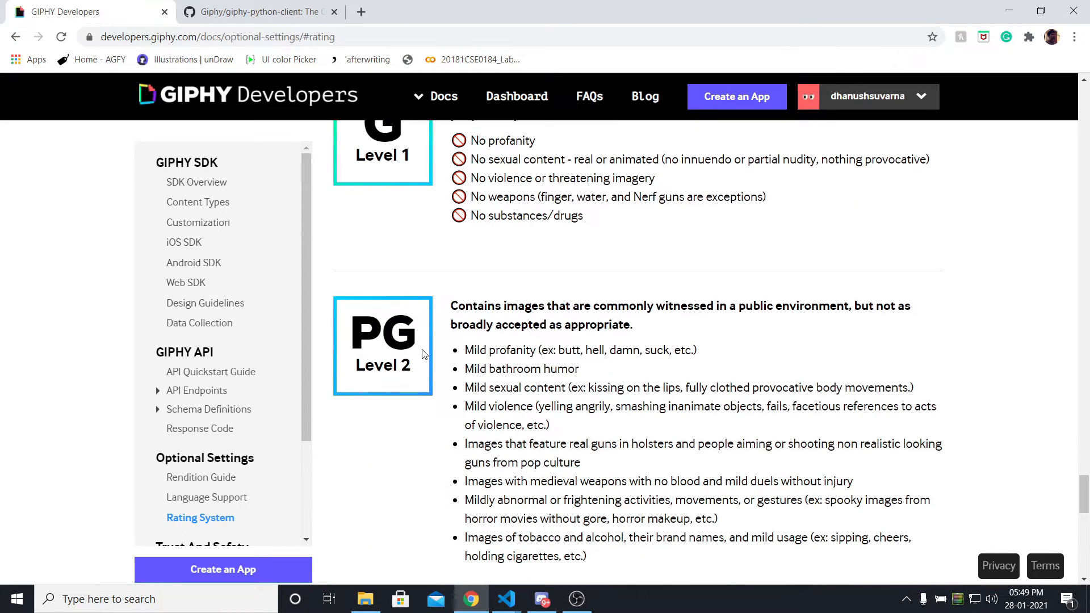
scroll(down, 3)
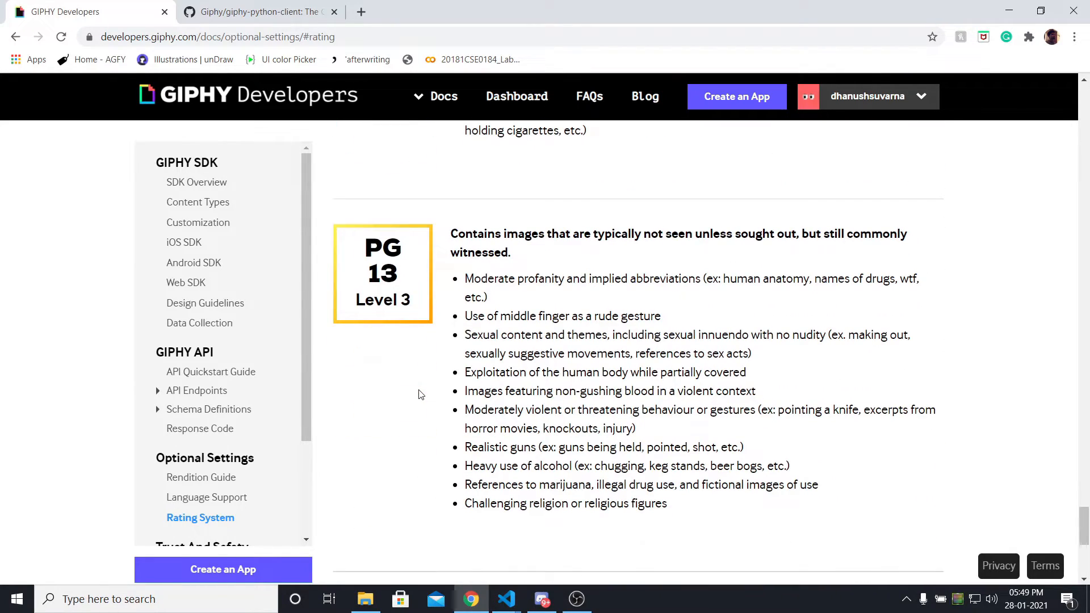
scroll(down, 3)
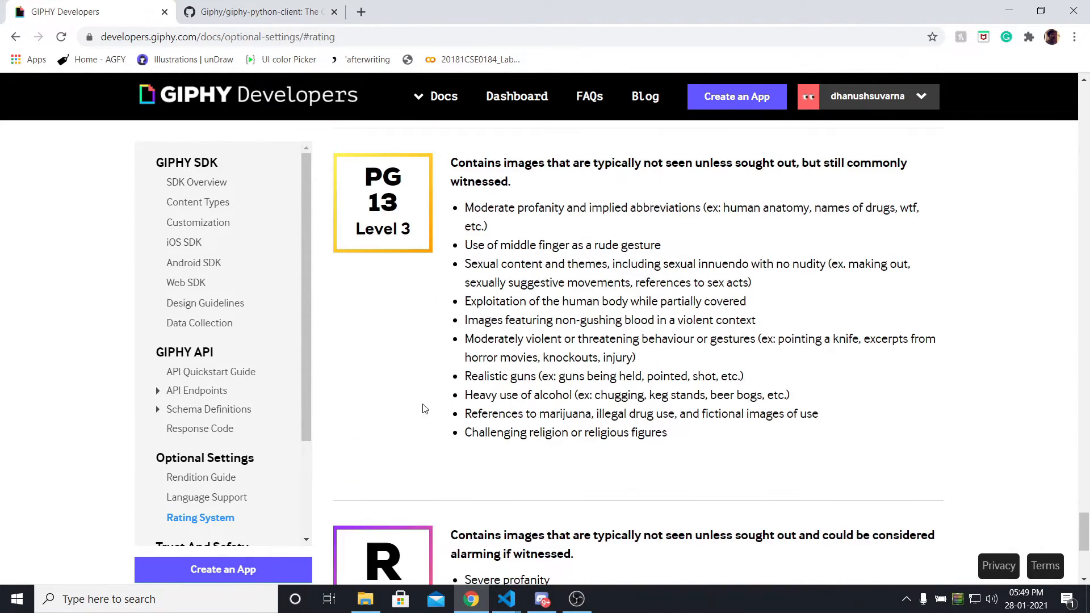
click(206, 497)
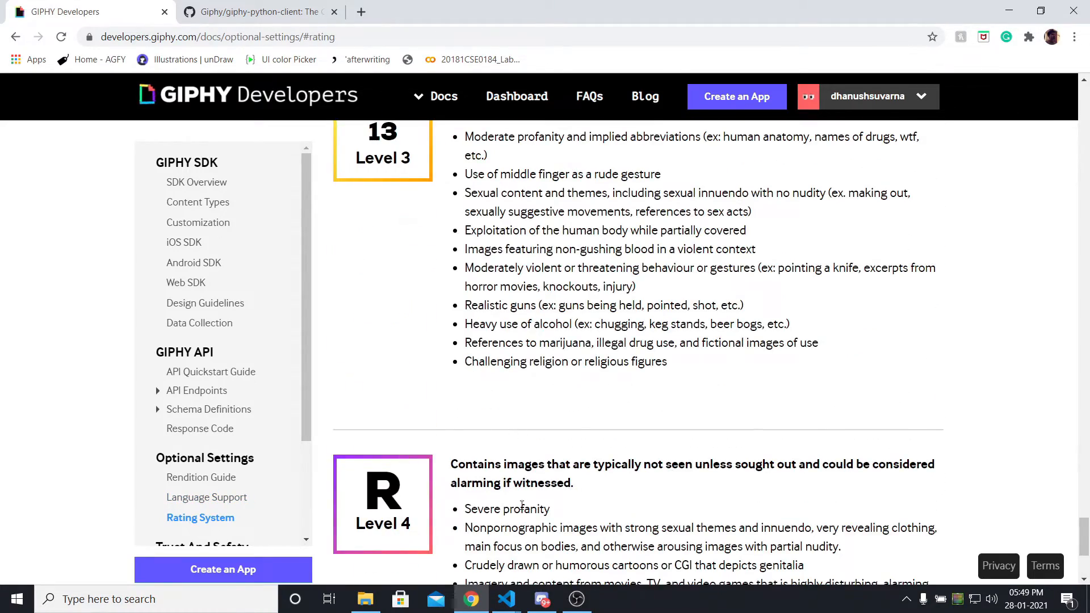
click(506, 598)
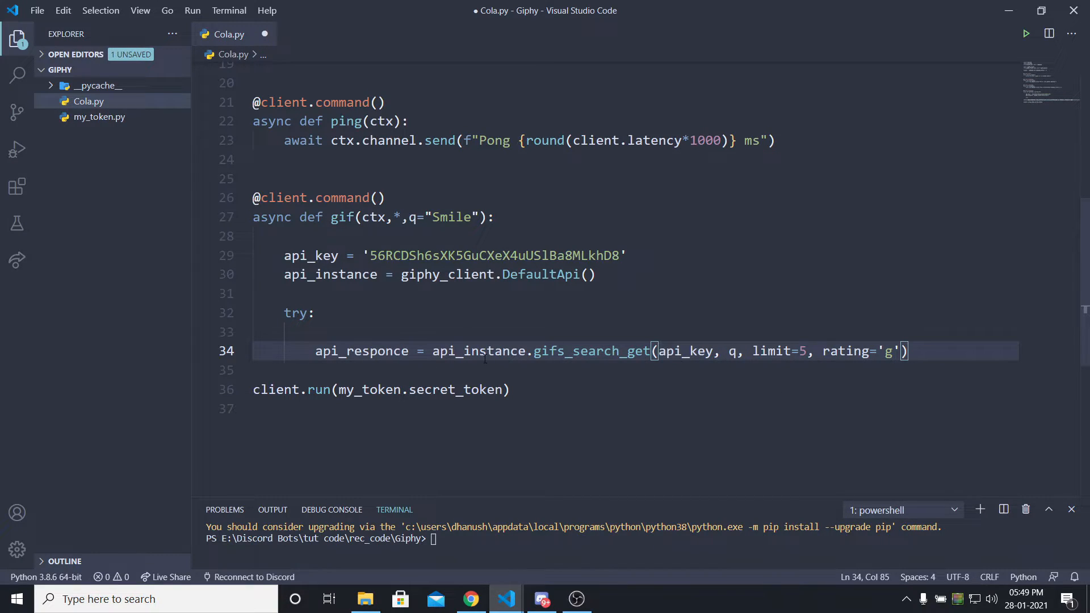
mouse_move(833, 386)
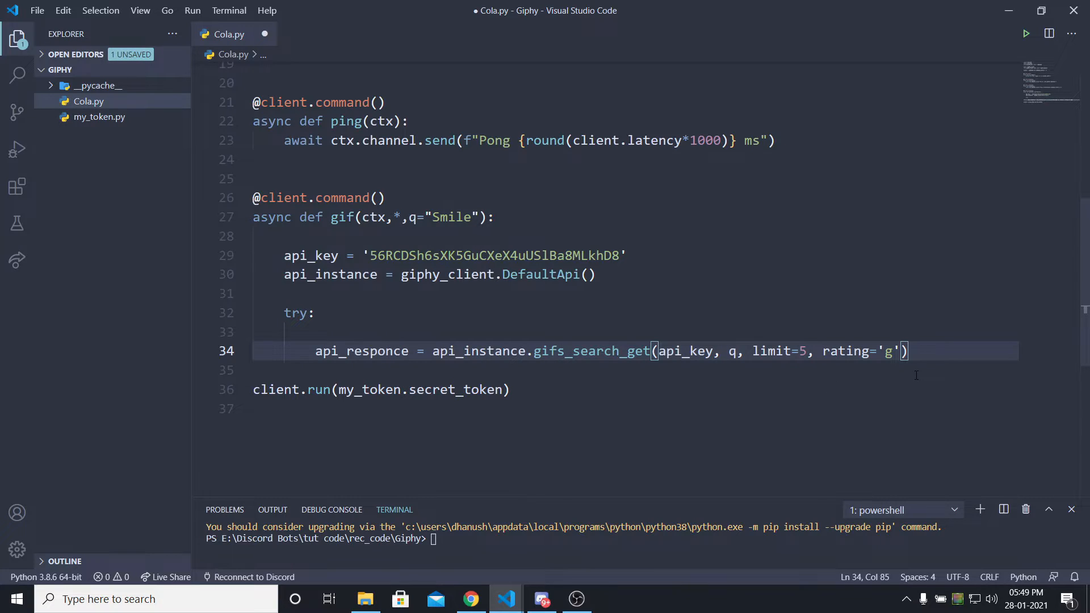
Add lst = list(api_responce.data) below the search call, save, and begin the giff line
key(enter)
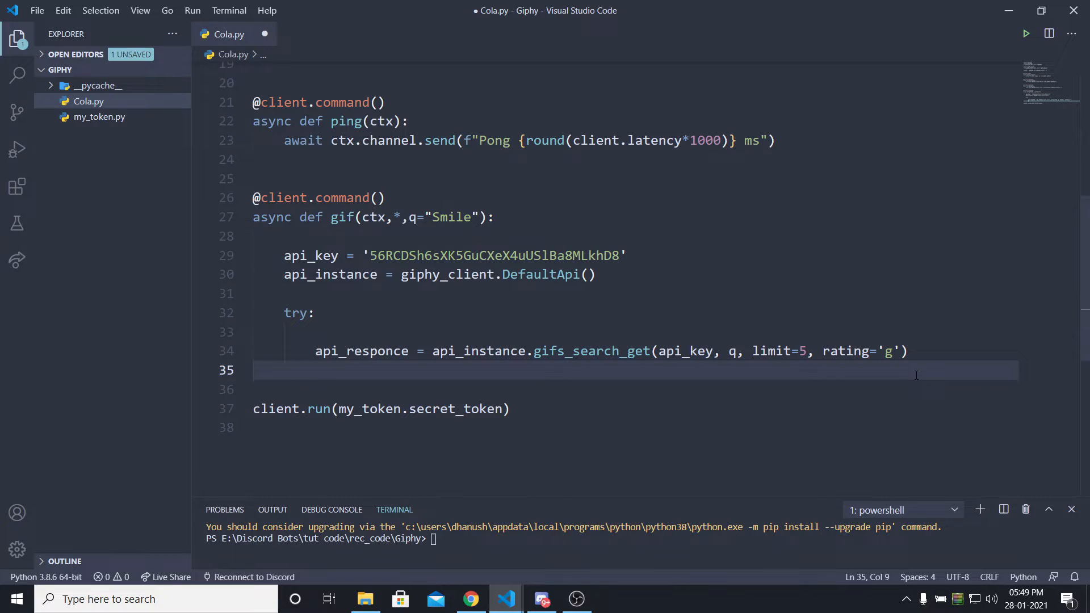
text(lst = l)
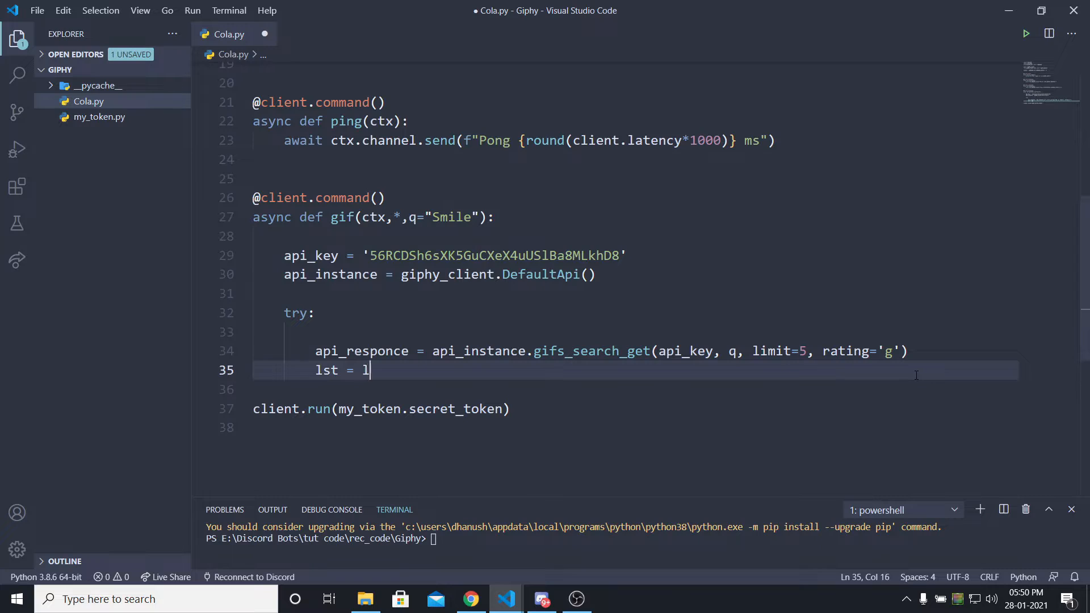
text(ist()
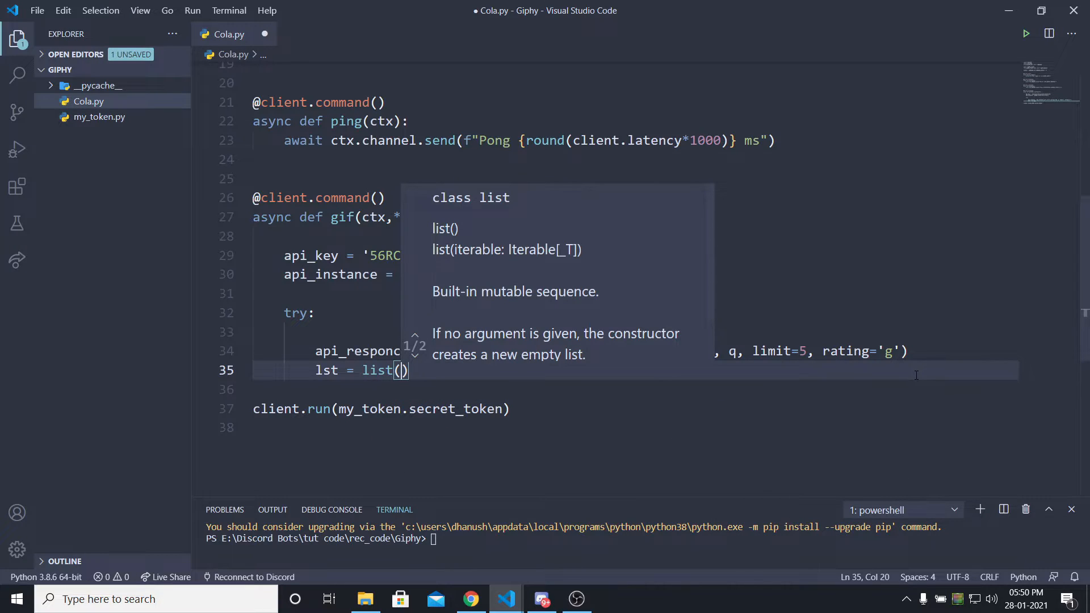
text(api_instance.d)
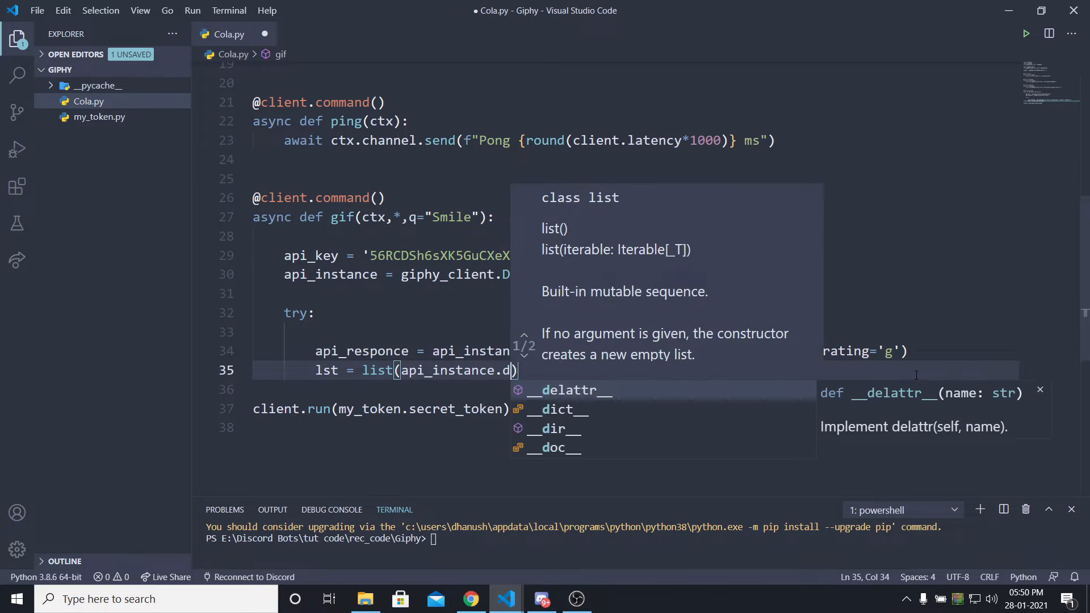
text(ata)
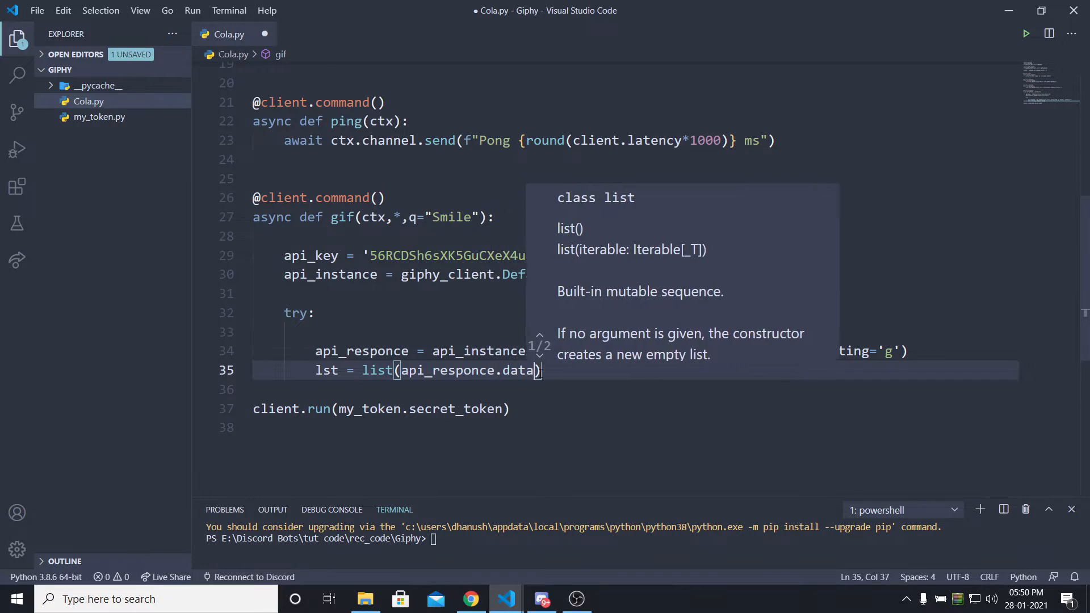
key(ctrl+s)
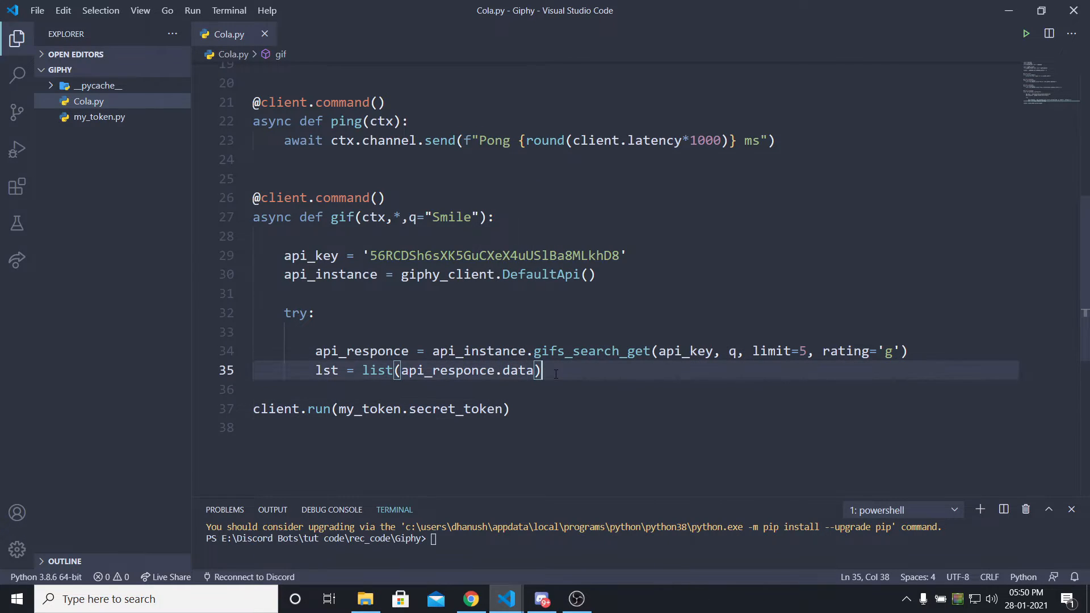
key(Enter)
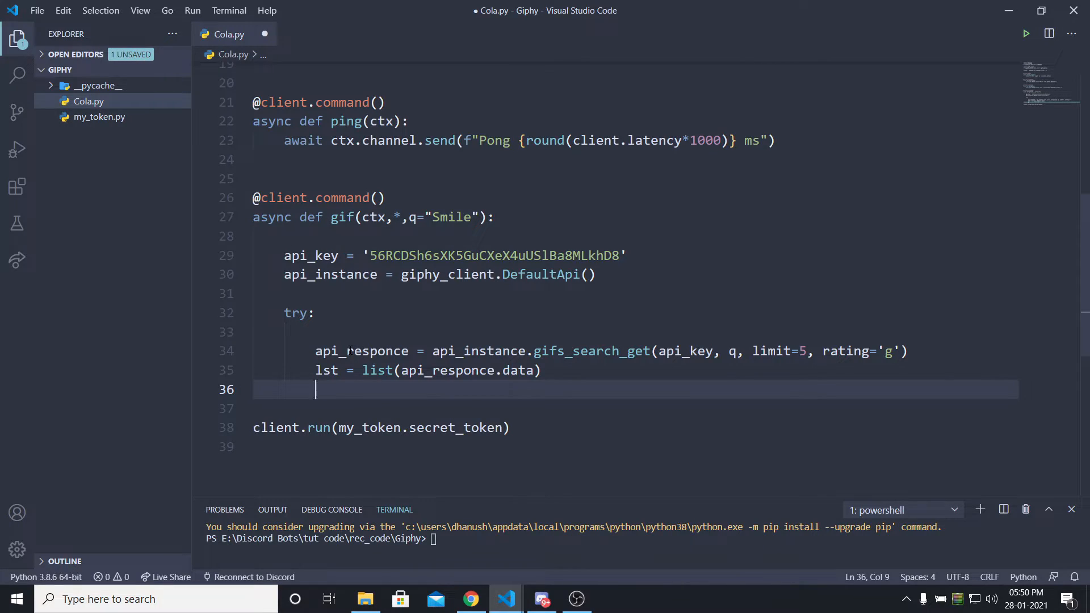
text(giff)
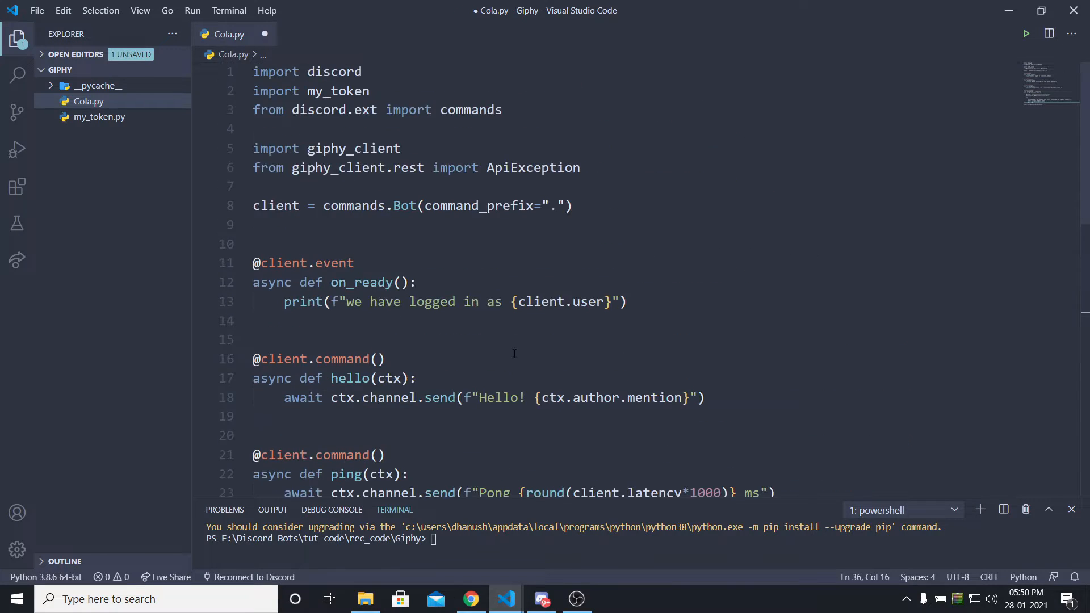
Add import random after the existing imports
click(581, 168)
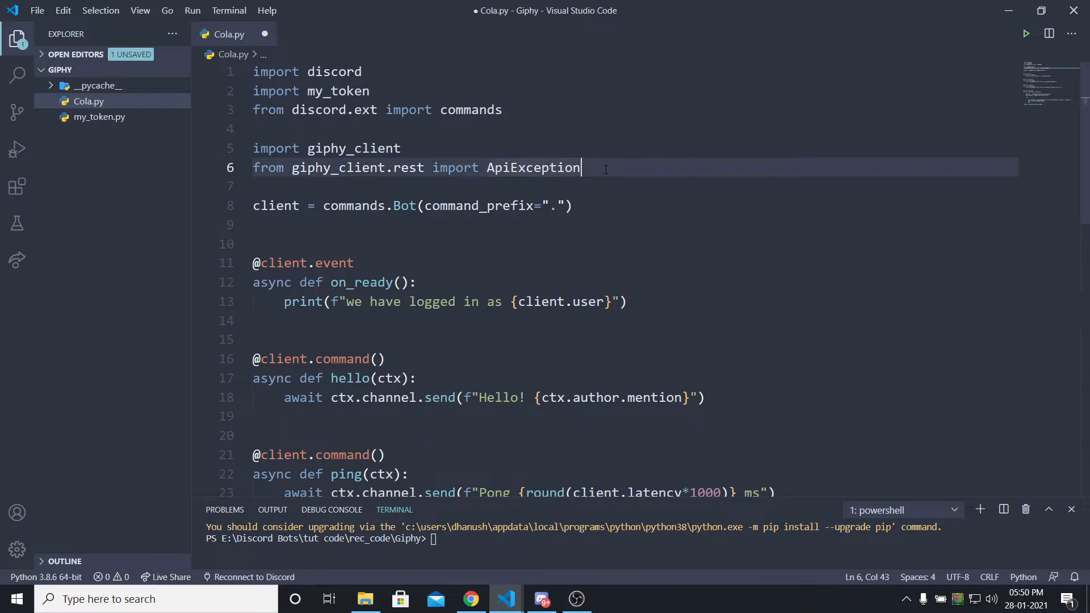
text(import)
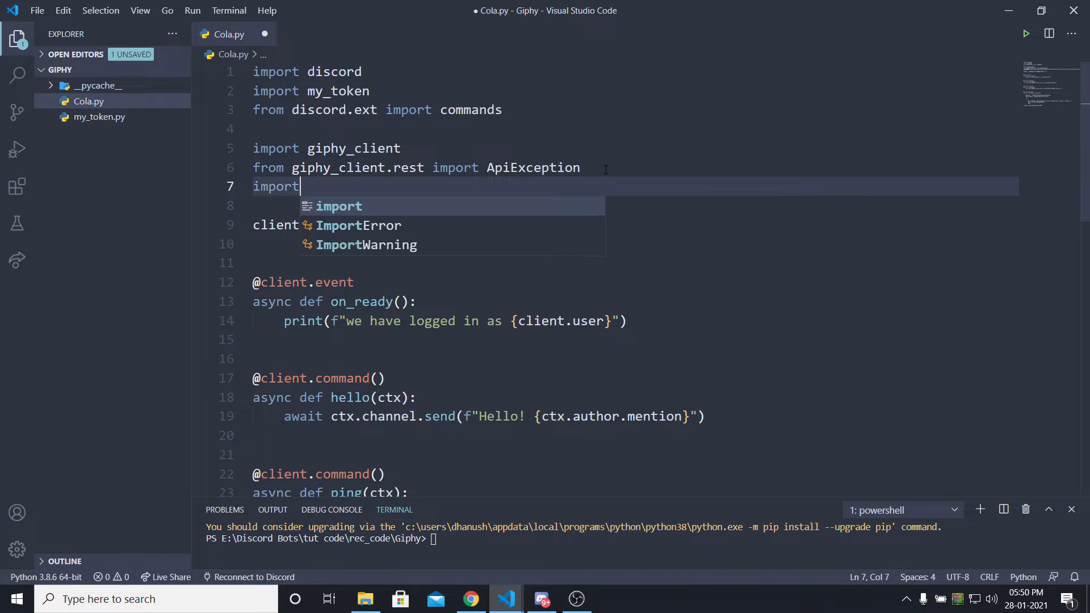
text(rand)
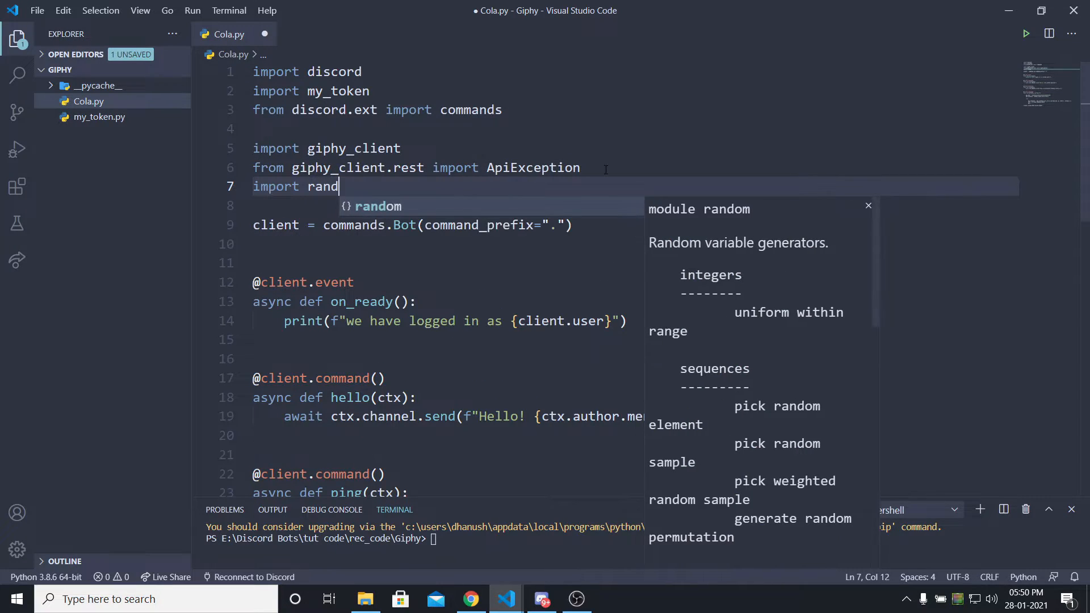
Set giff = random.choice(lst) inside the try block
scroll(down, 3)
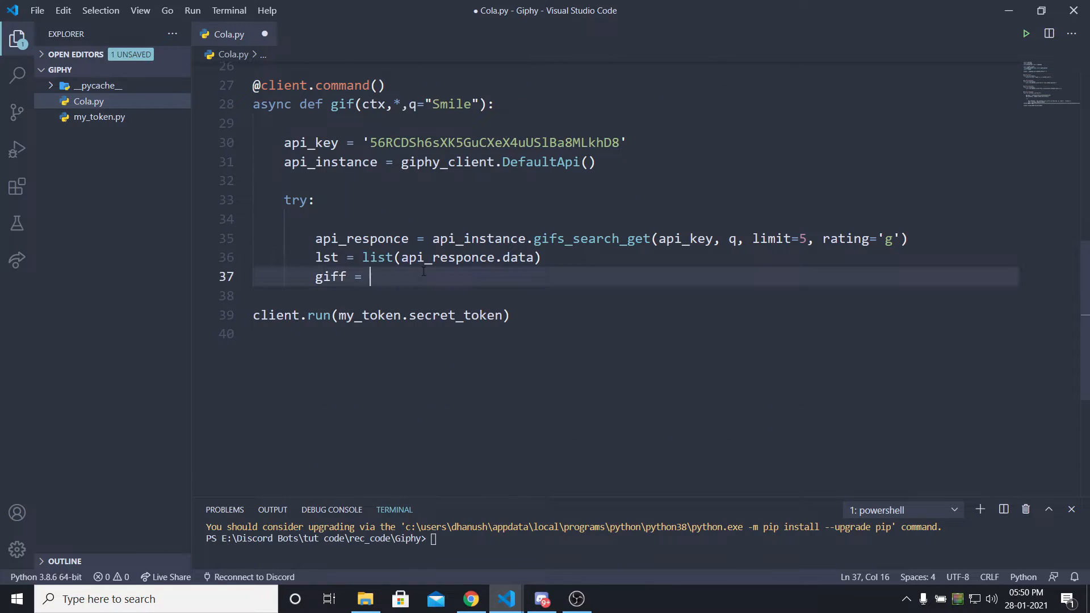
text(ran)
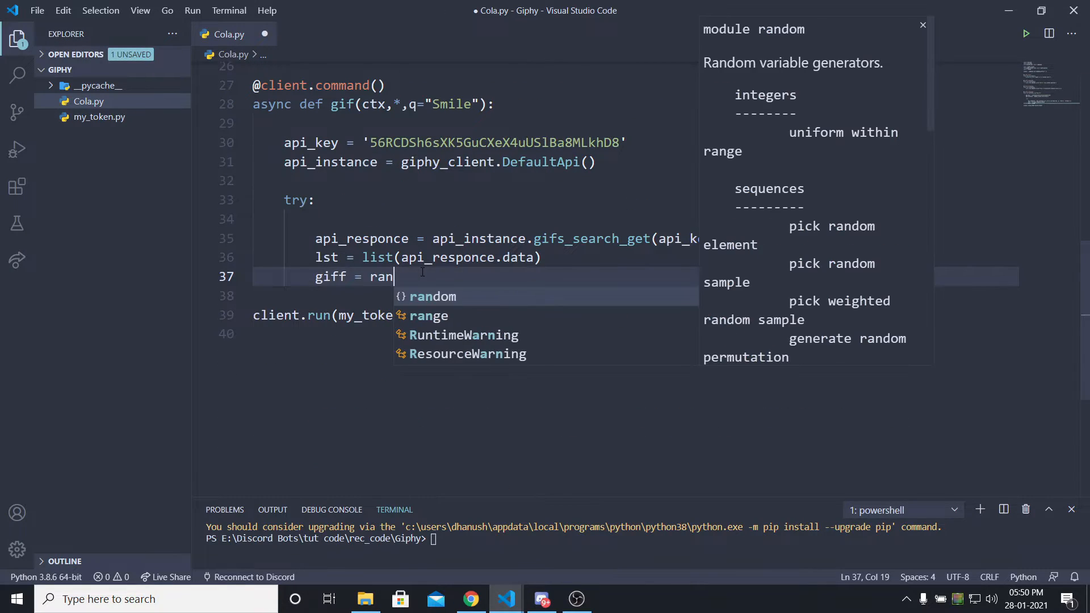
text(dom.choice()
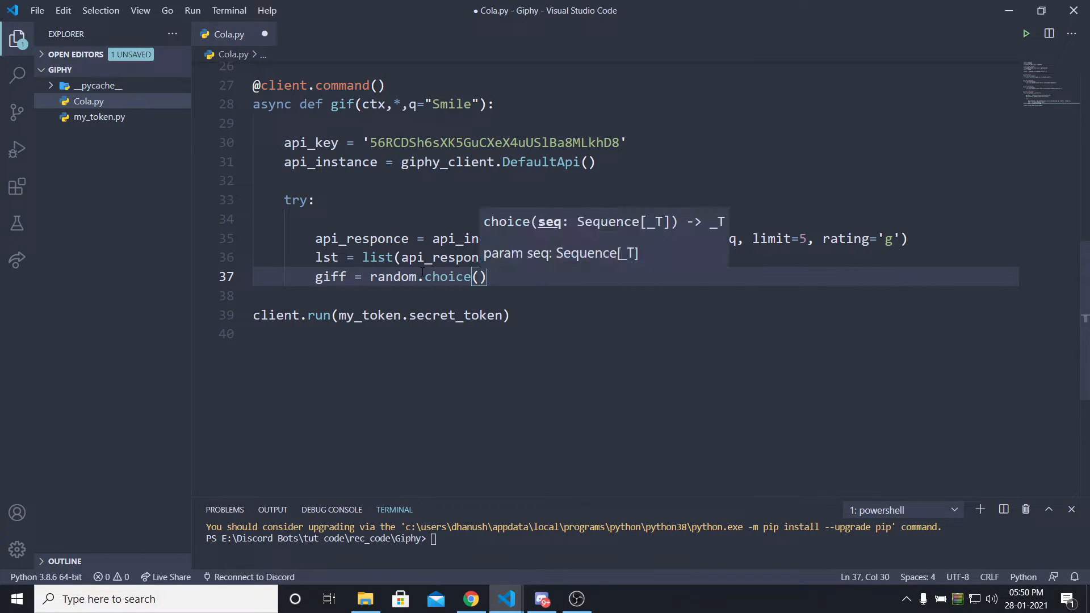
text(lst)
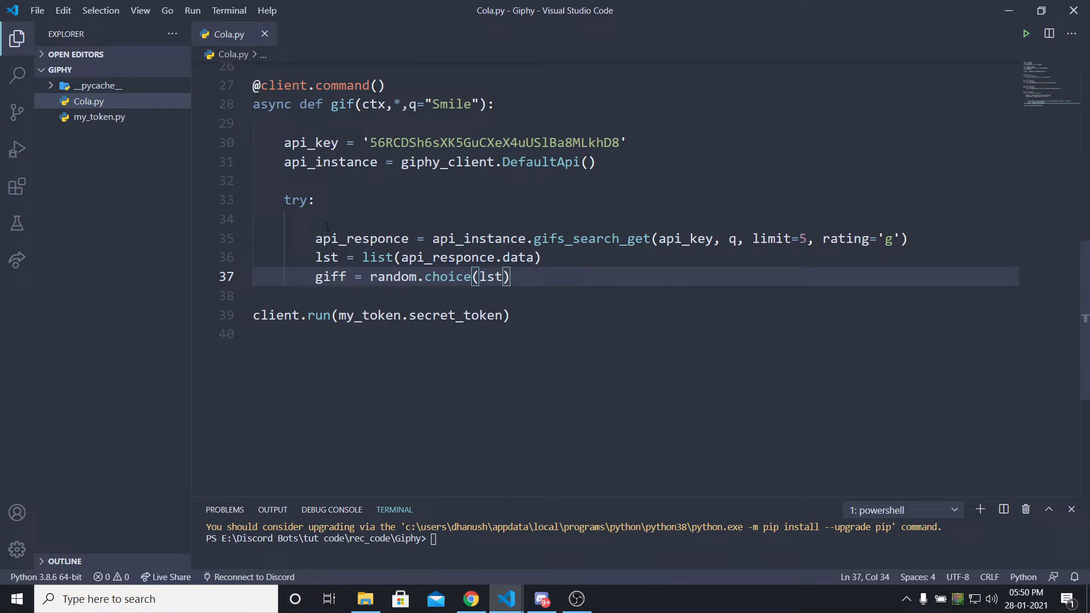
mouse_move(603, 283)
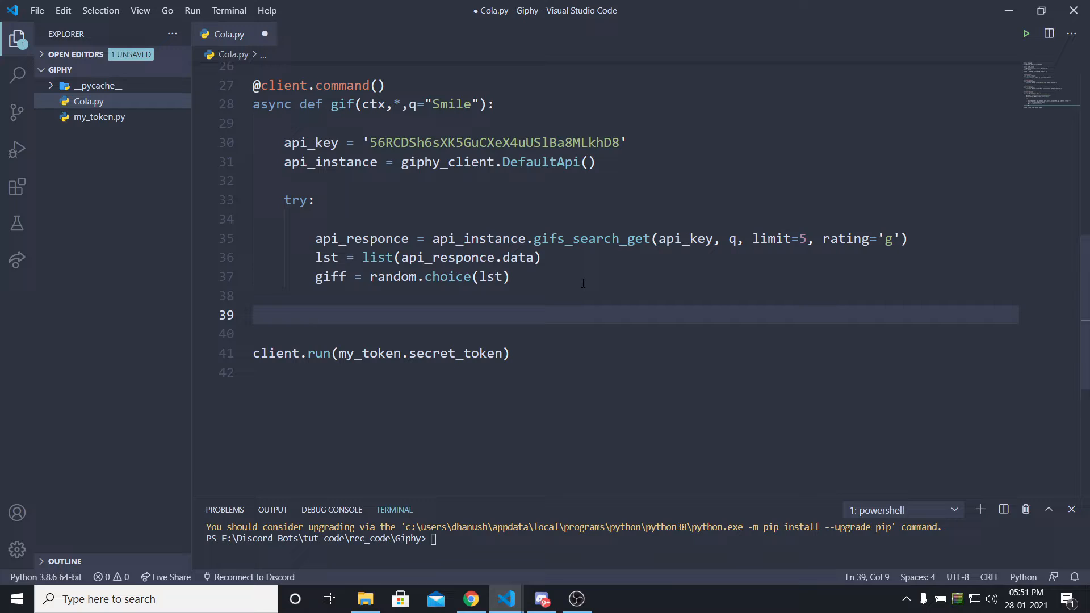
Add await ctx.channel.send(giff.embed_url) to post the chosen GIF to the channel
text(await)
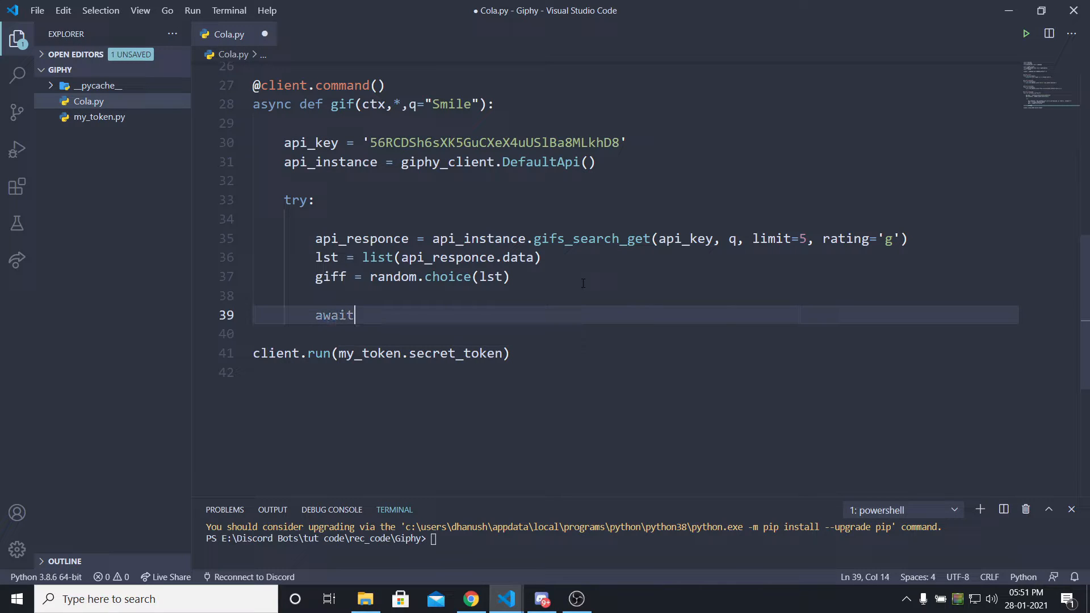
text(ctx.ch)
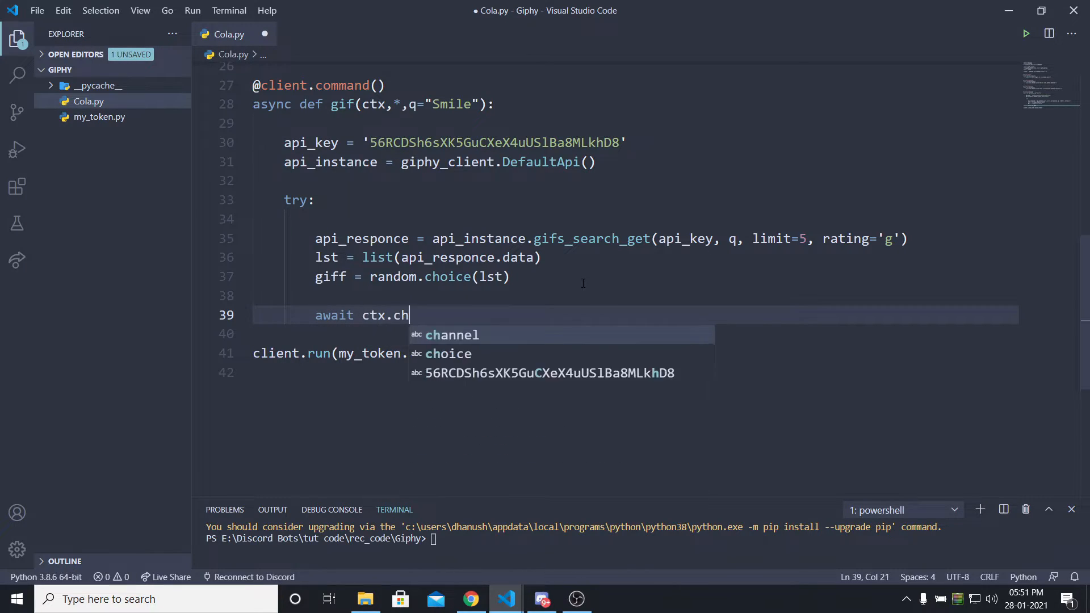
text(annel.se)
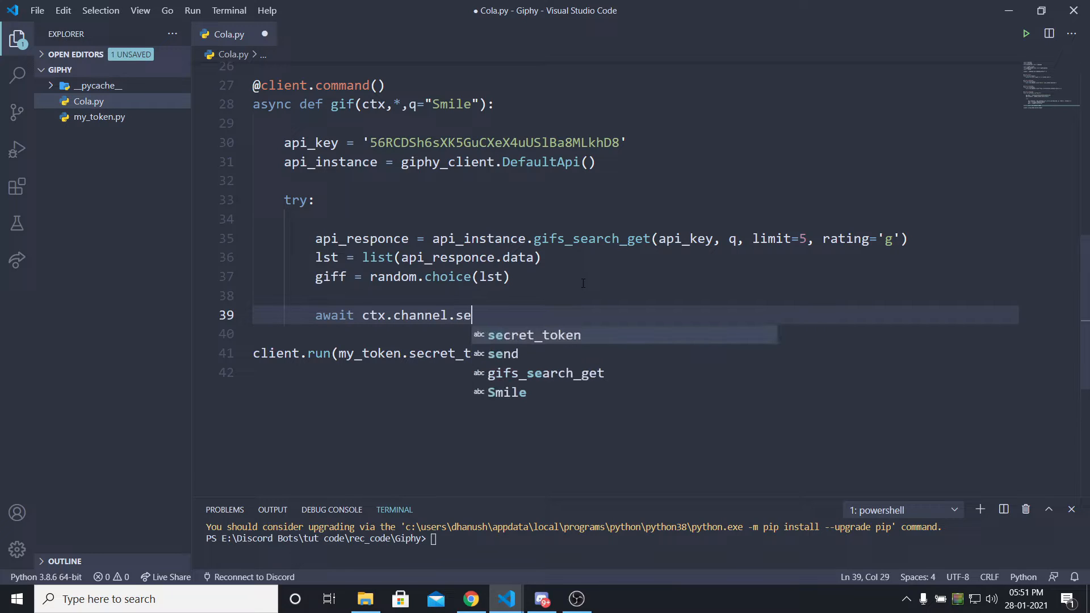
text(nd)
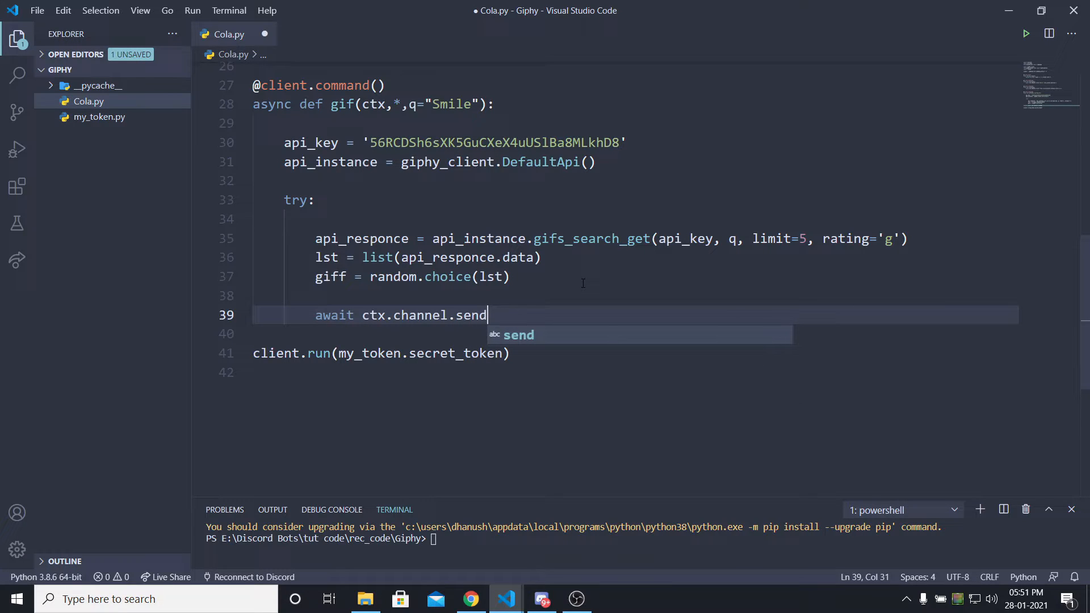
text(())
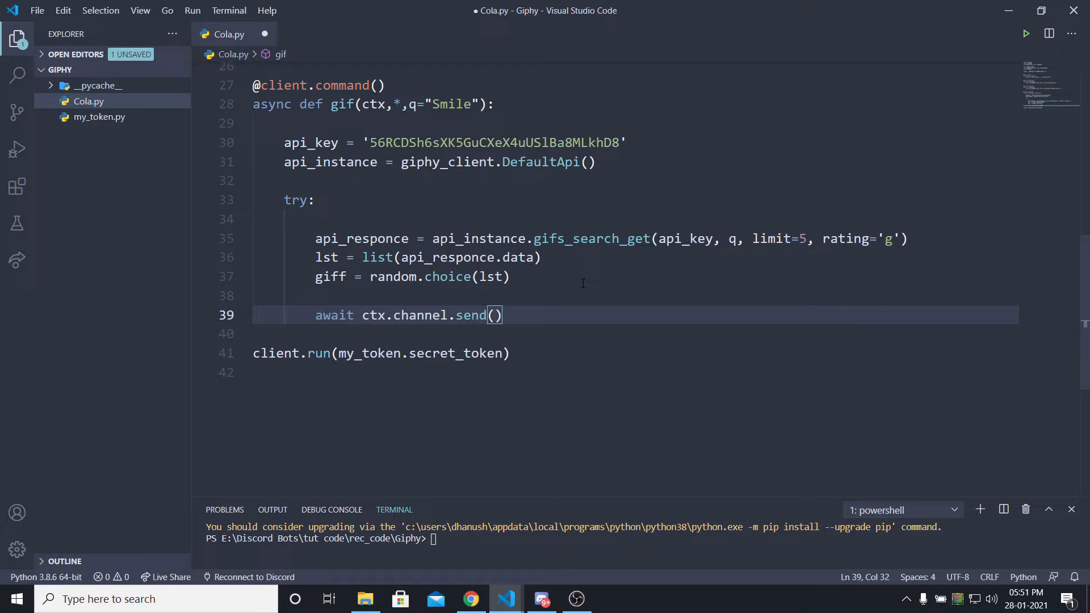
text(gi)
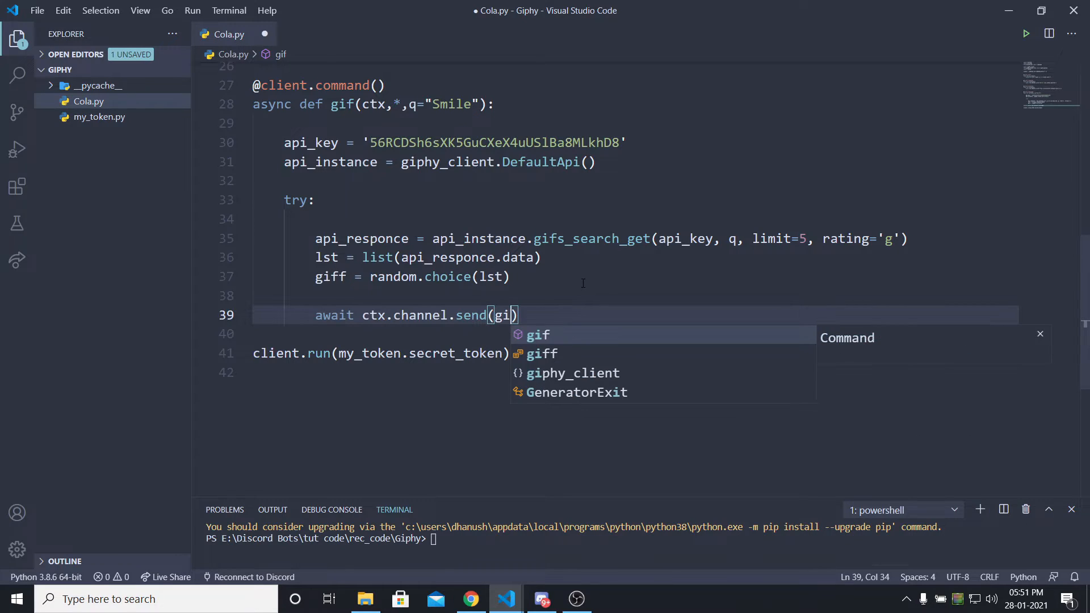
text(ff.)
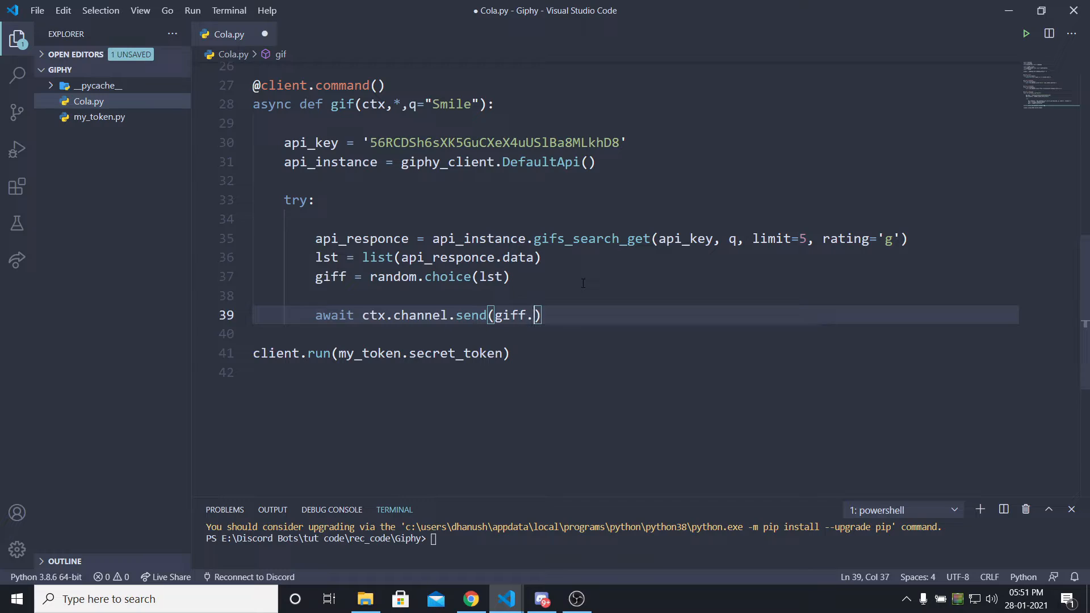
text(embed)
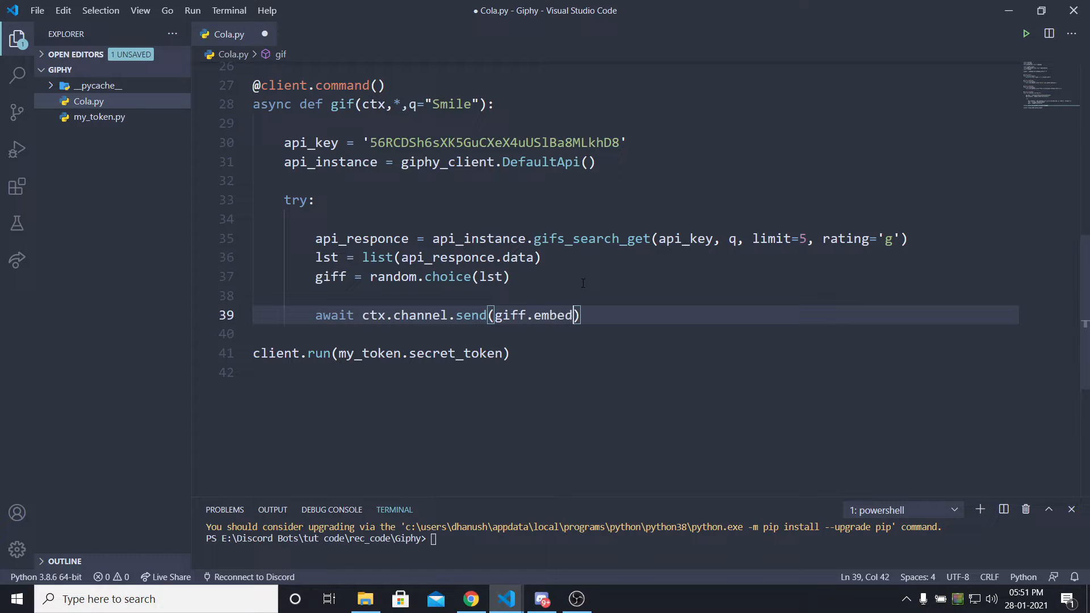
text(_url)
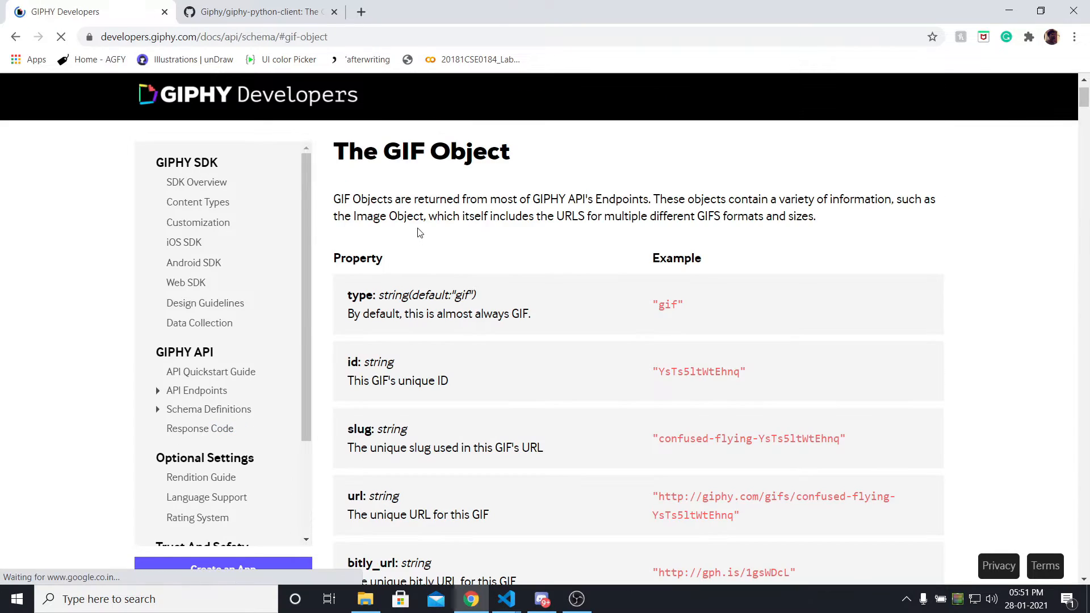
scroll(down, 3)
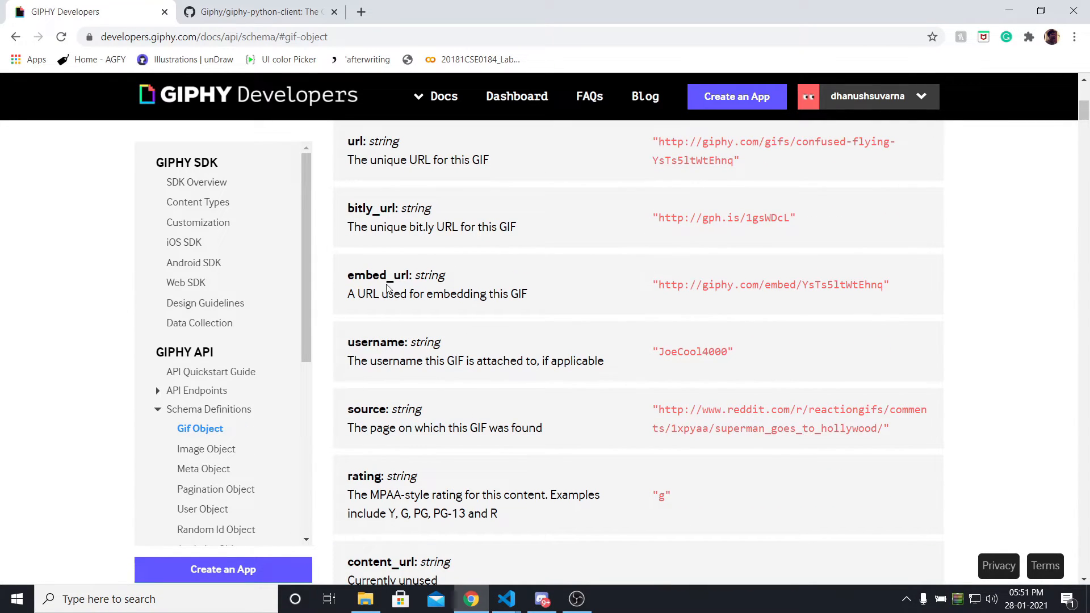
scroll(up, 3)
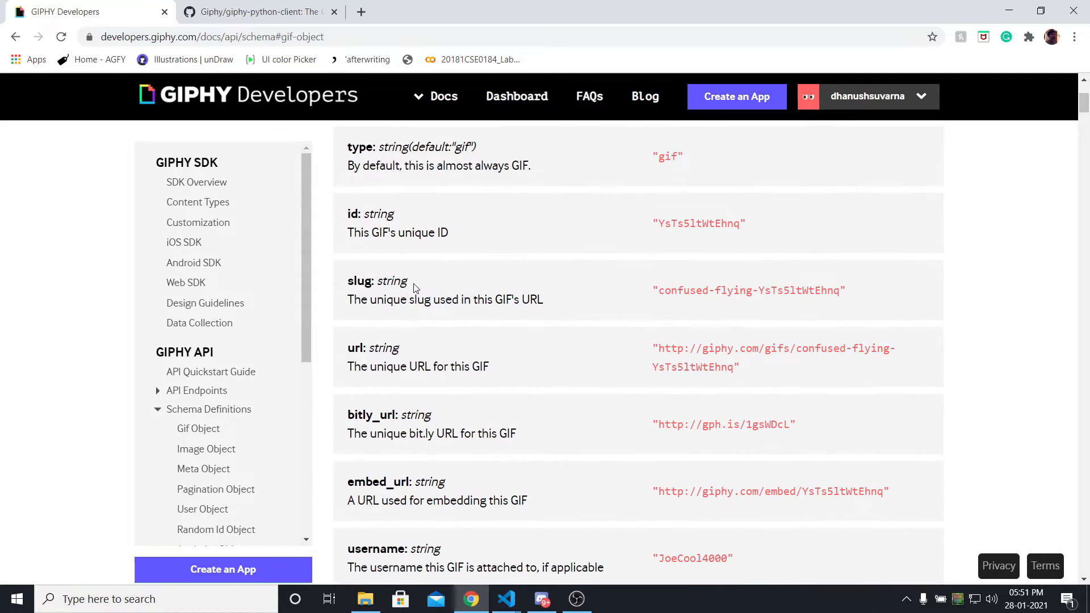
click(198, 428)
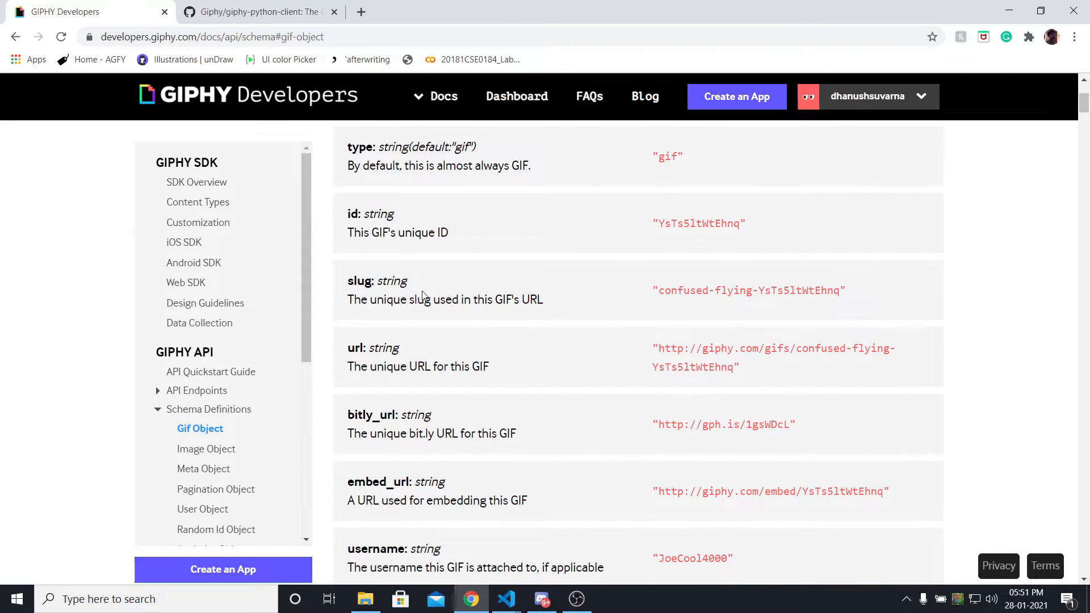
scroll(up, 3)
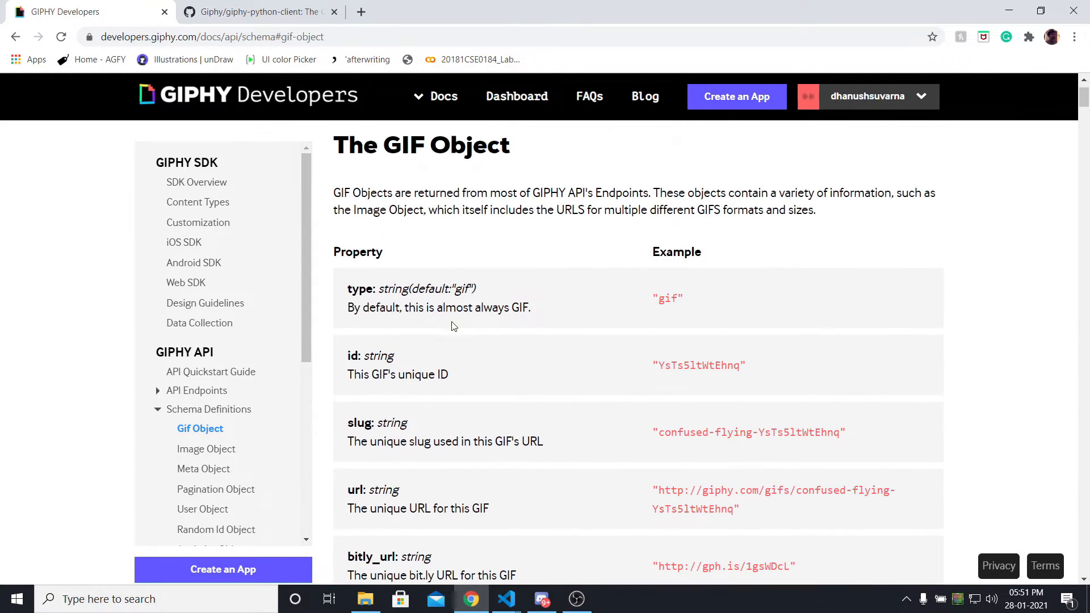
scroll(down, 3)
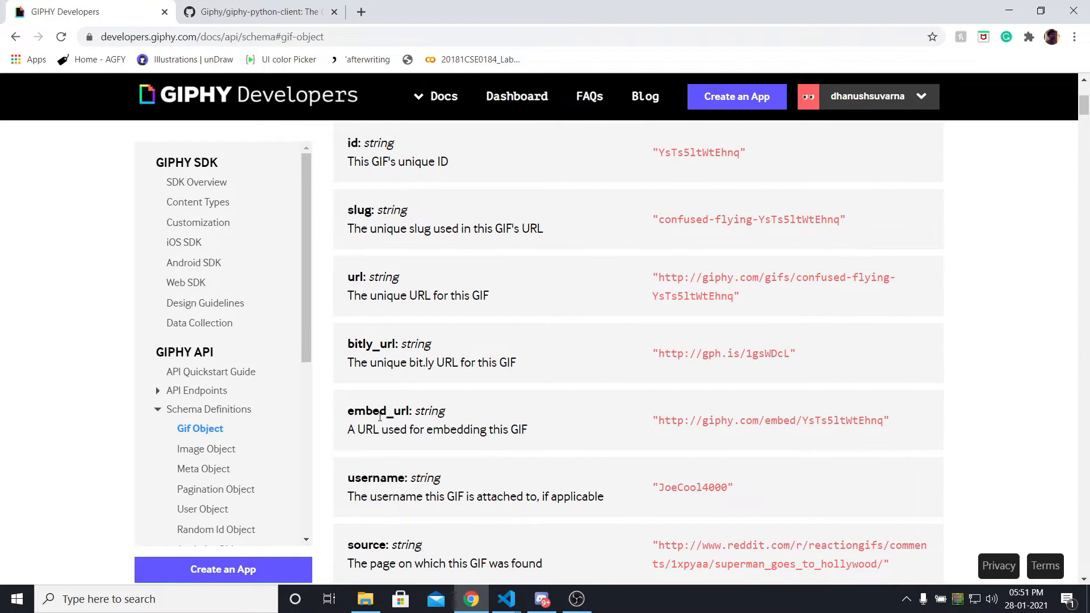
scroll(down, 3)
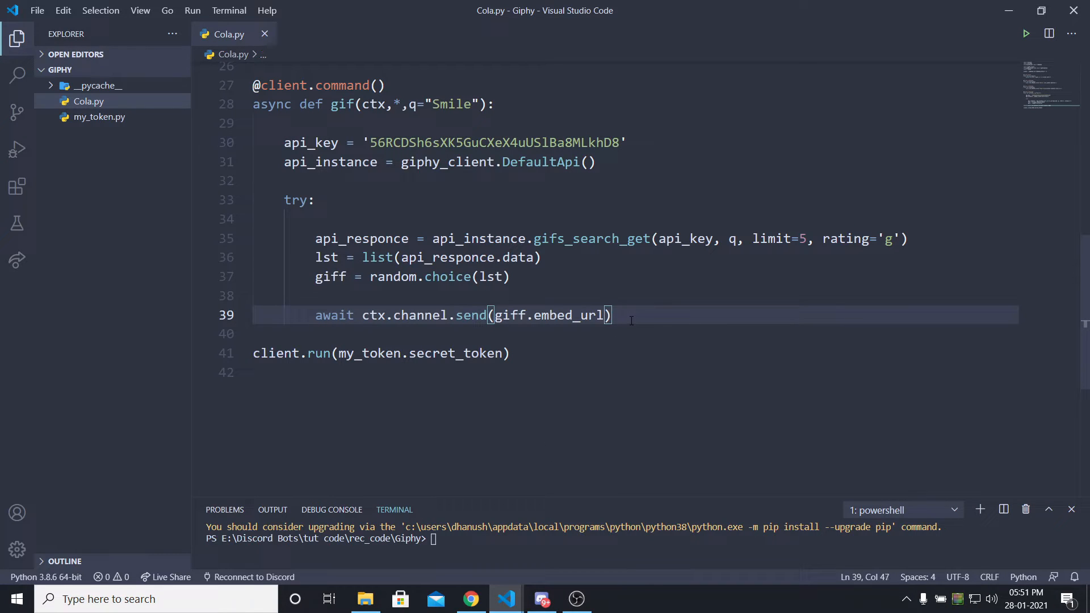
Close the try with except ApiException as e: printing "Exception when calling Api", and save
key(Enter)
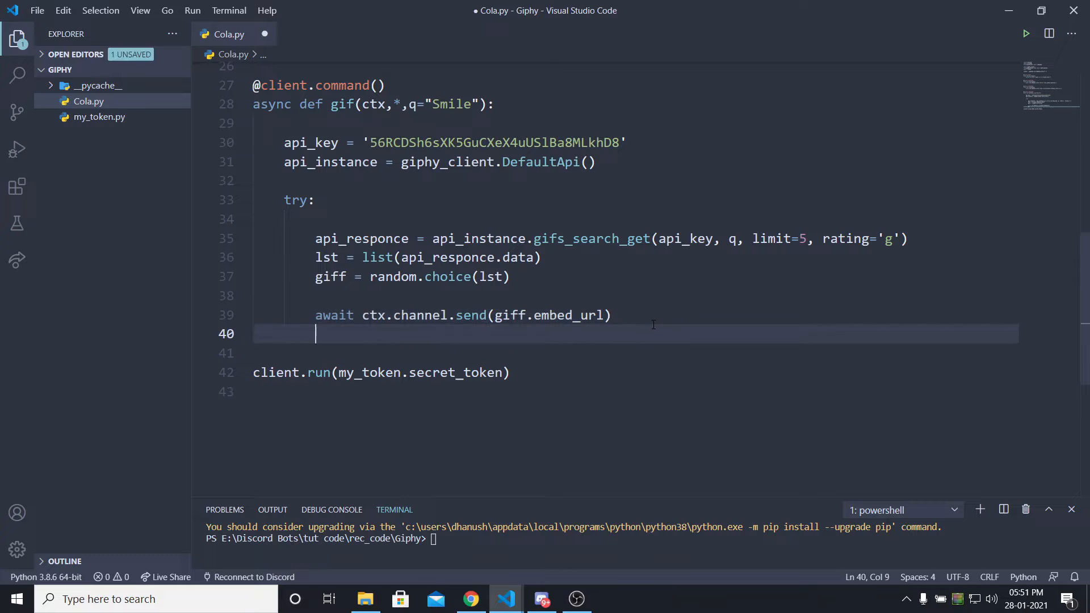
text(e)
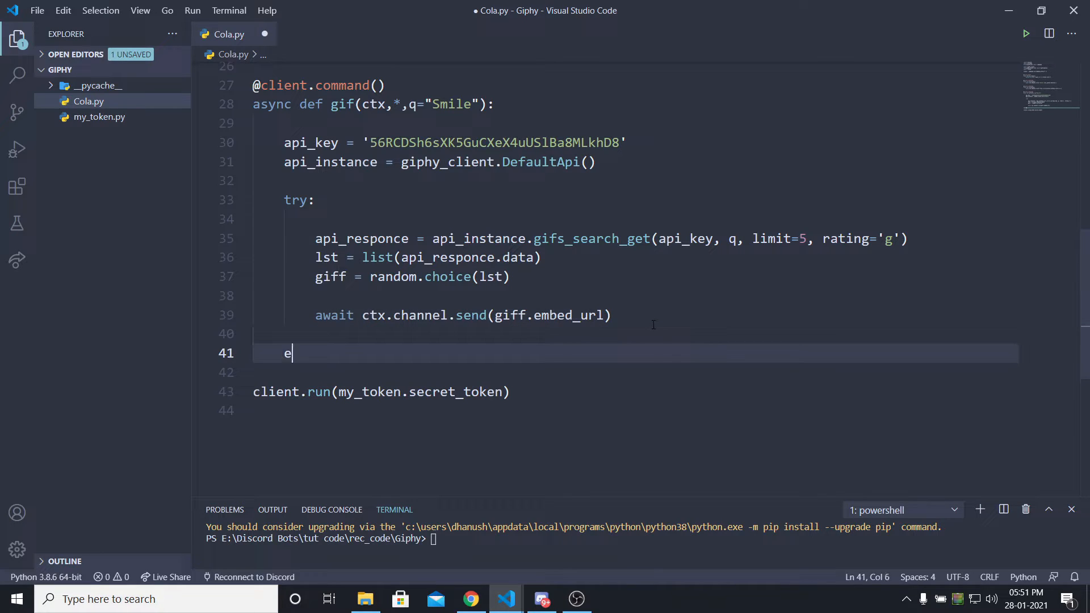
text(xcept)
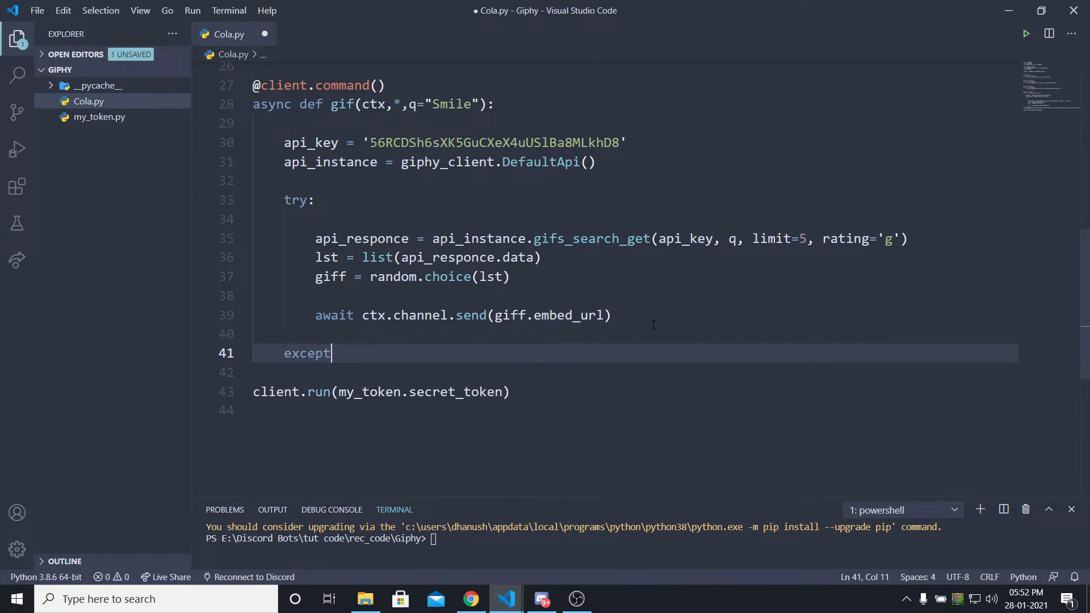
text(A)
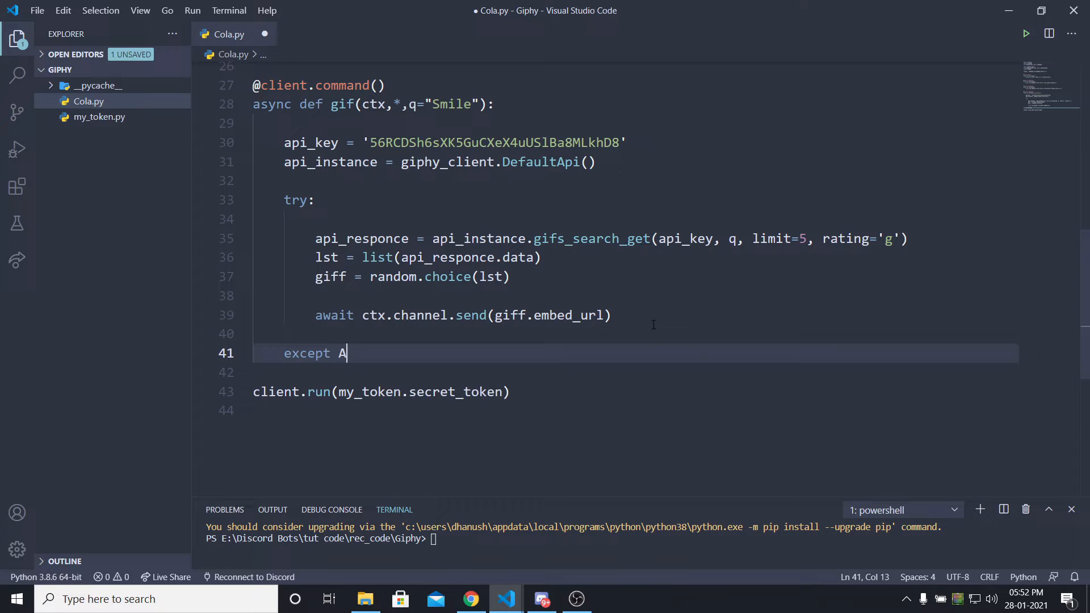
text(piException as e:)
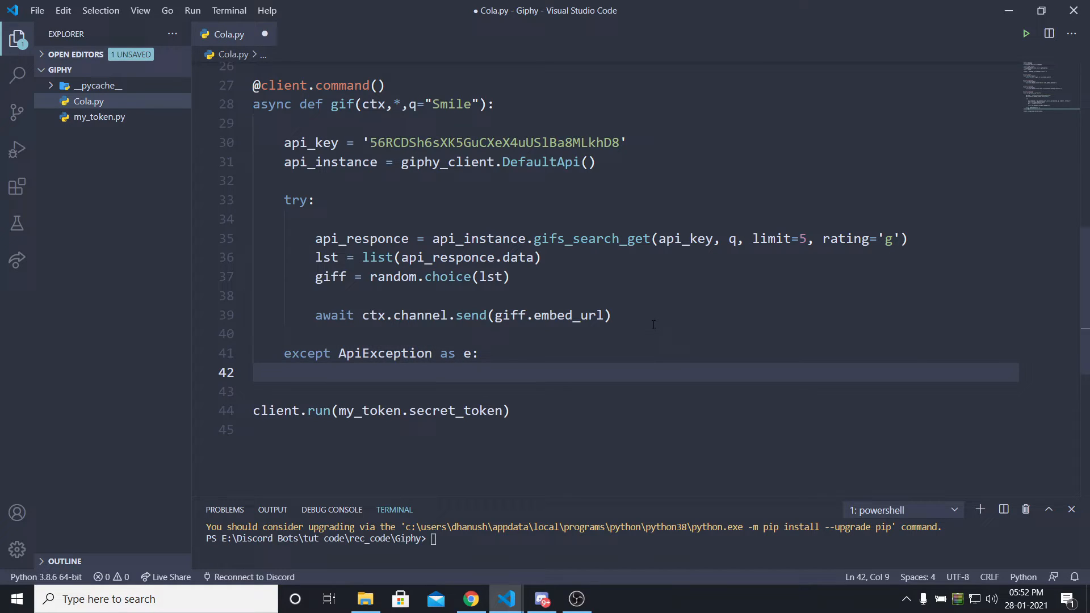
text(print)
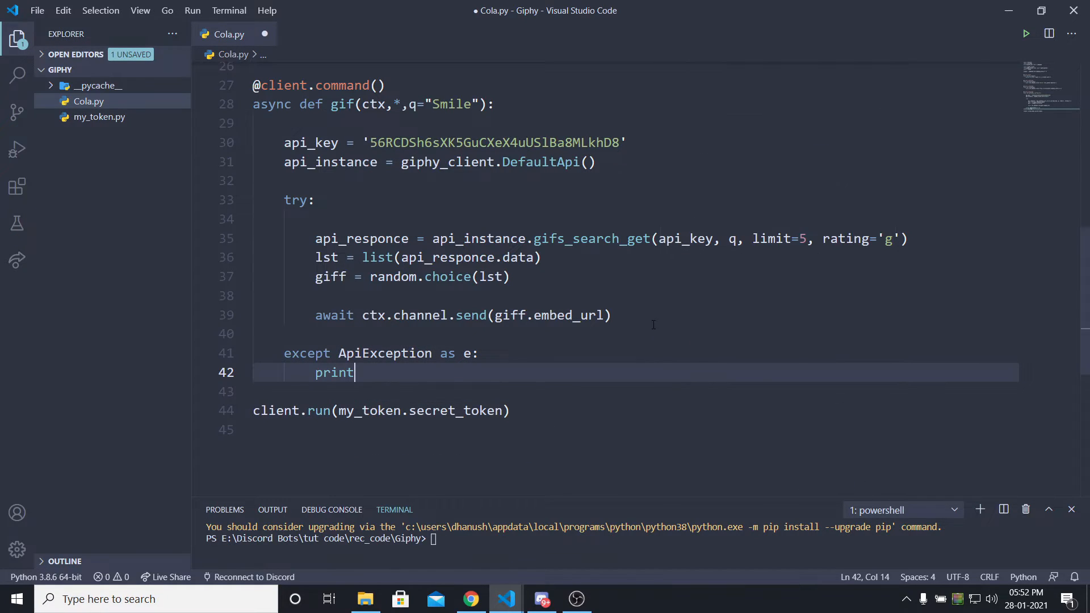
text((""))
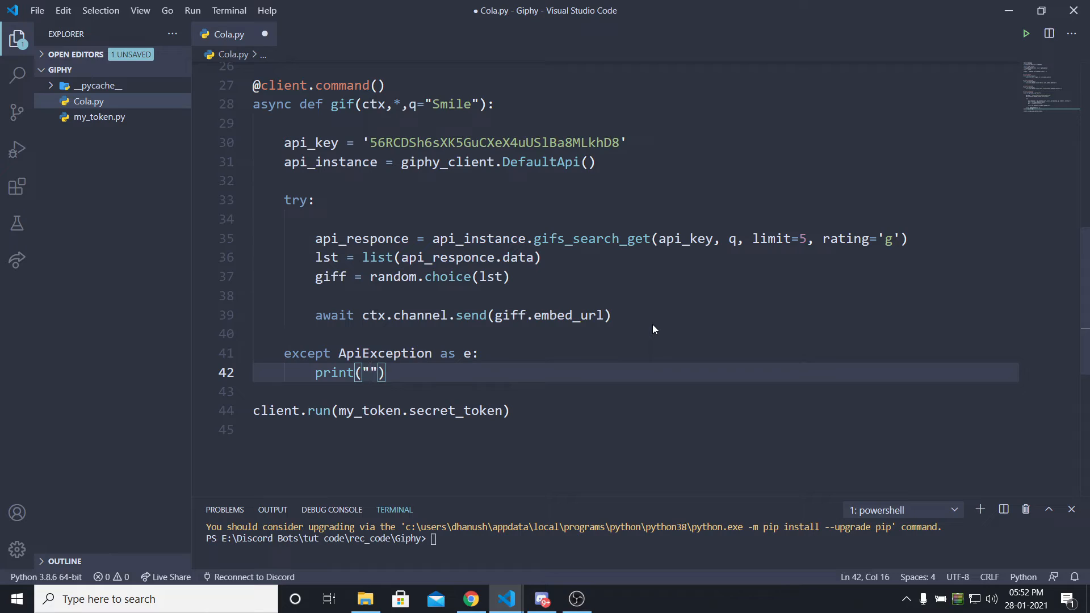
text(Exception when calling)
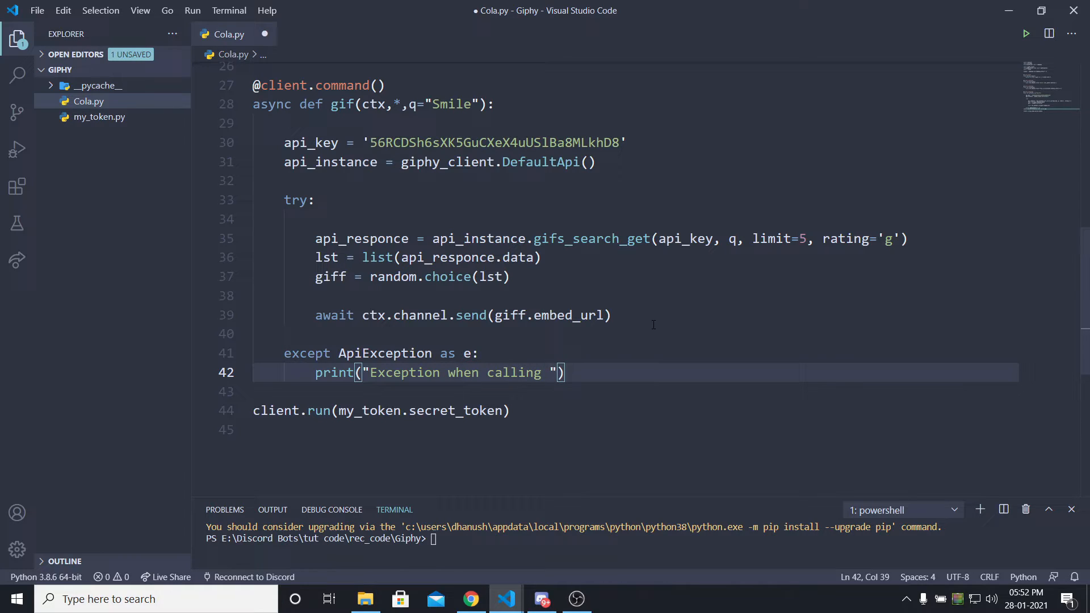
text(Api)
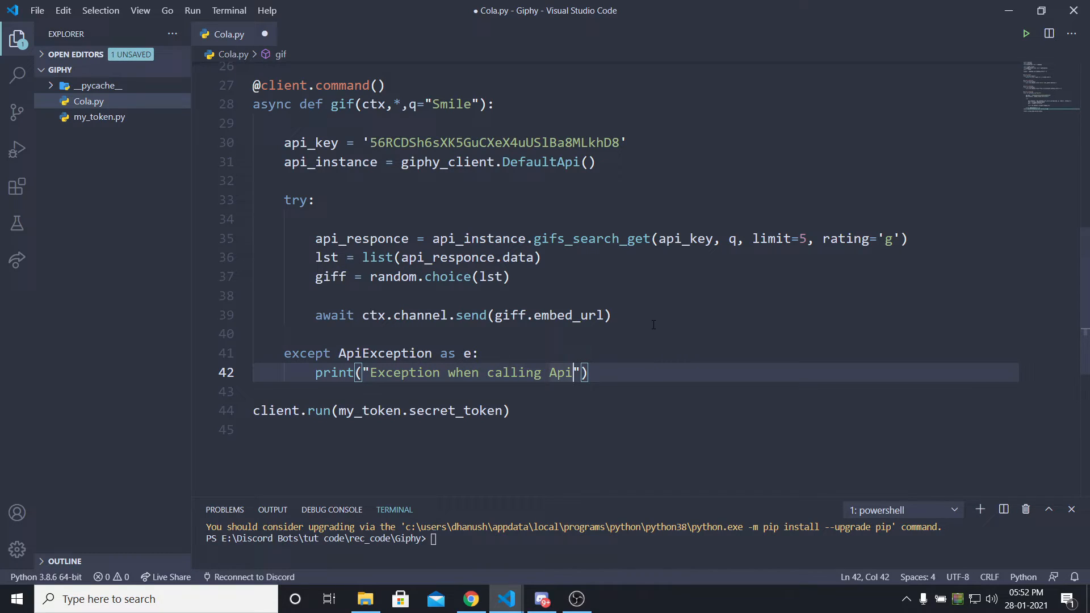
key(ctrl+s)
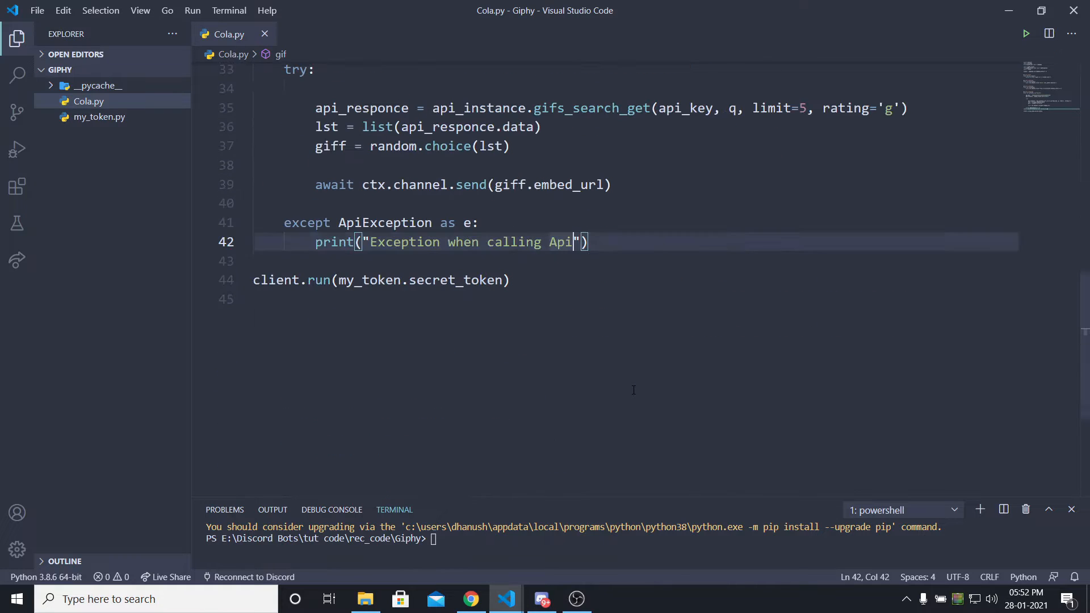
Enter pip install giphy_client before returning to the GIPHY GIF Object documentation
text(pip install giphy_client)
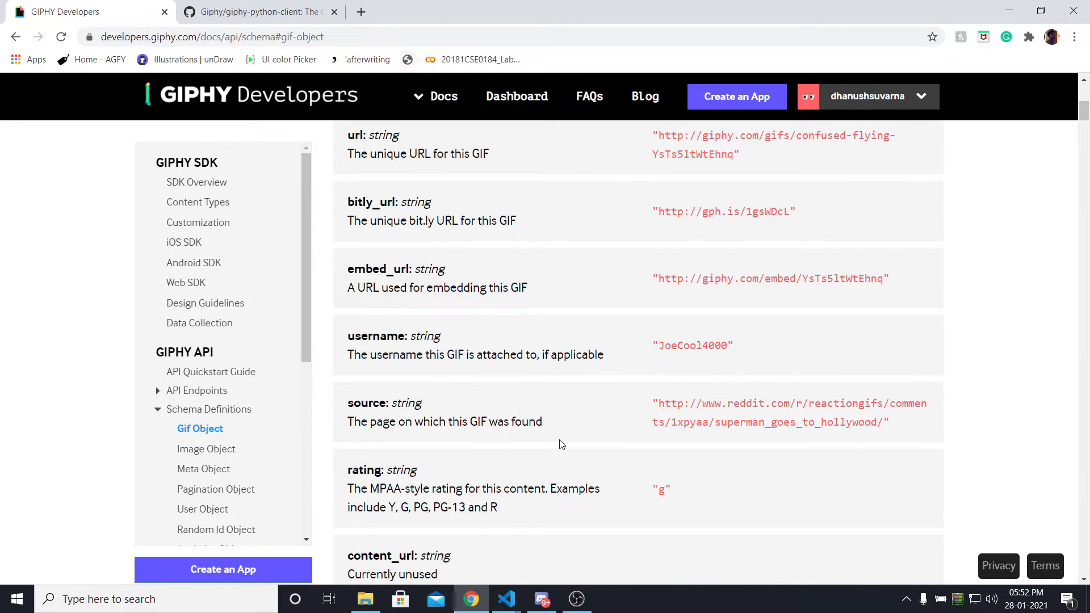
Send .gif in the #bot channel so the Cola bot replies with a random GIF
click(540, 599)
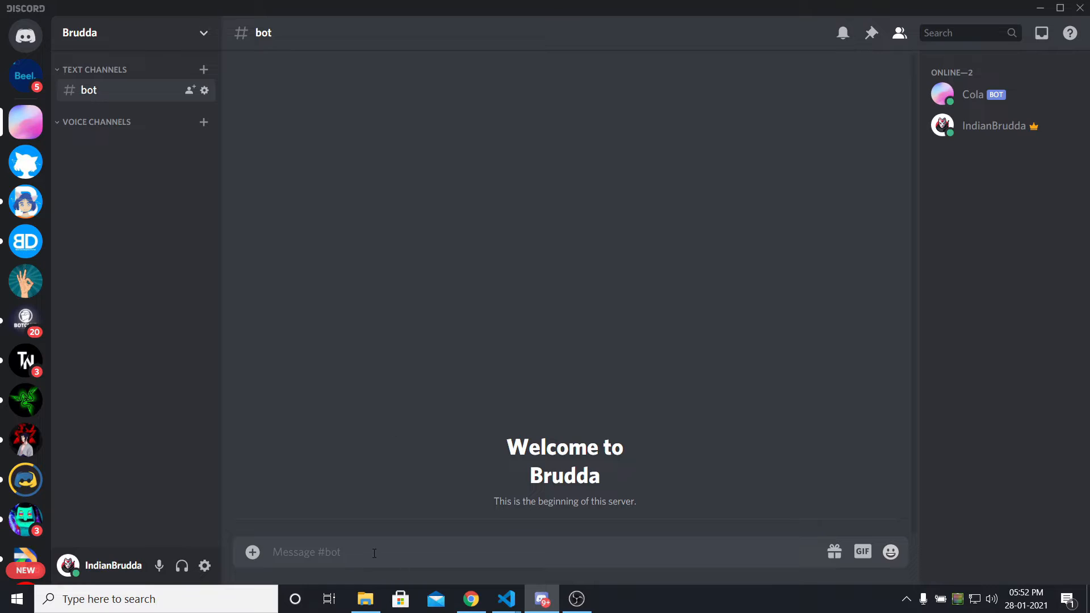
text(g)
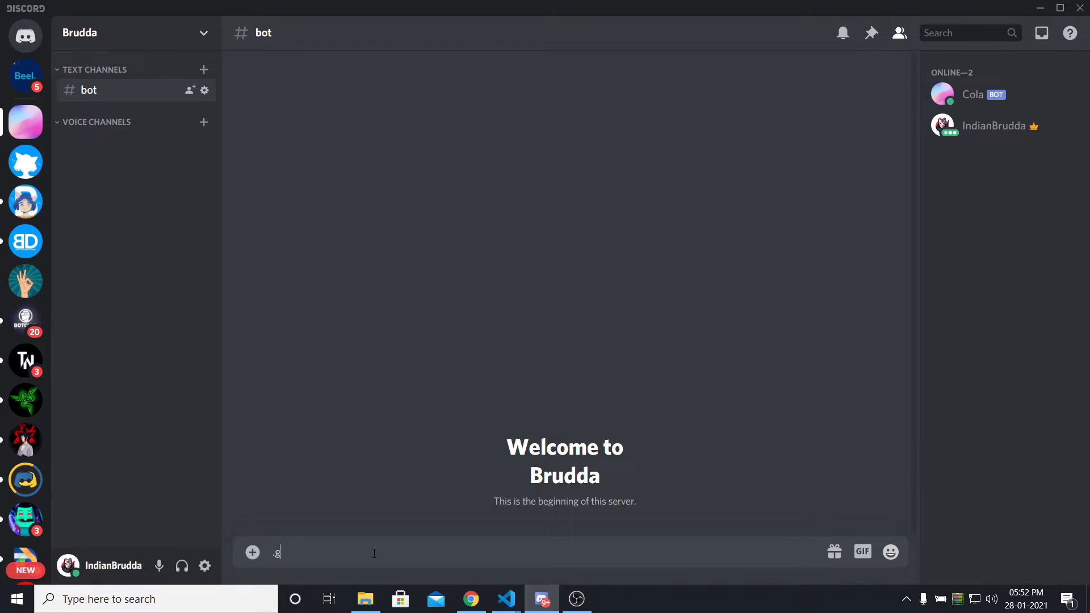
key(enter)
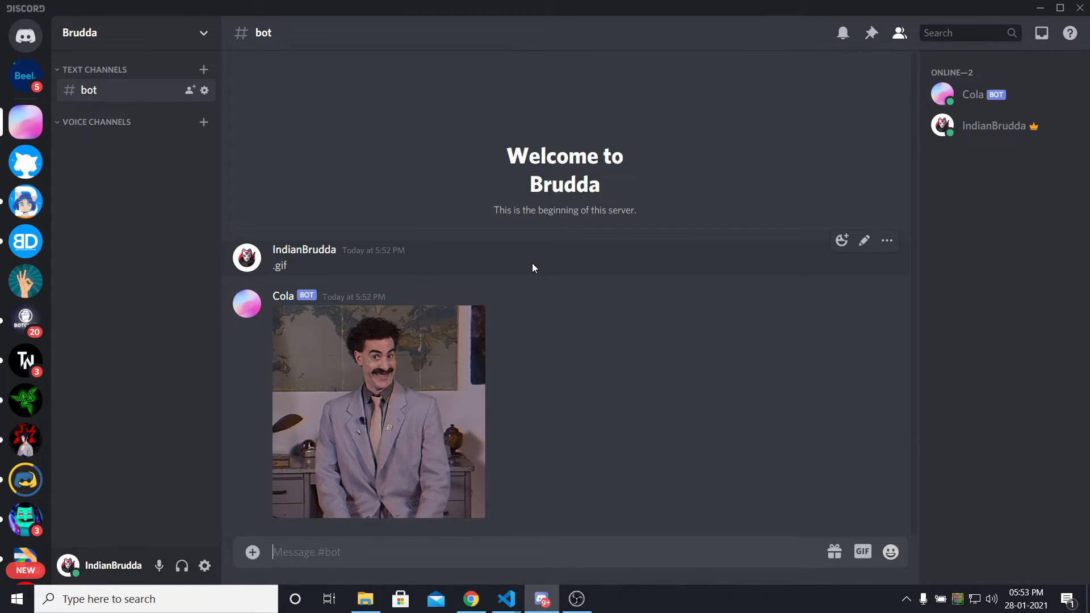
mouse_move(458, 305)
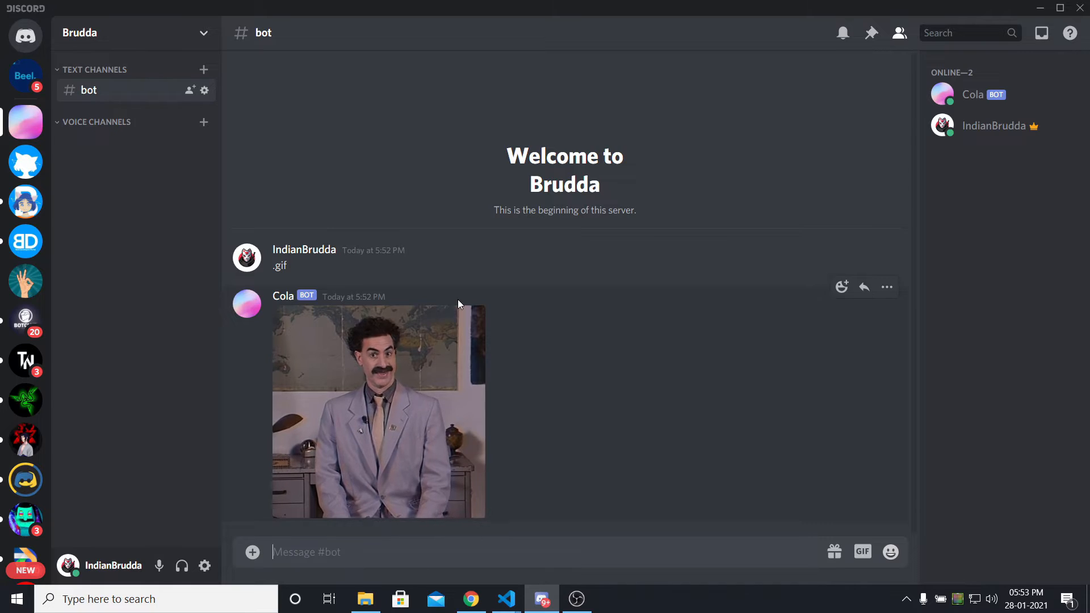
mouse_move(505, 598)
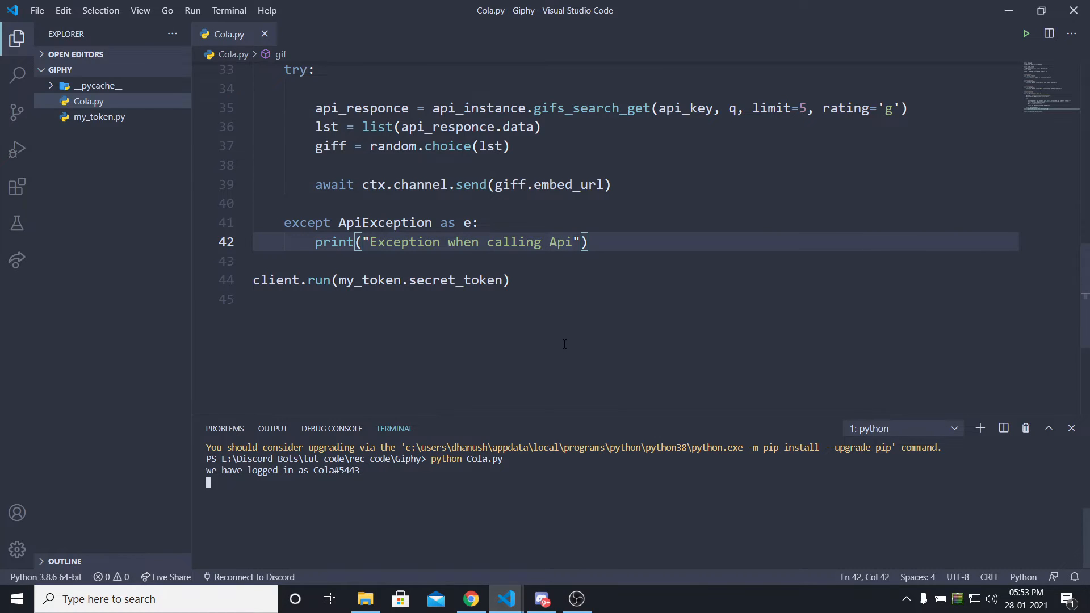
Create emb = discord.Embed(title=q) inside the try block
text(a)
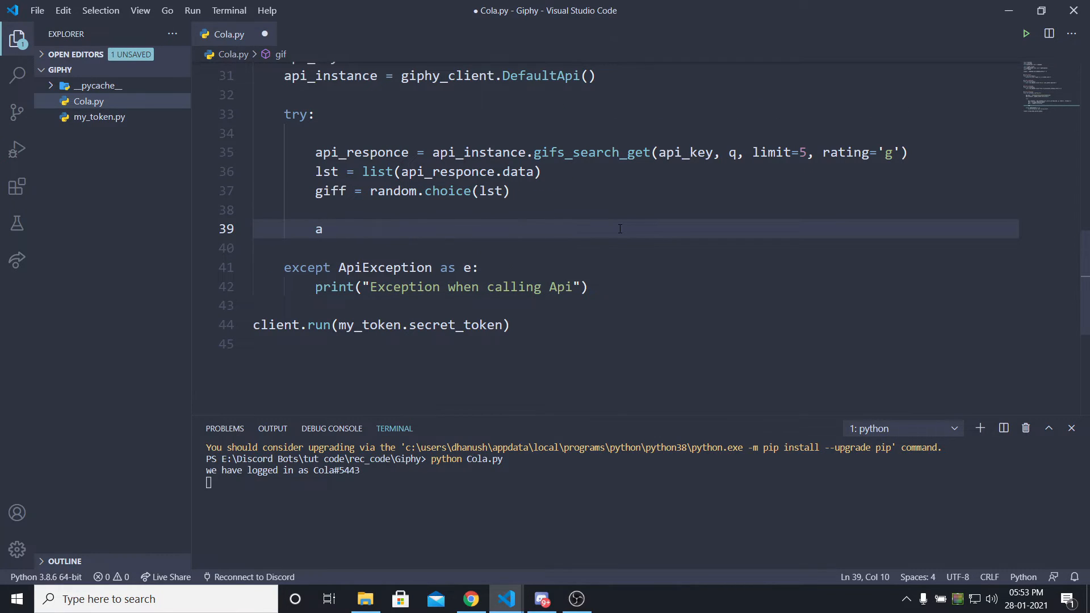
text(mb)
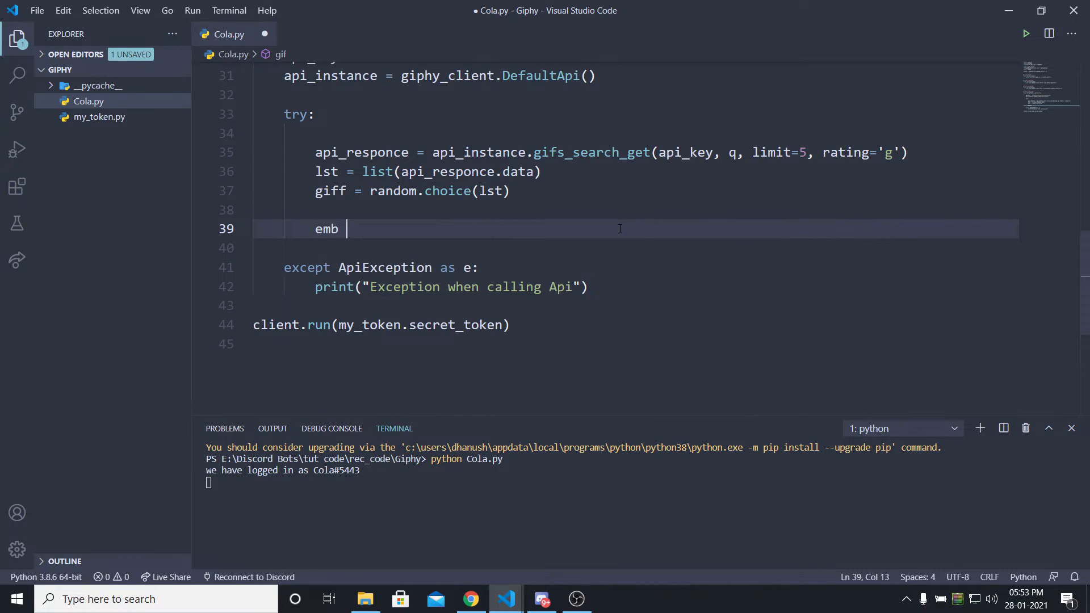
text(=)
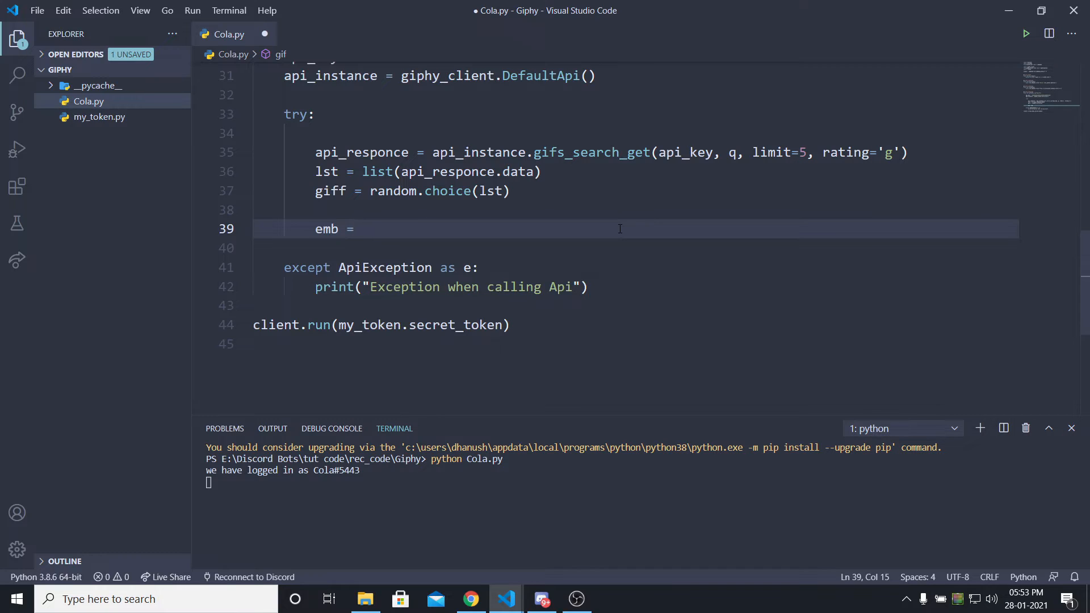
text(discord)
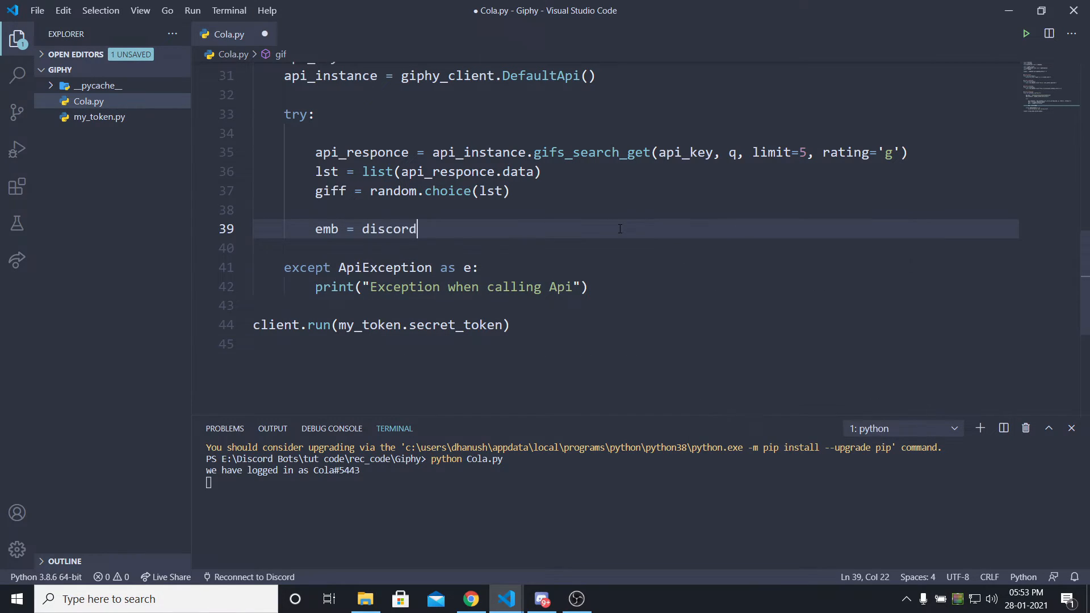
text(.E)
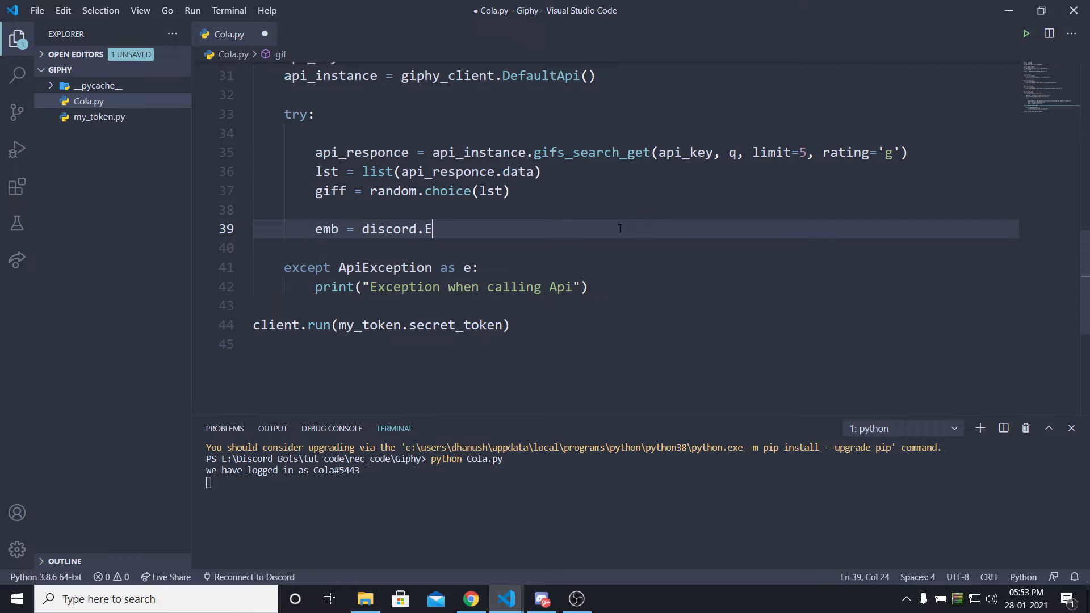
text(mbed)
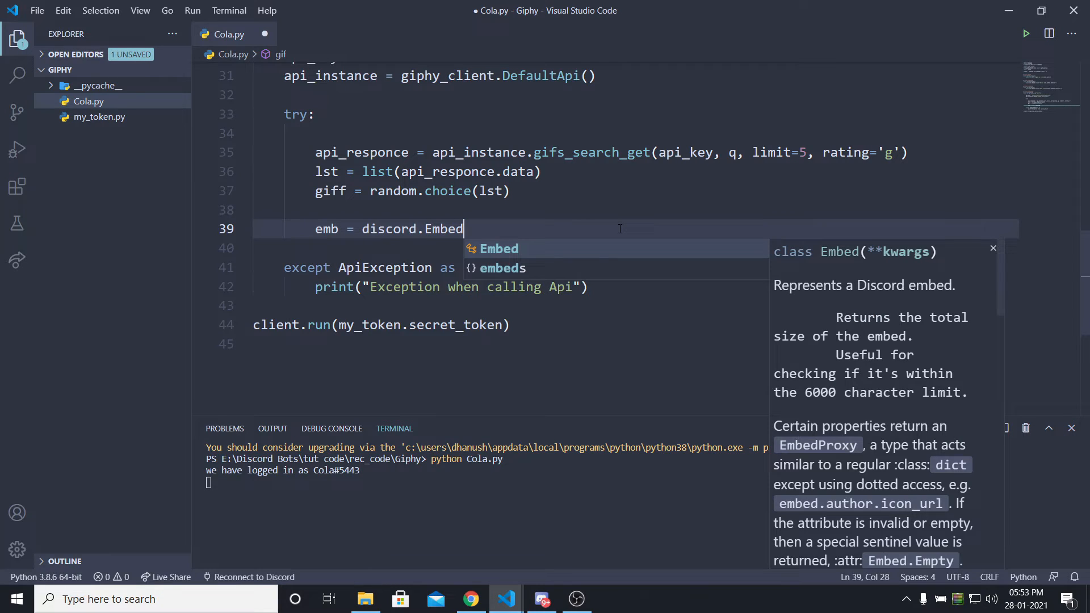
text(())
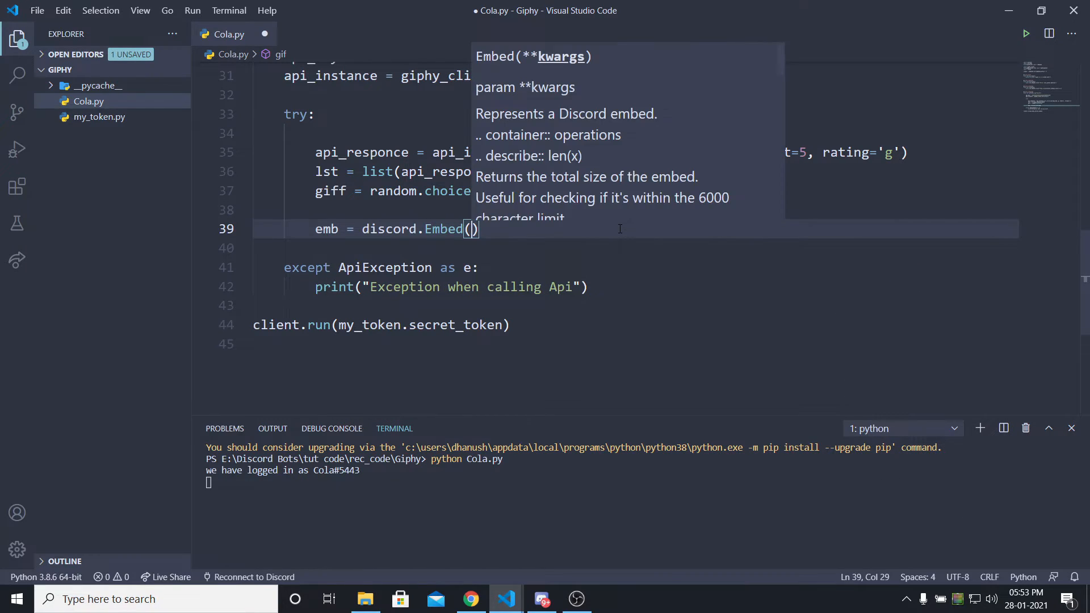
text(title)
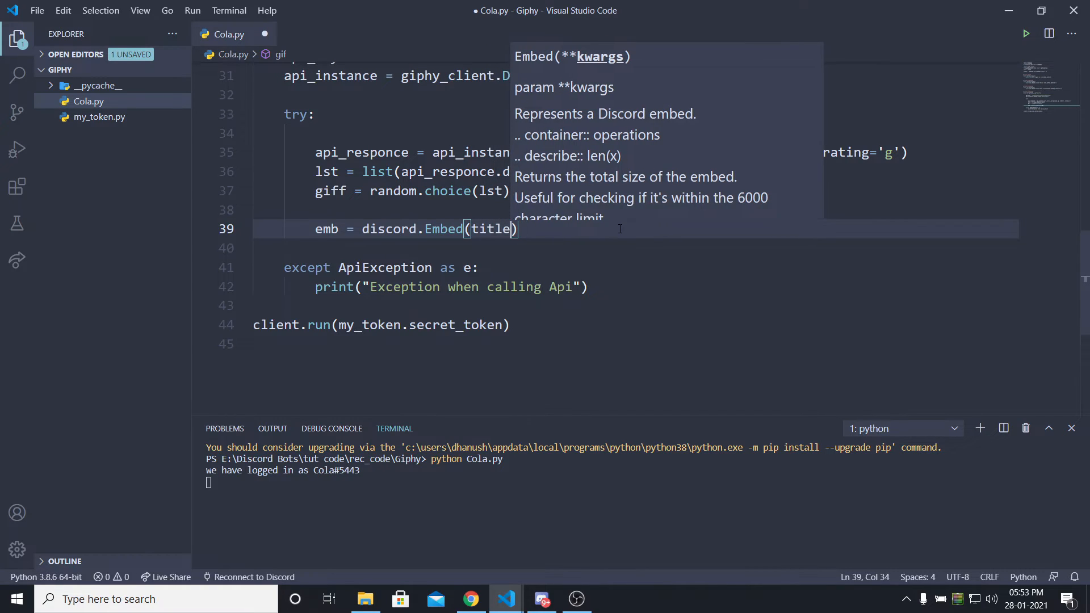
text(=q)
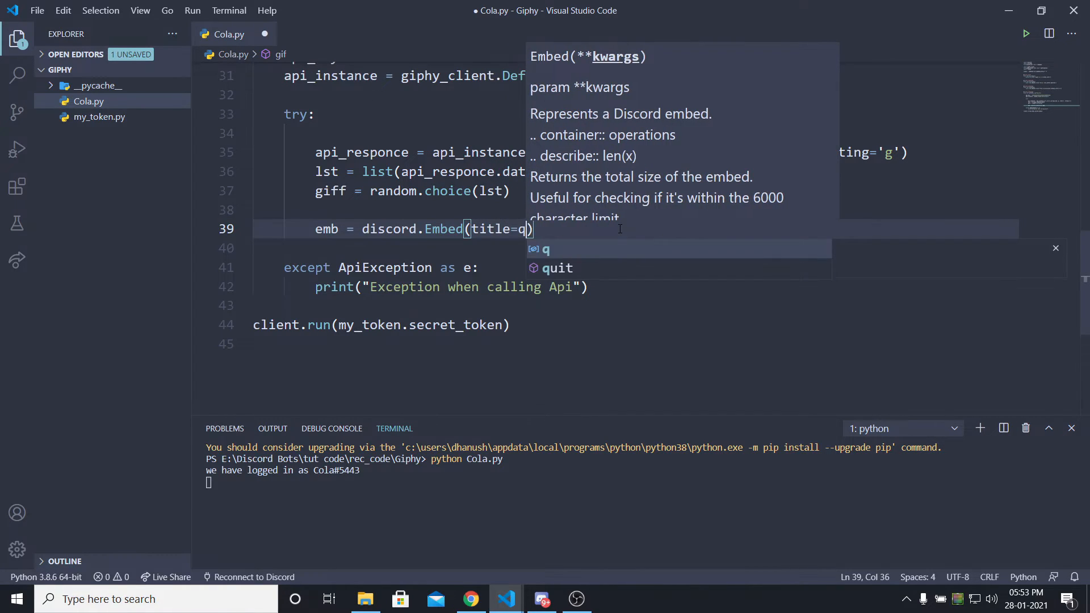
key(Enter)
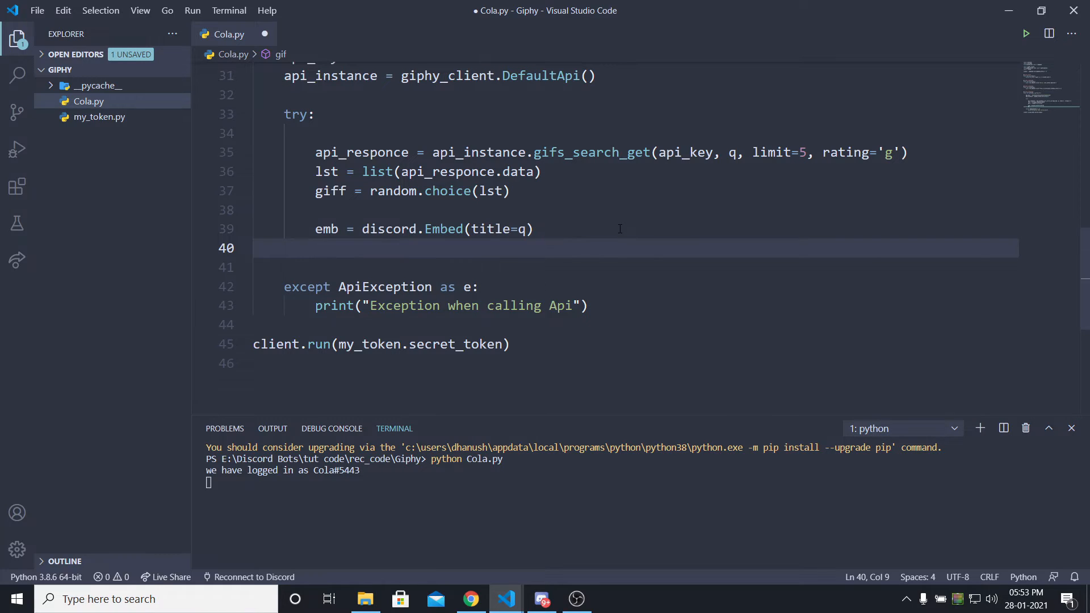
text(emb)
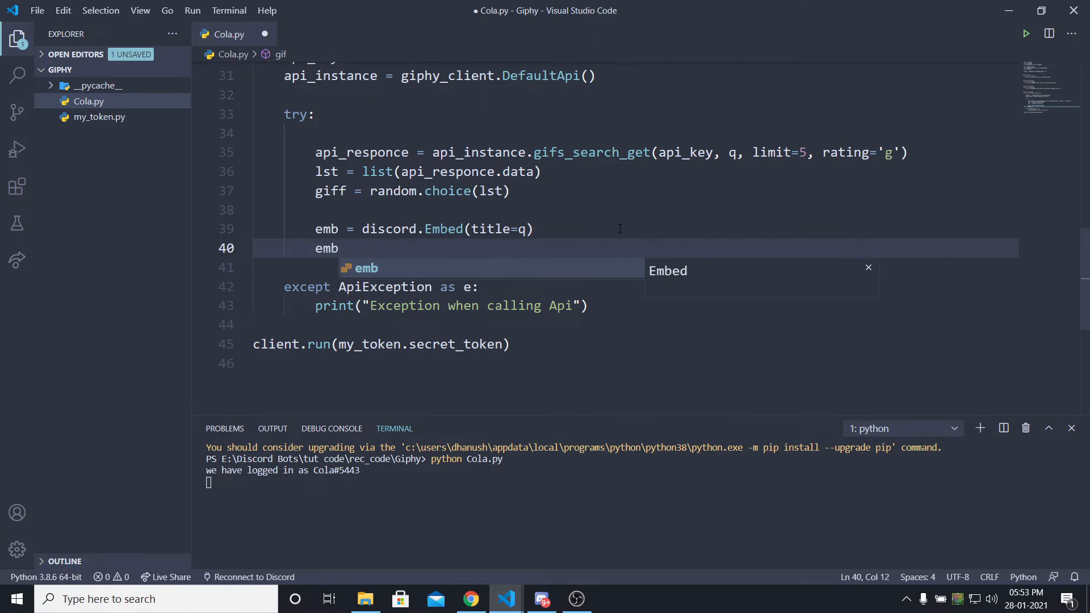
text(.s)
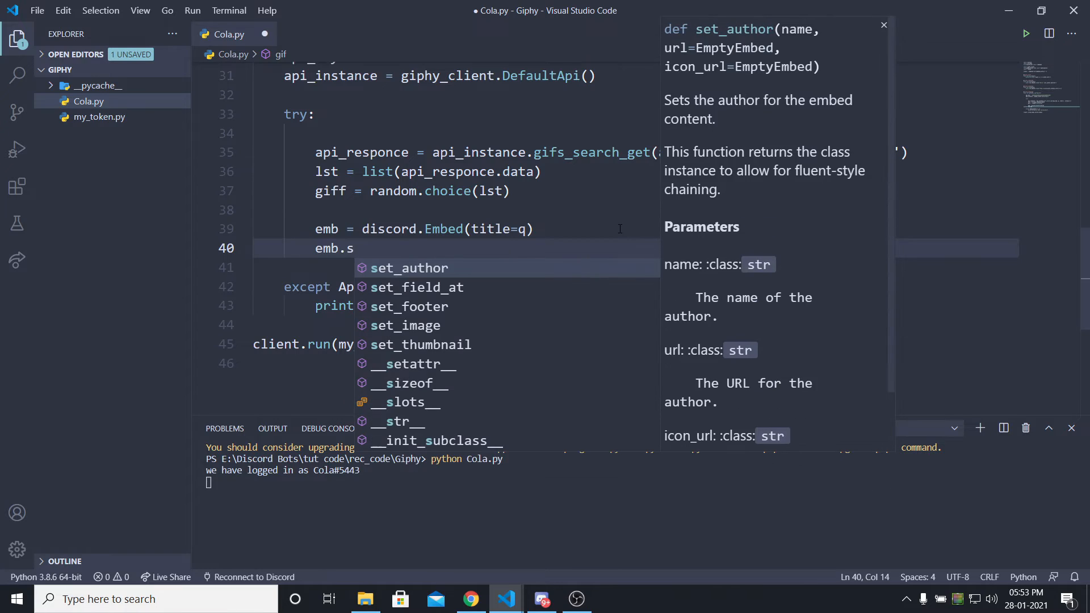
text(et)
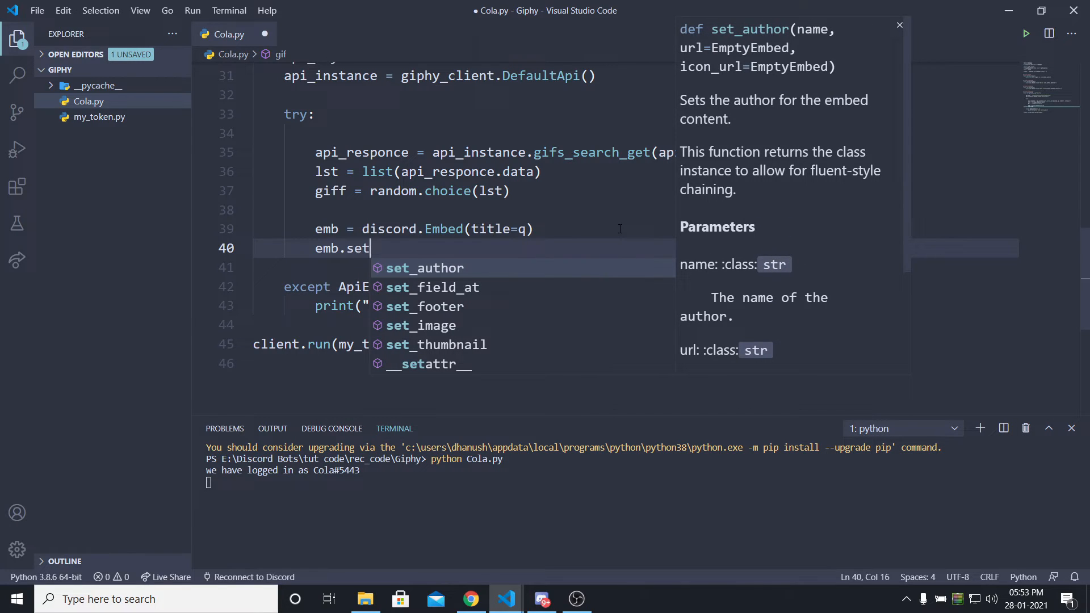
text(_image)
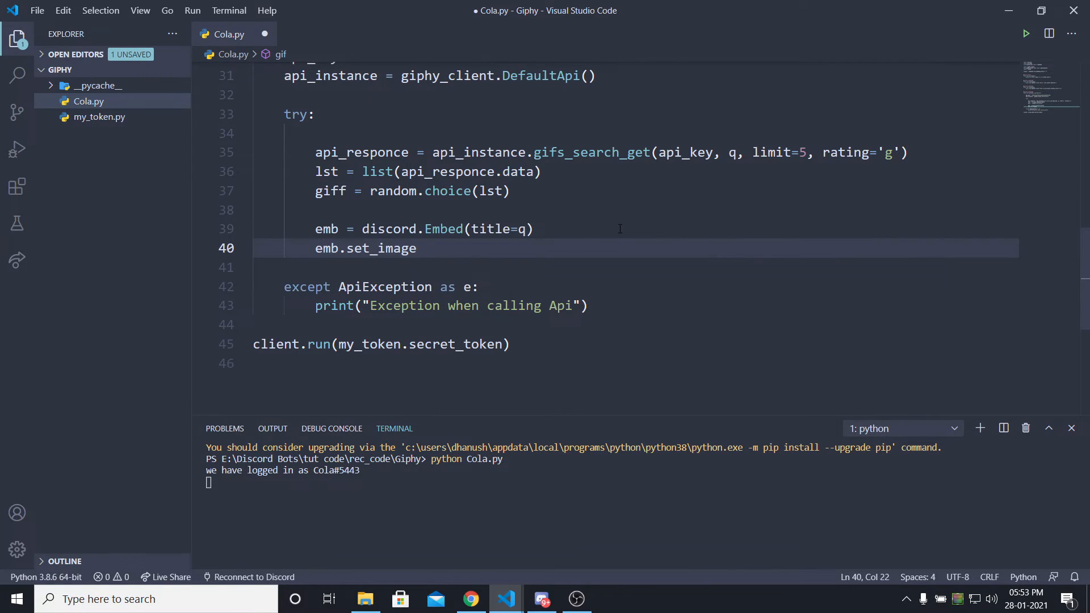
text(())
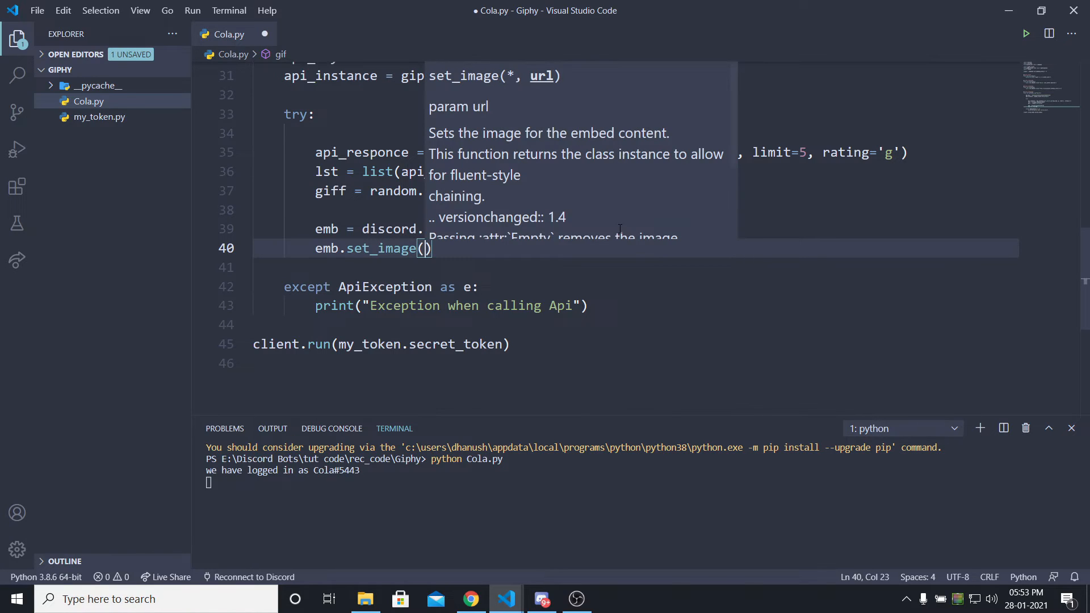
text(url='')
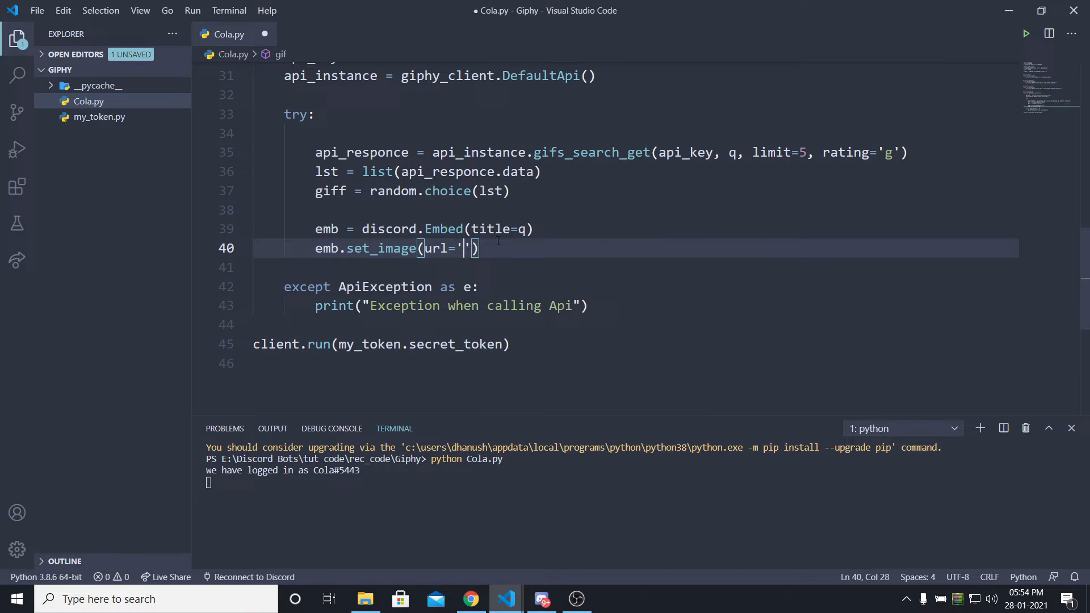
text(f'https://media.giphy.com/media/{giff.id}/giphy.gif')
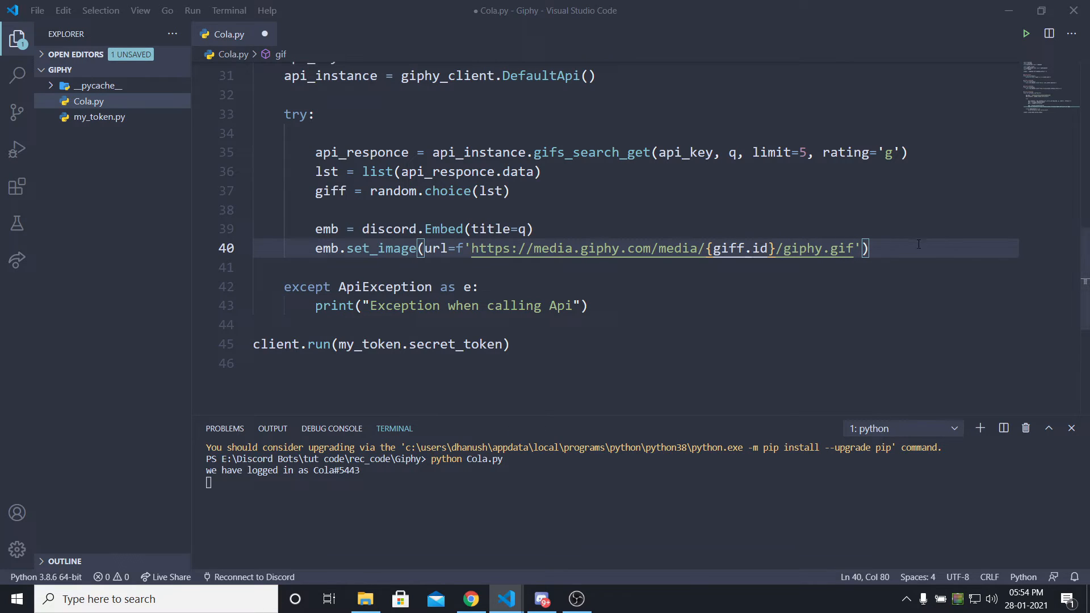
Send the embed with await ctx.channel.send(embed=emb), keeping the except ApiException as e handler
key(Enter)
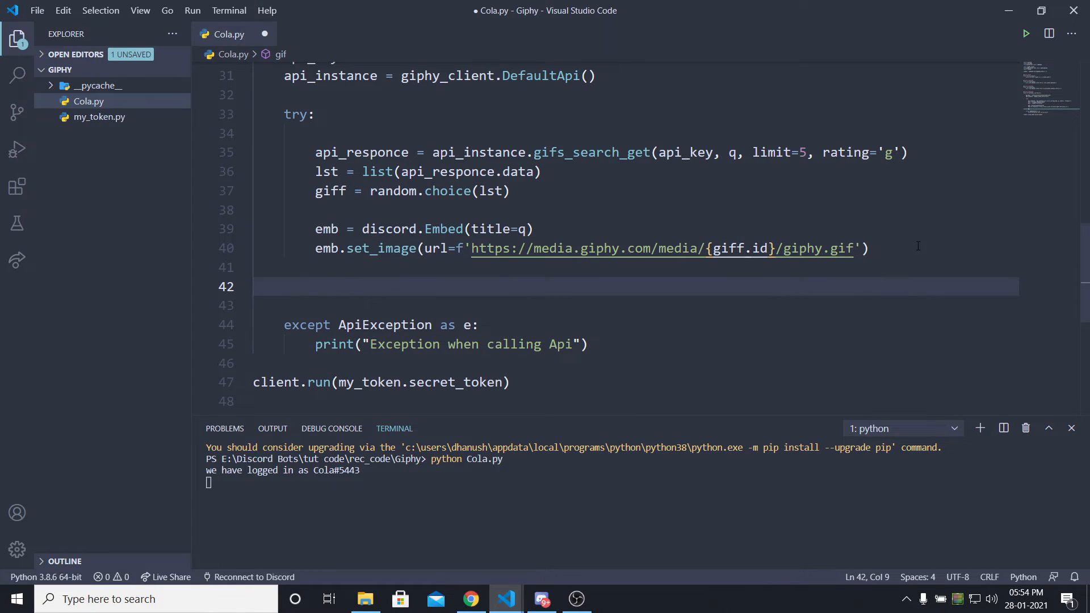
text(await)
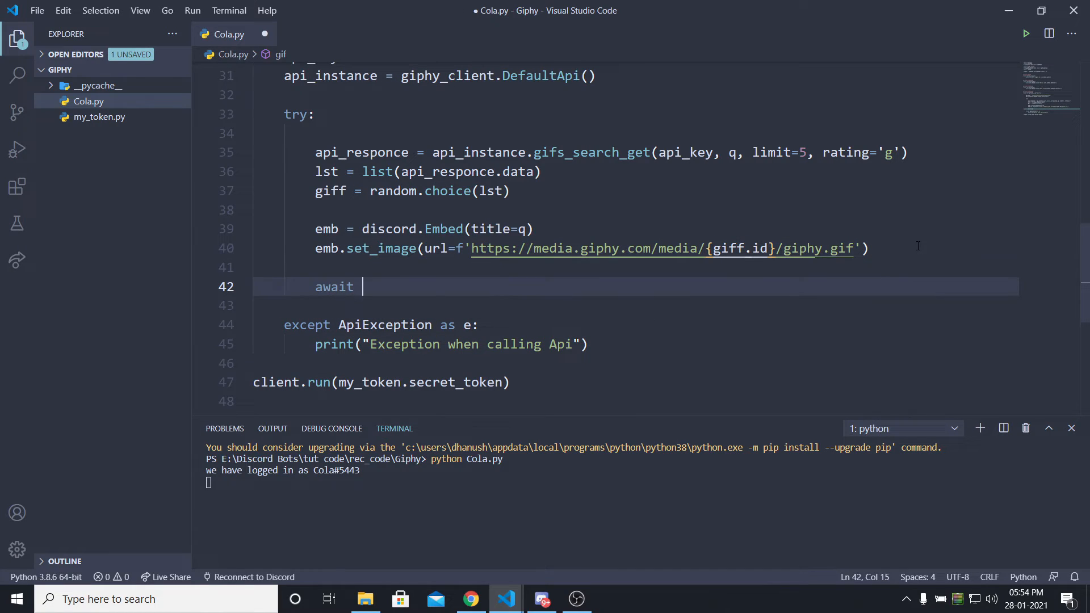
text(ctx)
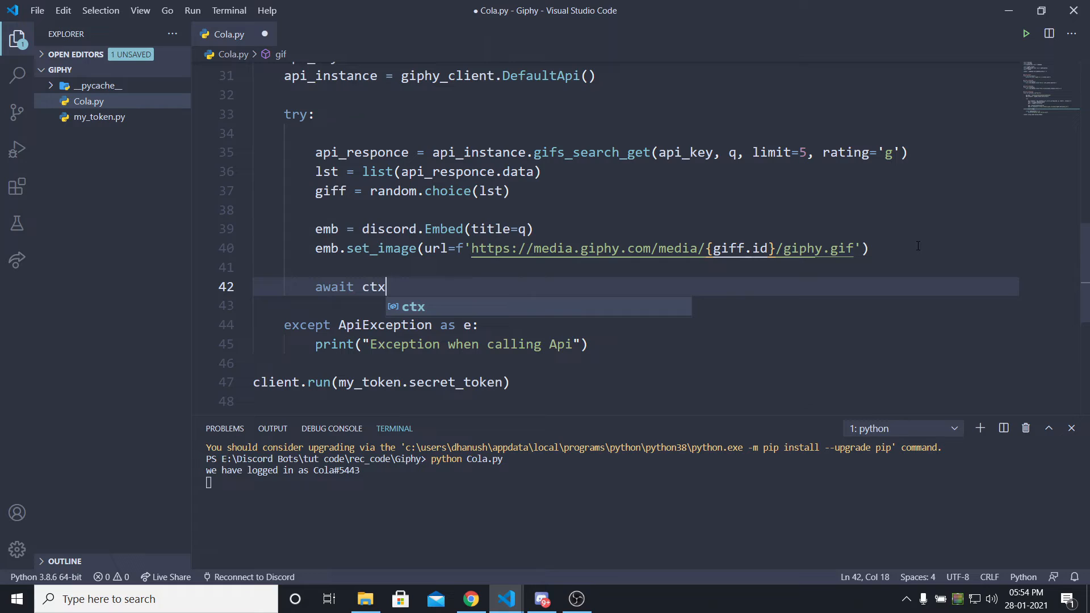
text(.channel)
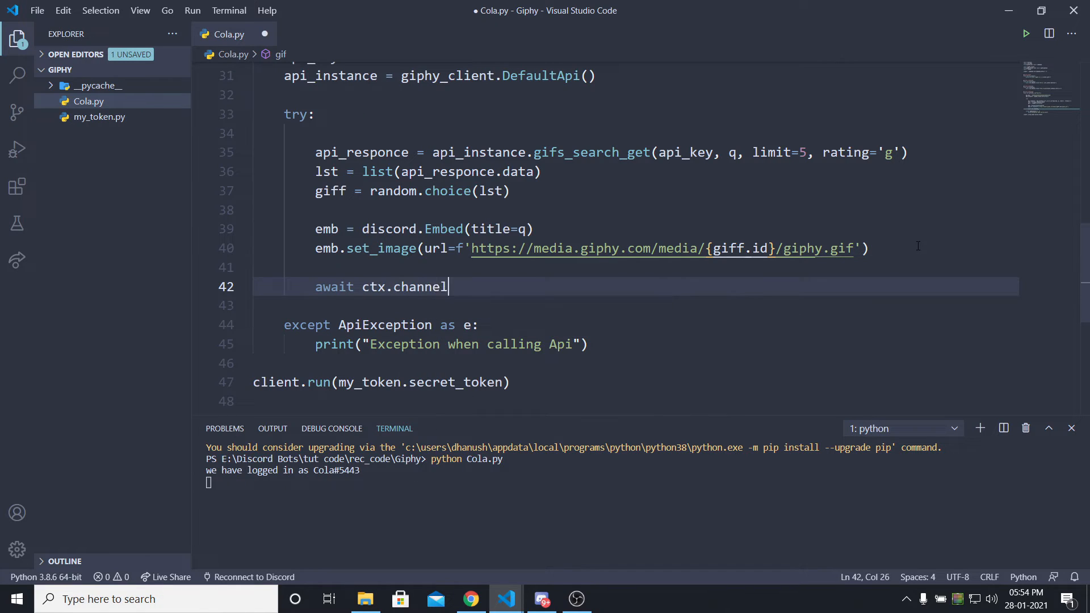
text(.send()
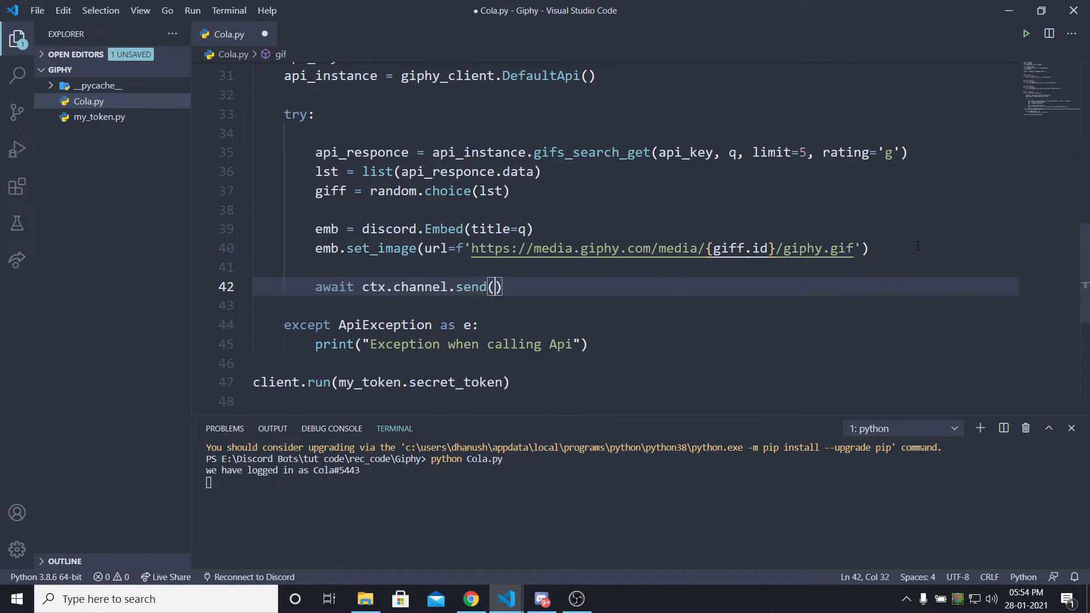
text(embed=)
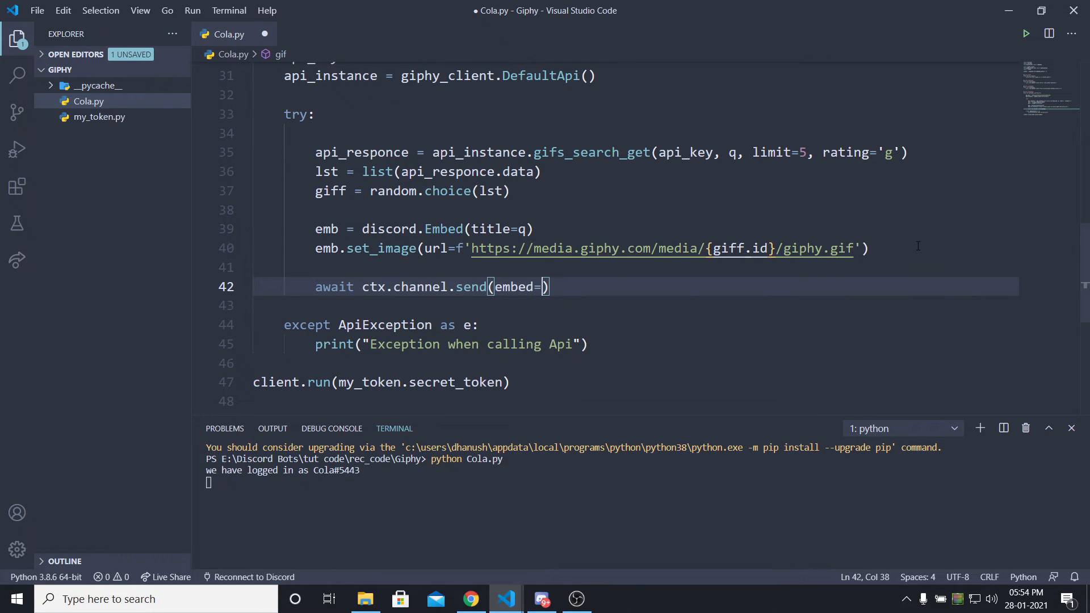
text(emb)
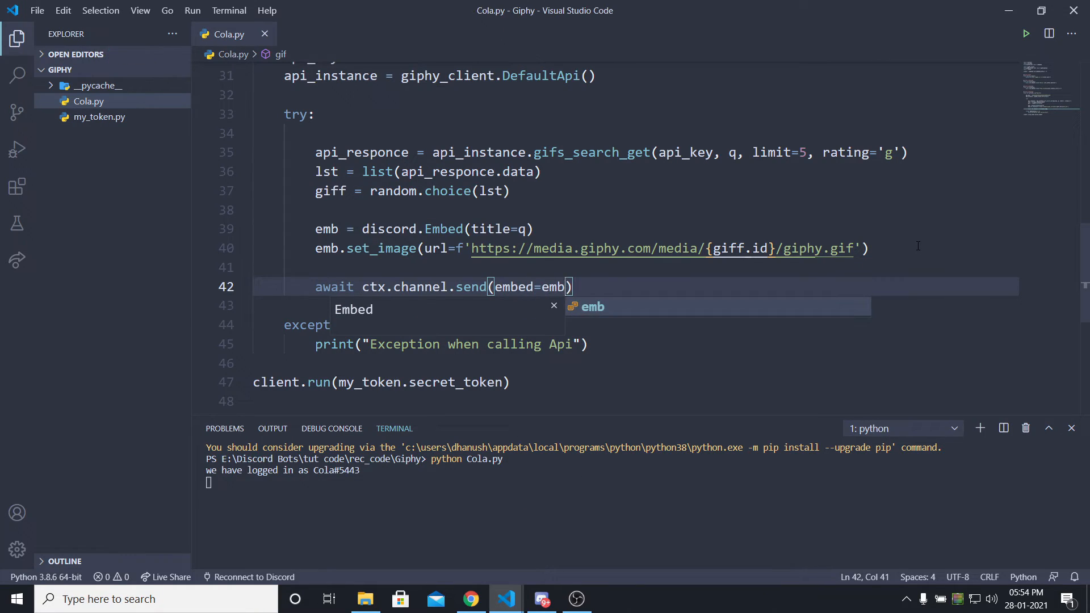
text(ApiException as e)
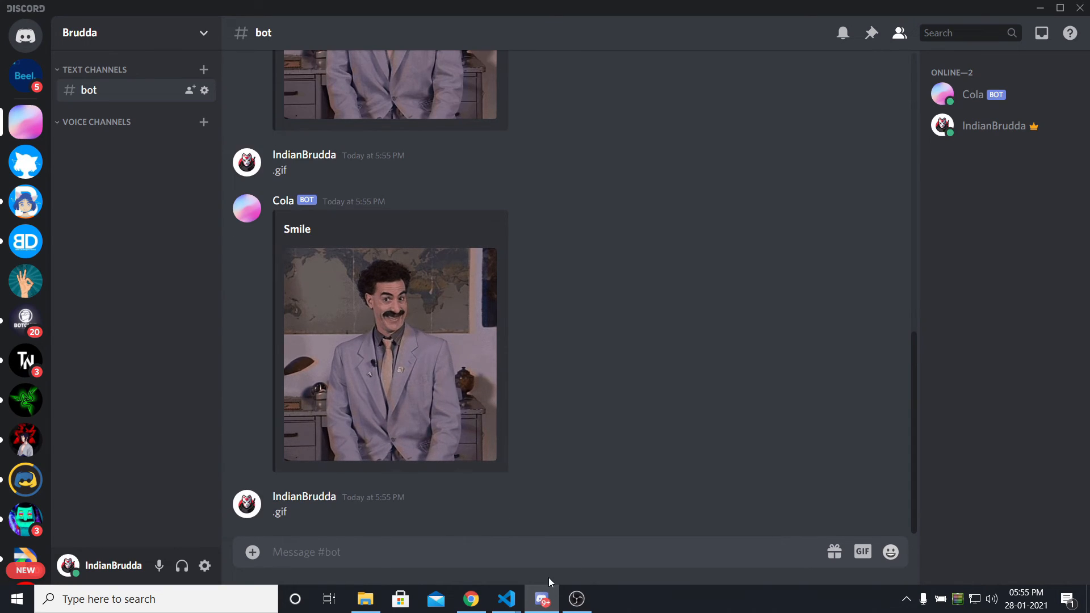
Send .gif and .gif cry in #bot and scroll through the Smile and cry embed replies
scroll(down, 3)
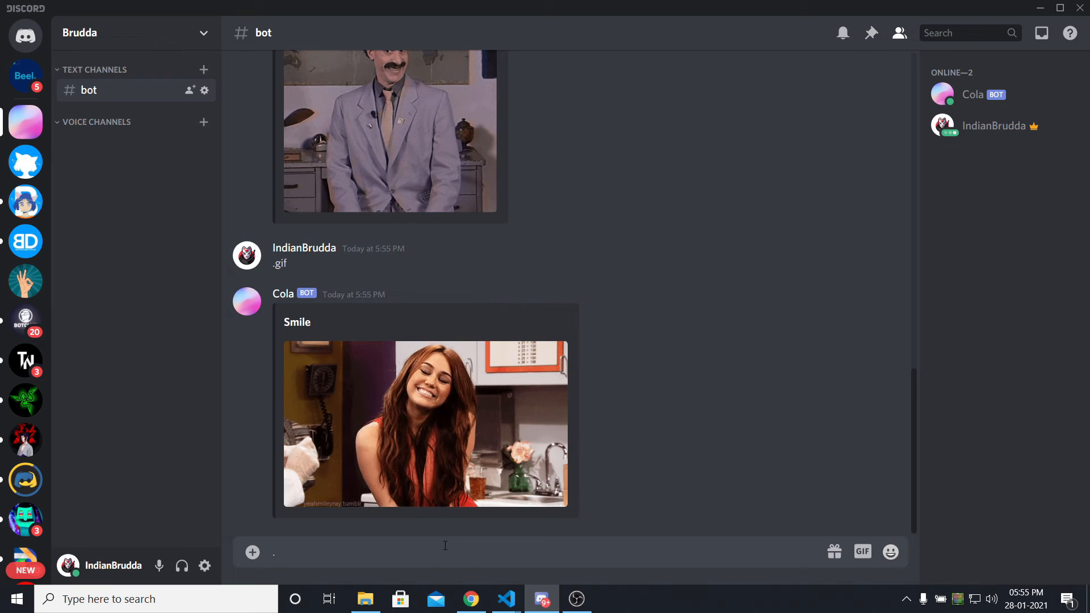
text(gif)
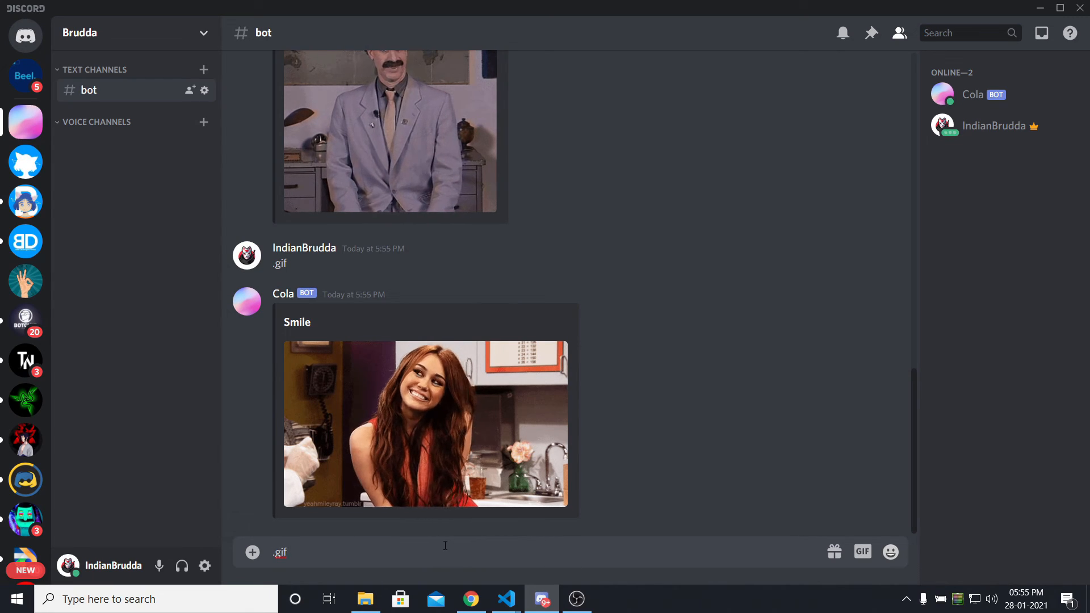
text(cry)
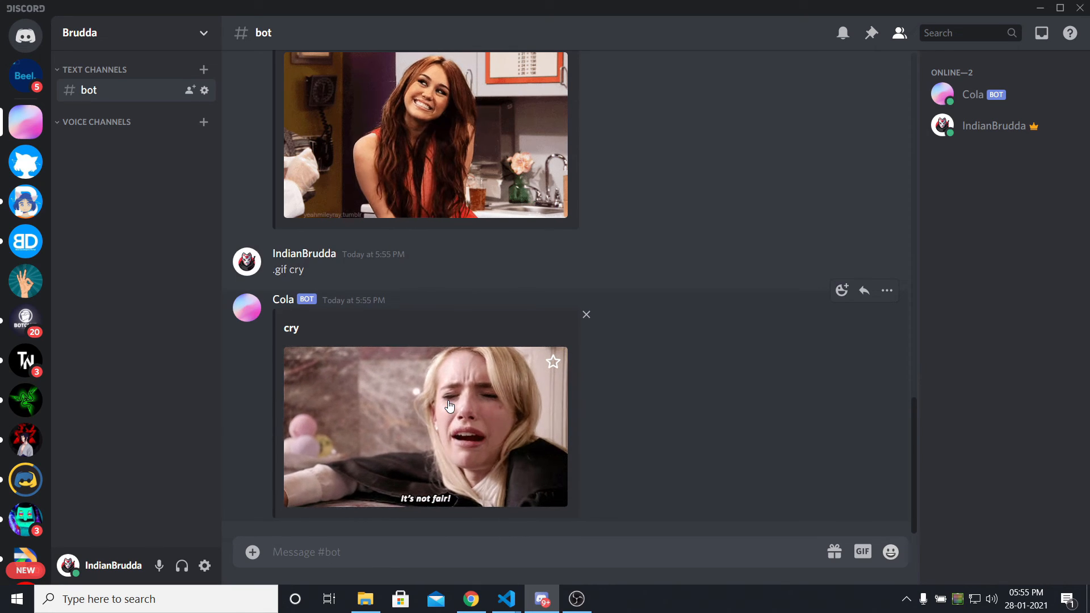
scroll(down, 3)
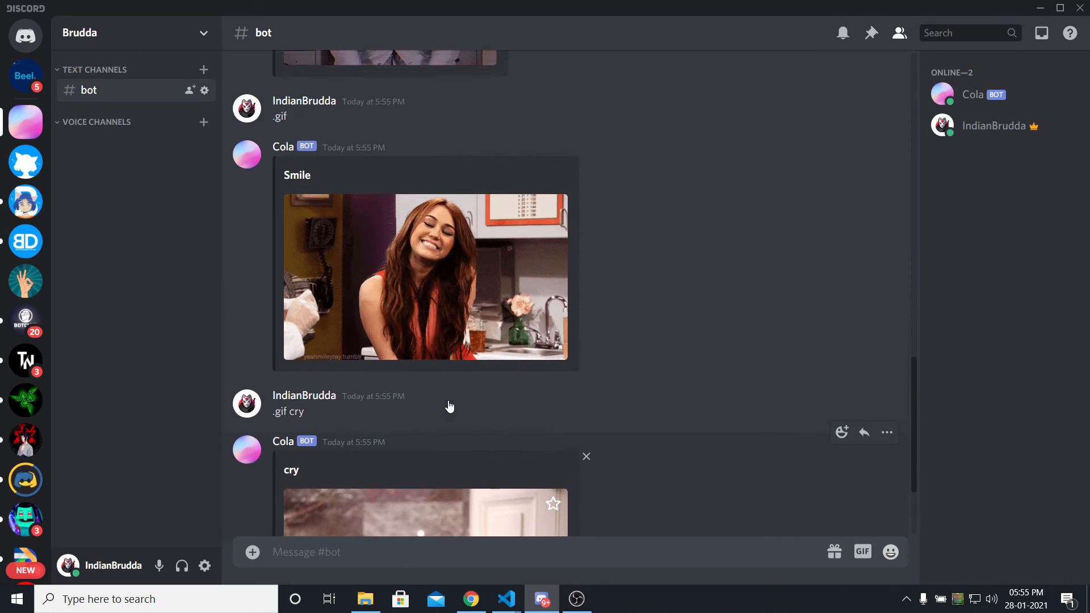